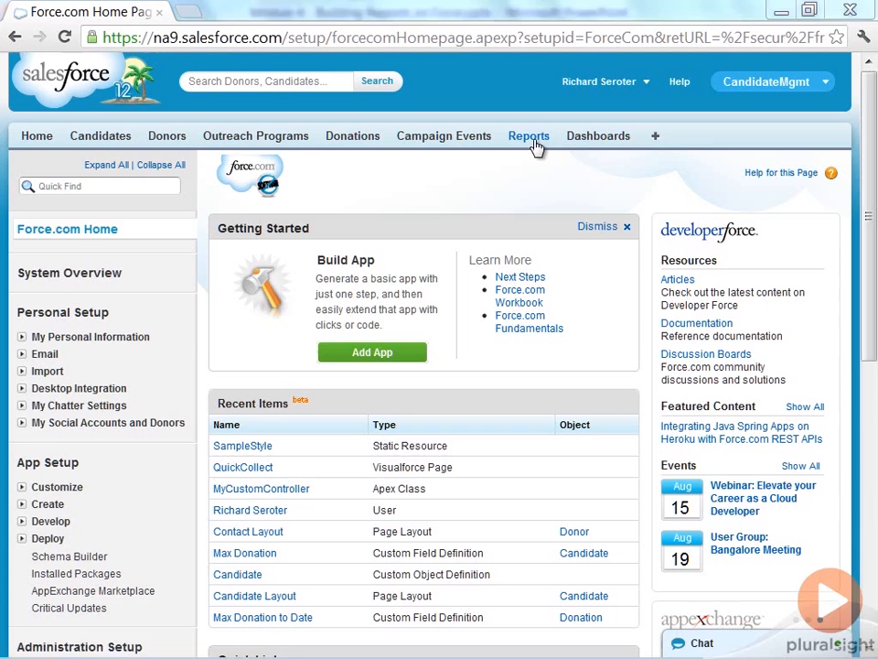
mouse_move(528, 135)
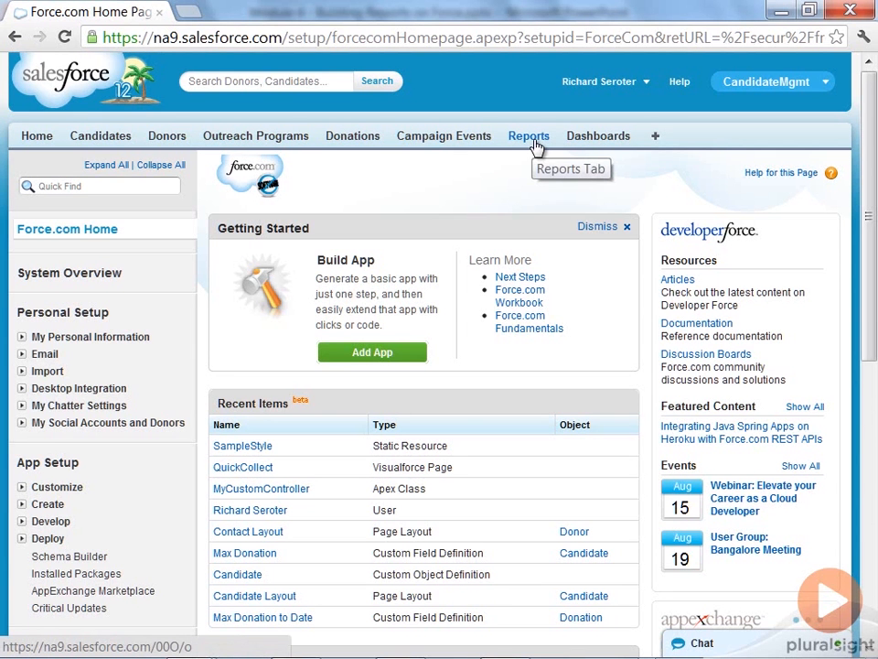
- Open Reports & Dashboards, decline the tour, and browse the Outreach Program and Unfiled Public Reports folders
click(599, 82)
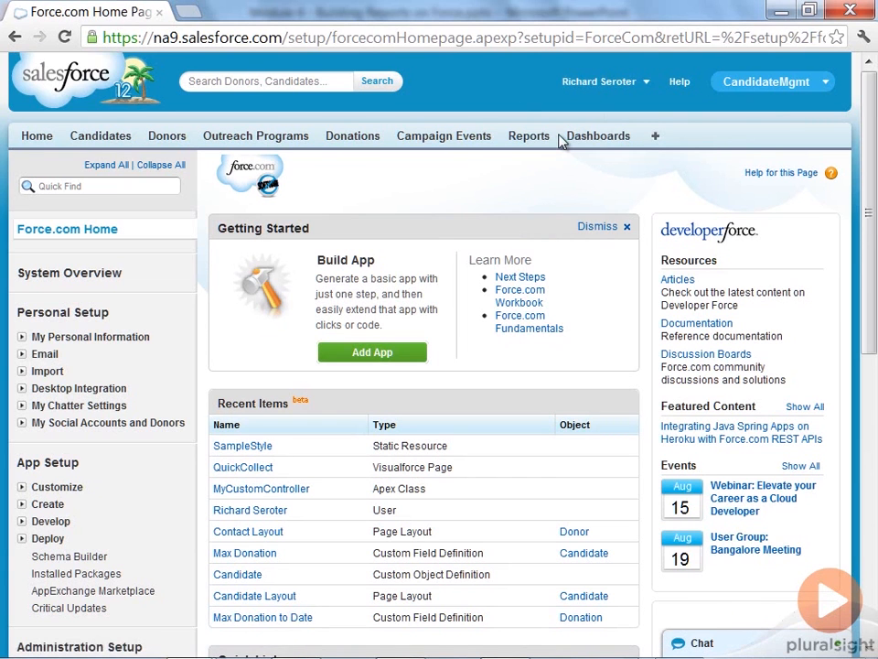
mouse_move(488, 162)
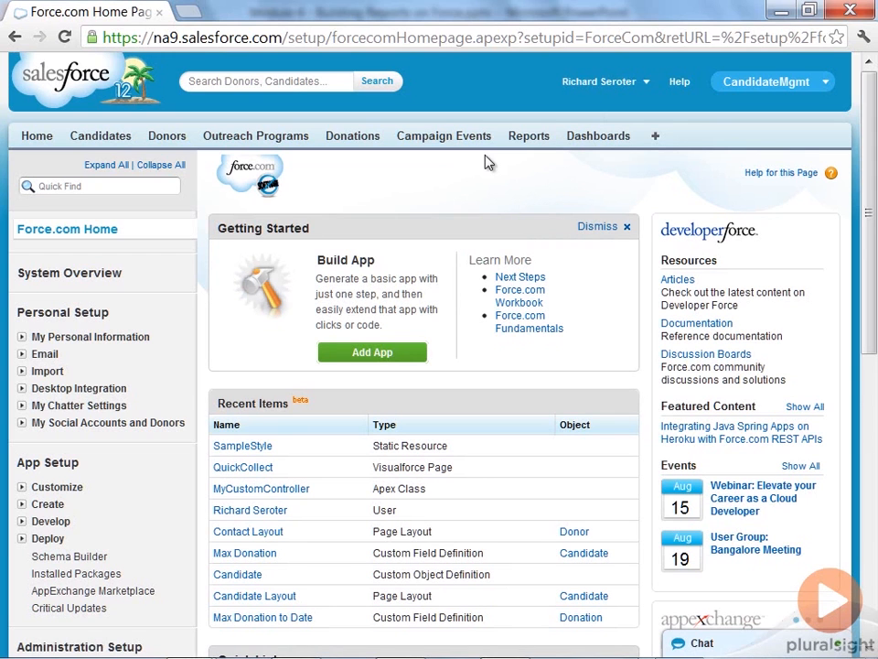
mouse_move(520, 180)
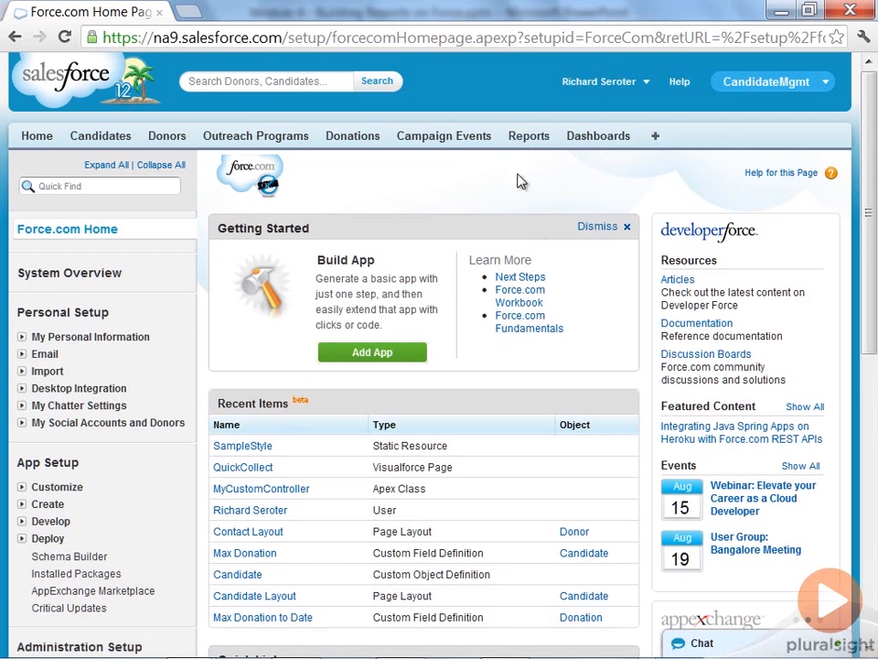
click(528, 135)
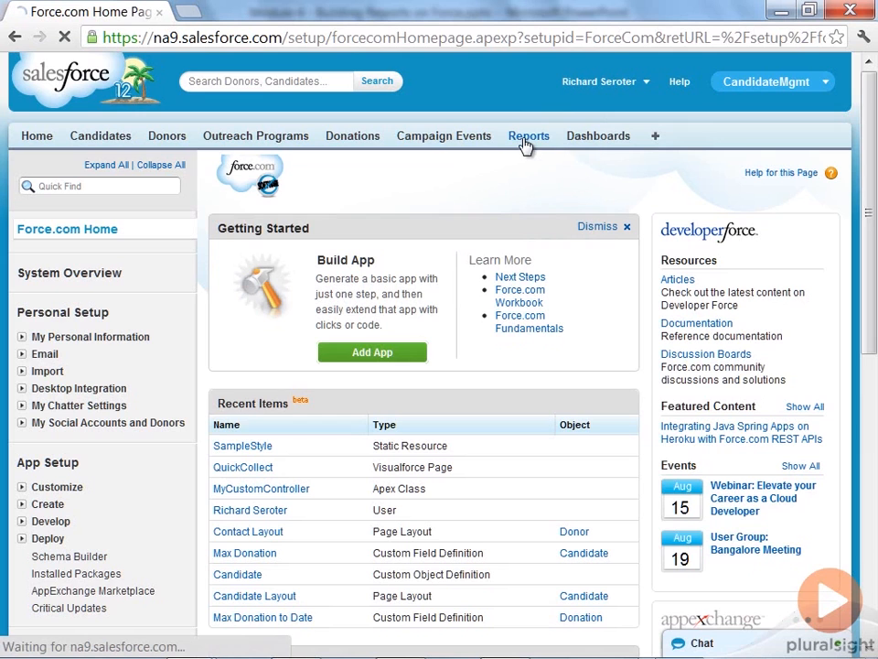
click(528, 136)
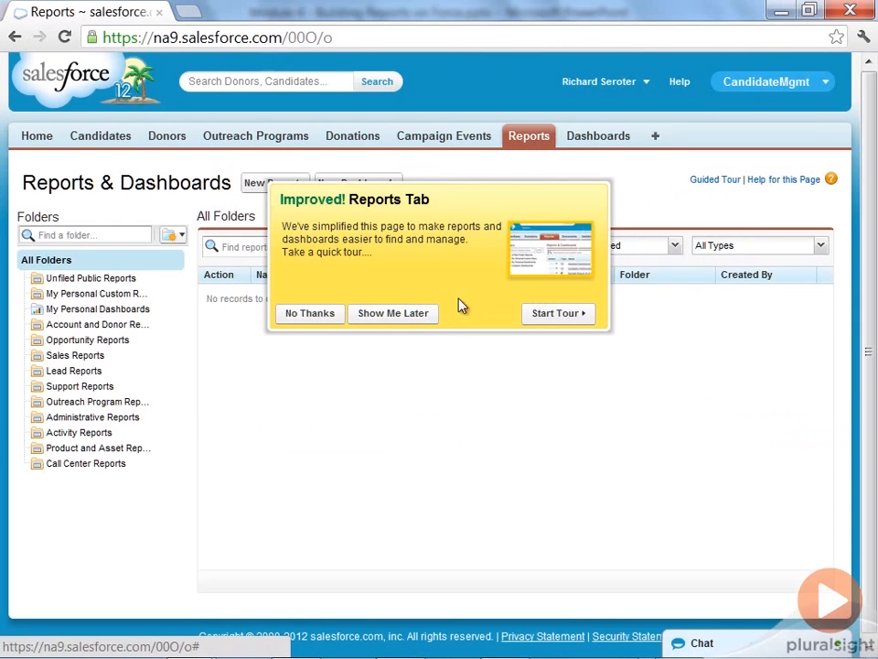
click(309, 313)
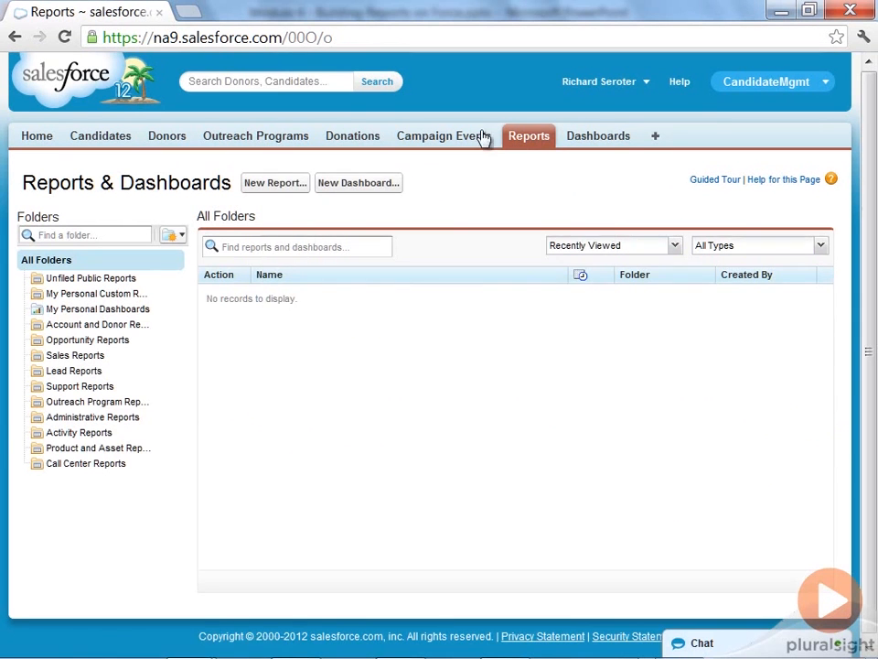
mouse_move(469, 227)
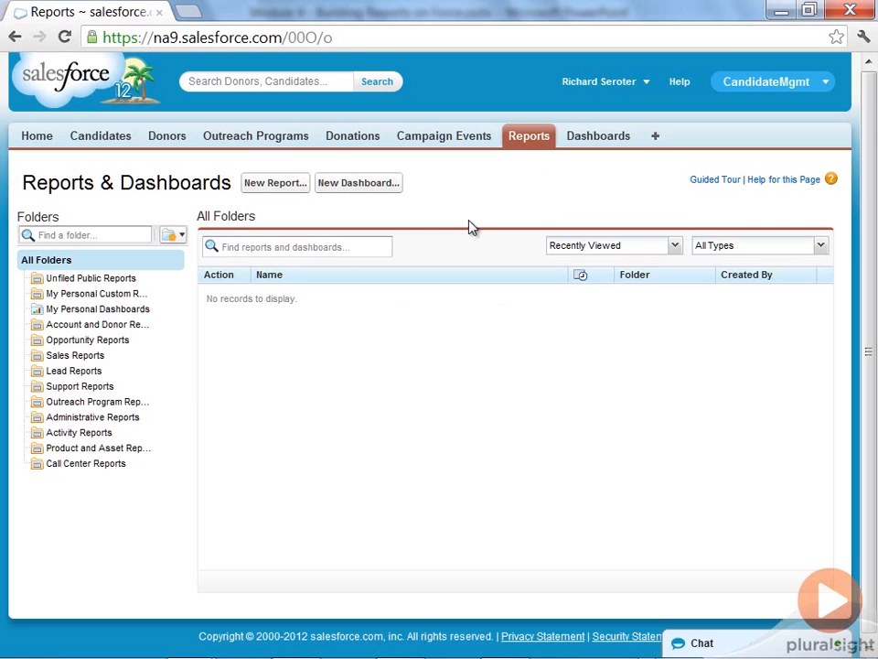
mouse_move(86, 355)
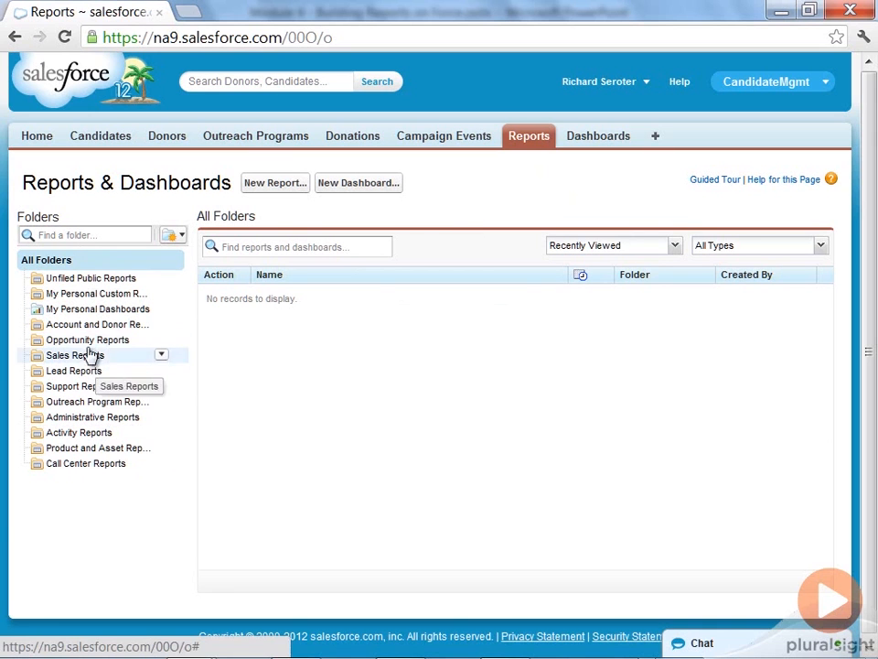
click(75, 355)
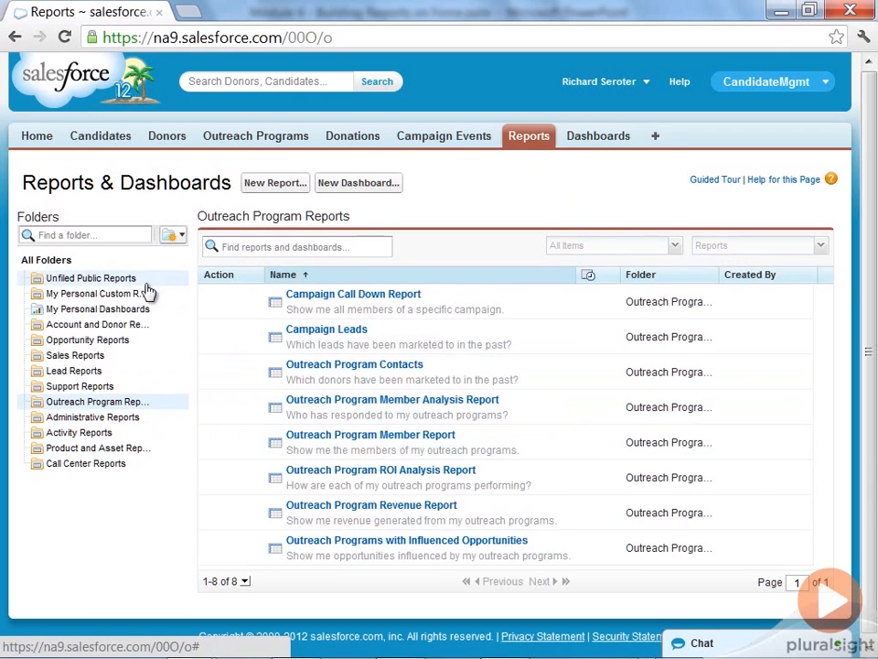
click(89, 277)
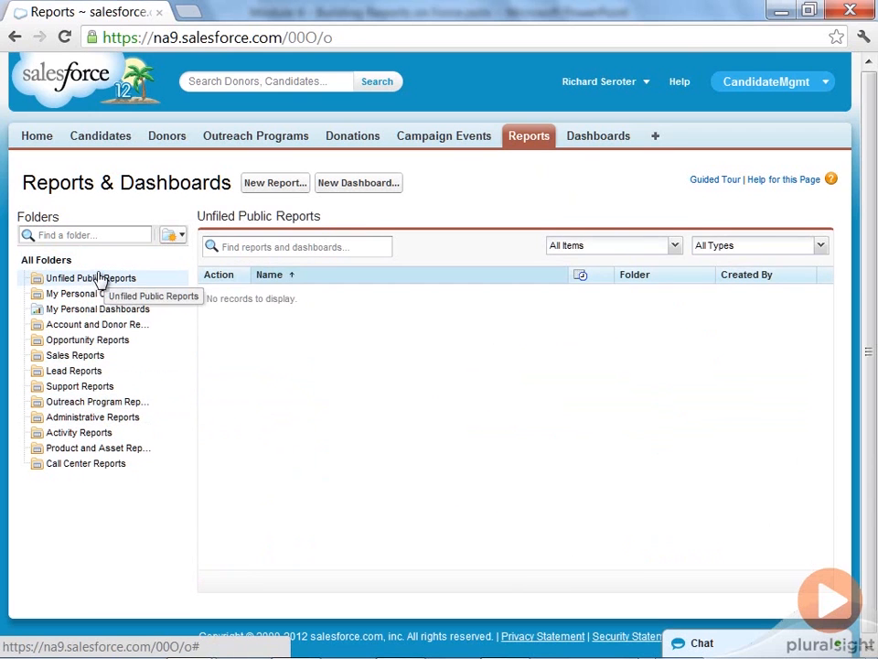
- Create a read-only report folder labelled 'Training Folder', accessible to all users
click(173, 235)
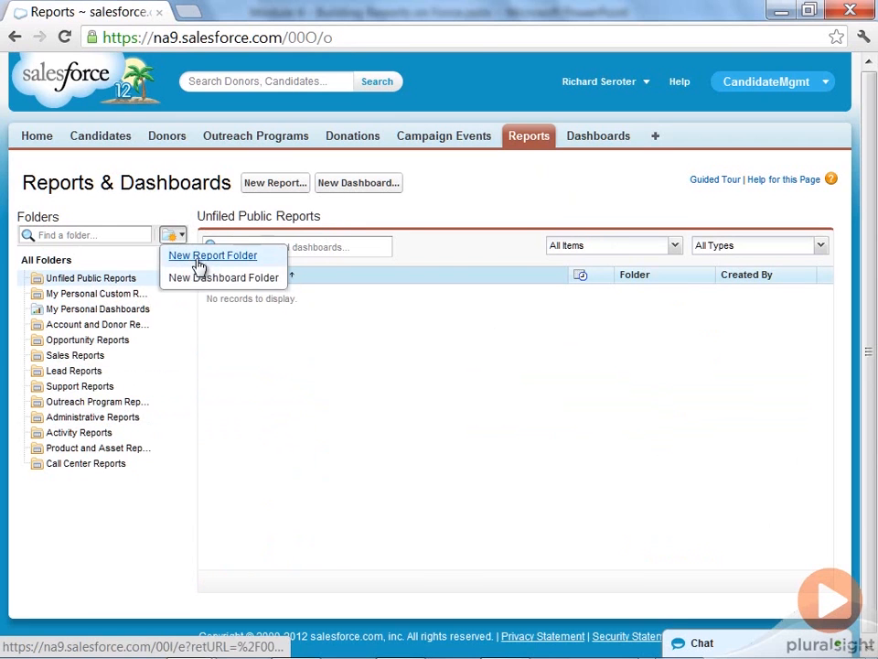
click(212, 256)
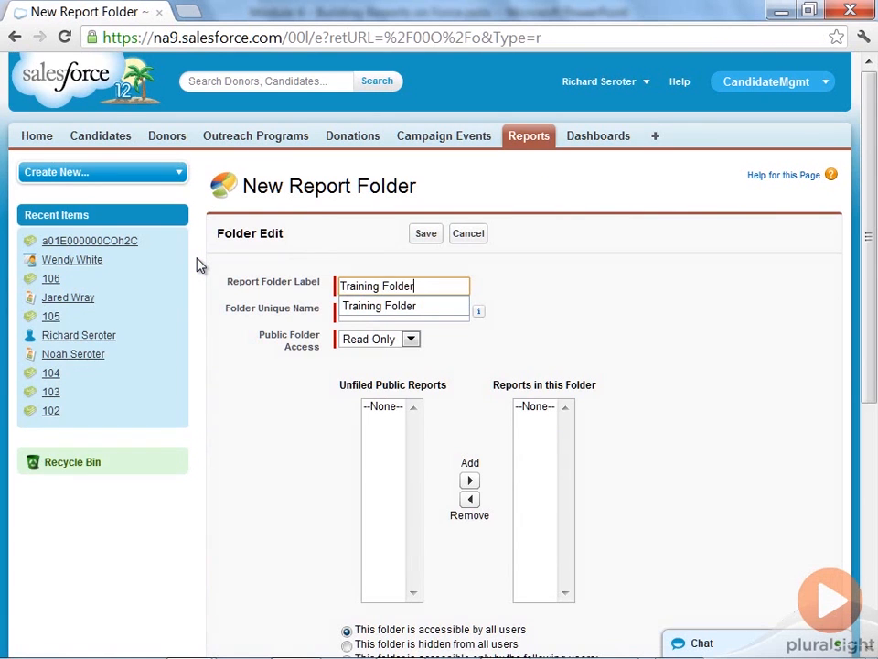
scroll(down, 3)
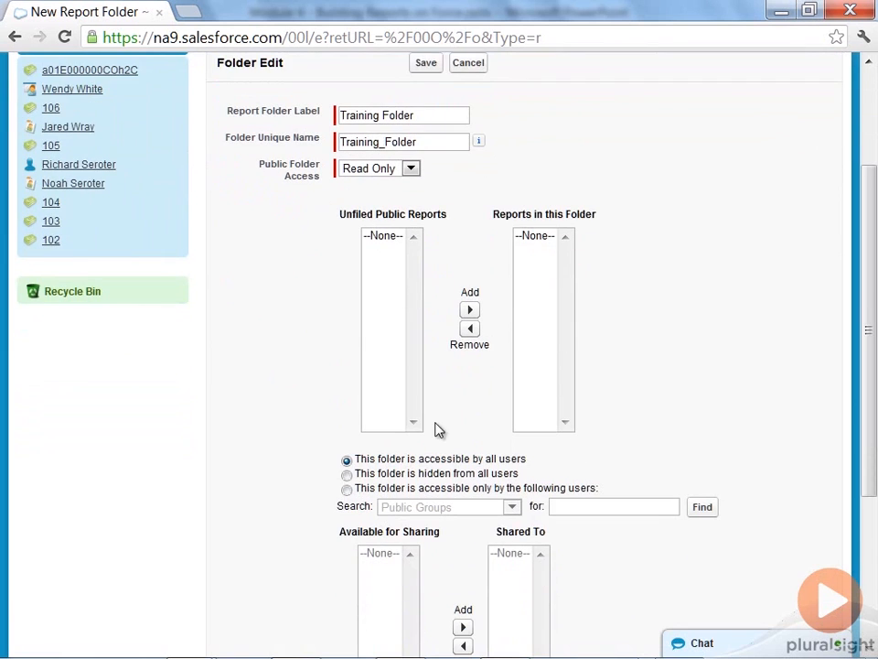
scroll(down, 3)
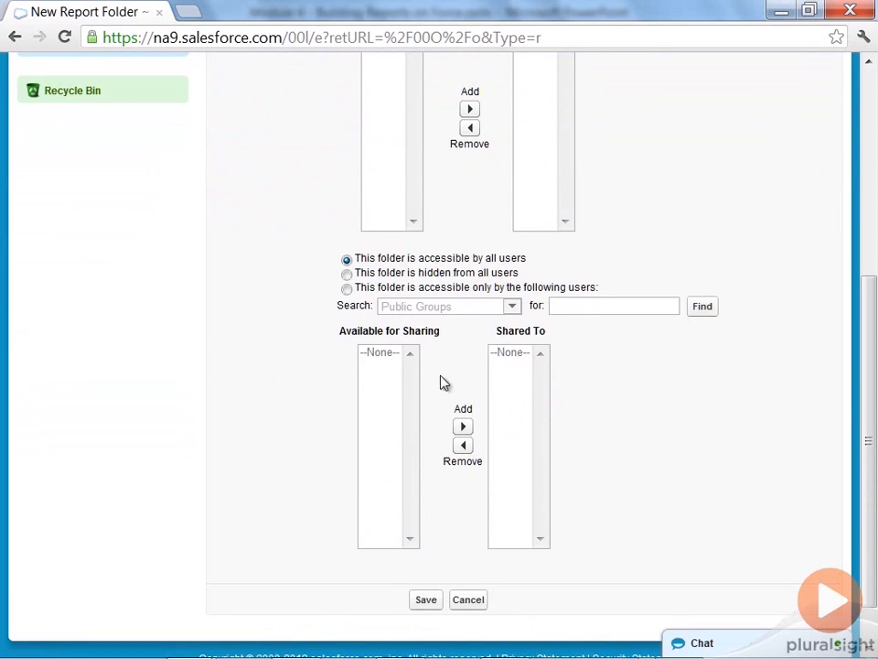
click(424, 599)
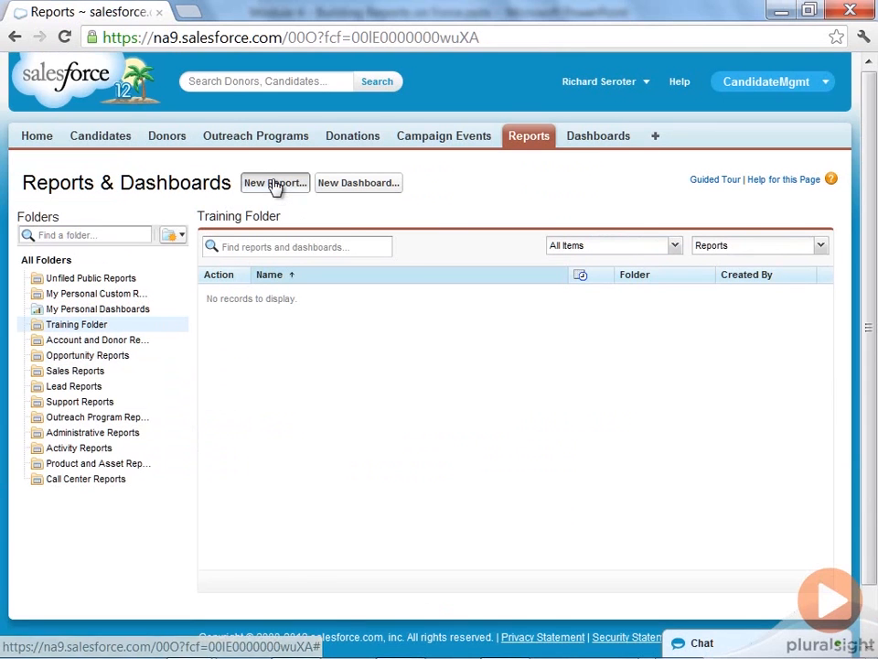
- Begin a new report, expanding Other Reports and choosing the Candidates with Donations type
click(275, 182)
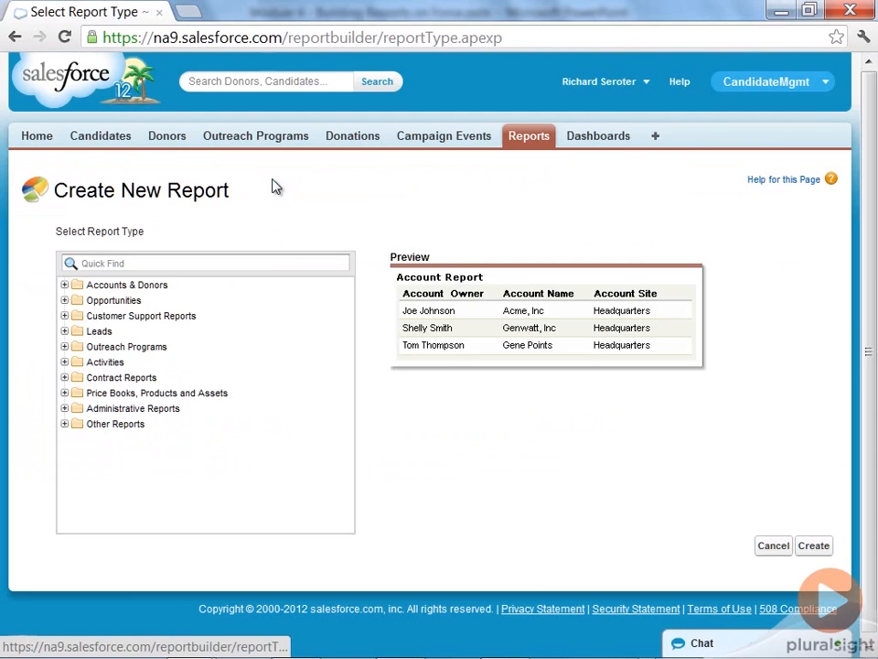
mouse_move(84, 523)
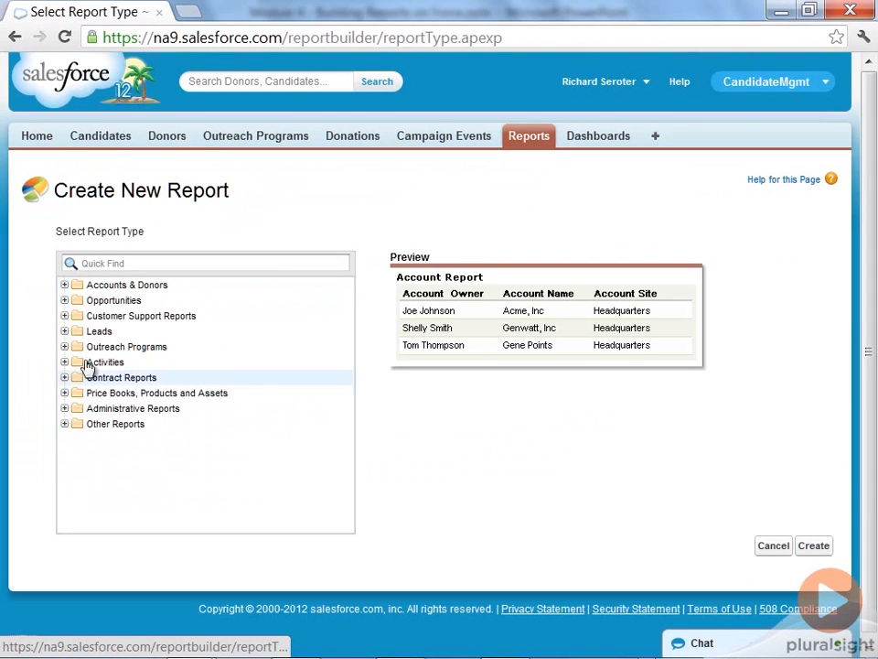
mouse_move(63, 291)
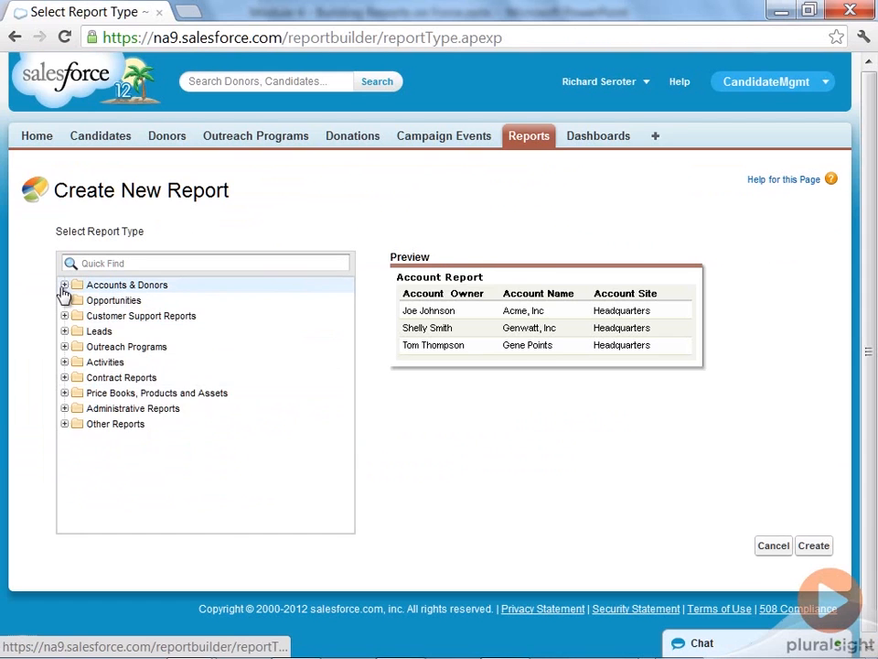
click(64, 285)
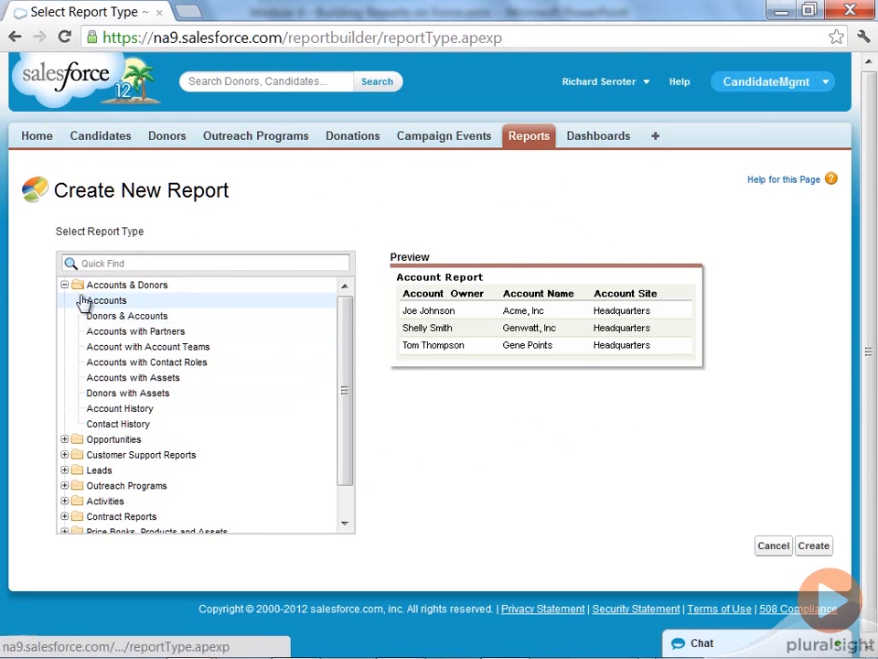
click(65, 284)
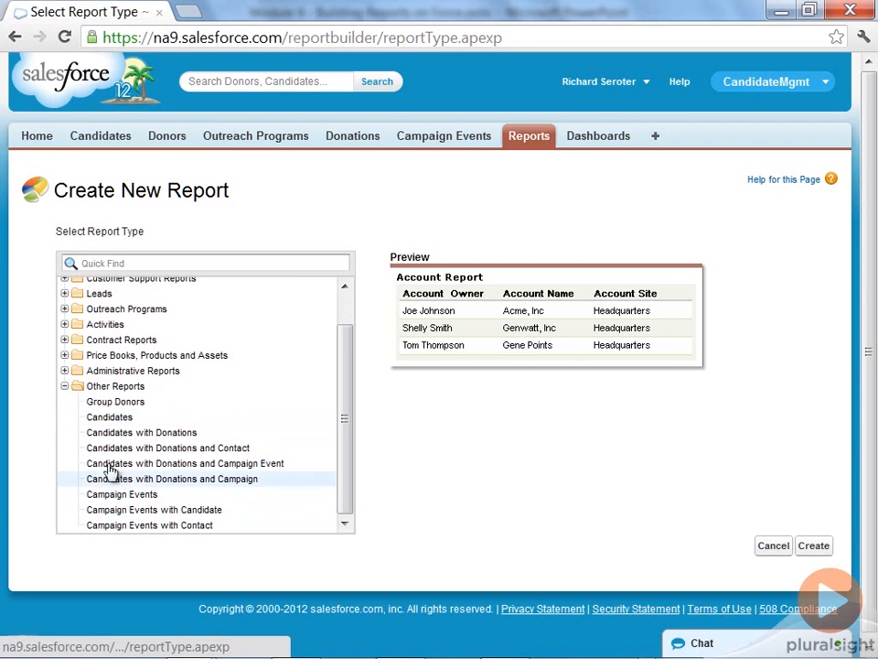
mouse_move(115, 407)
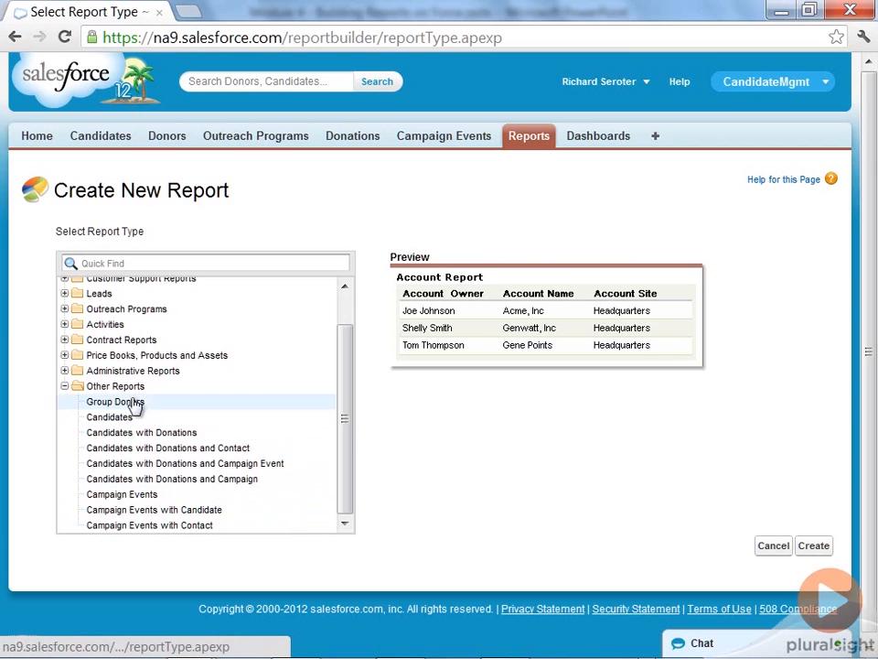
mouse_move(142, 416)
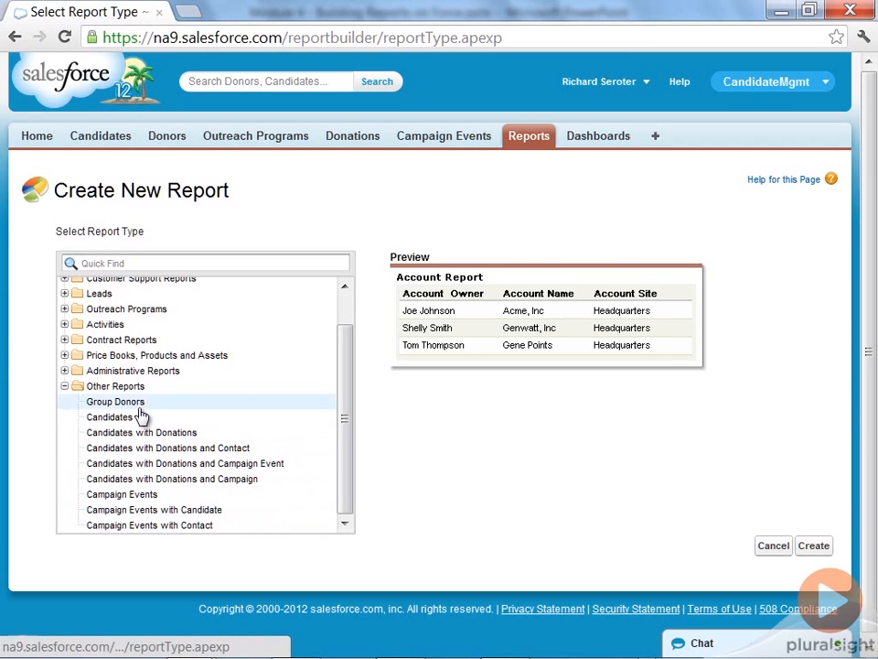
click(141, 432)
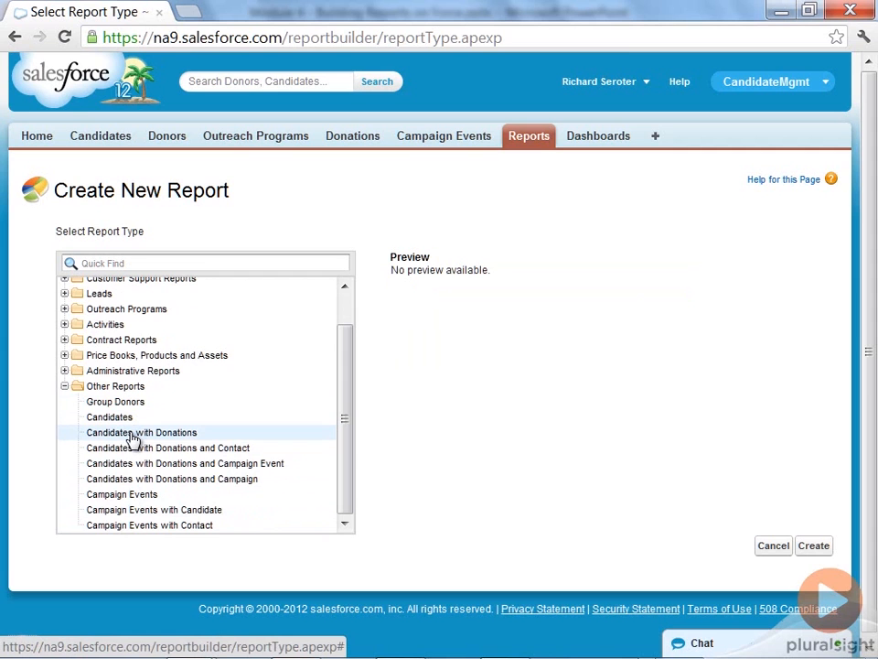
mouse_move(814, 545)
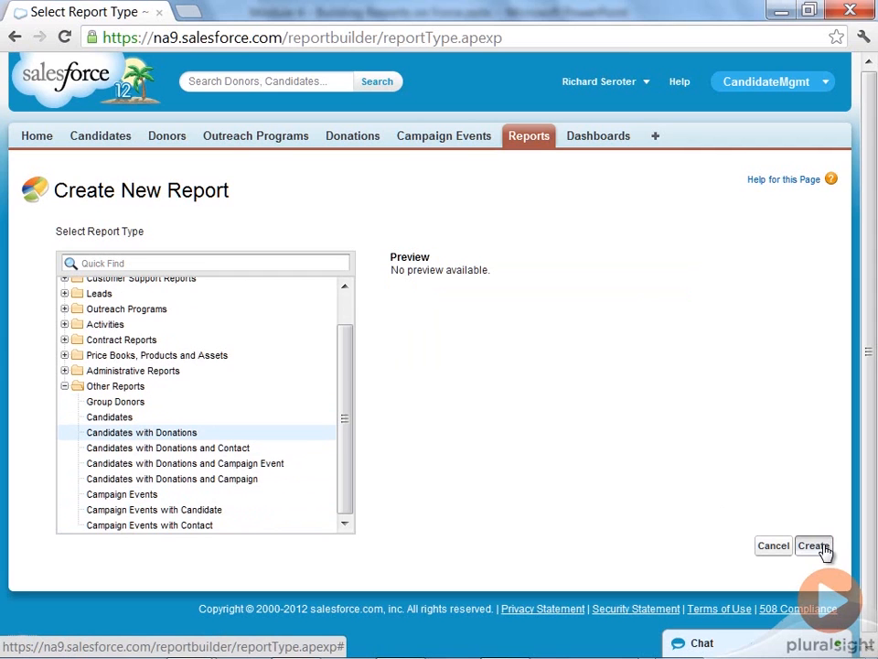
- Create the report and add Donation Date, Donation State and Donation Amount columns
click(813, 545)
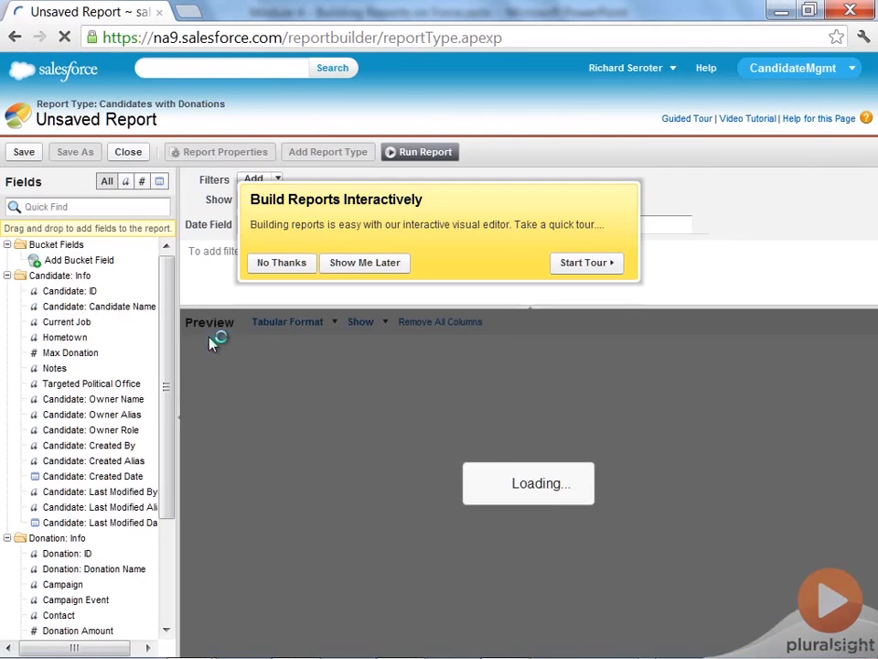
click(281, 263)
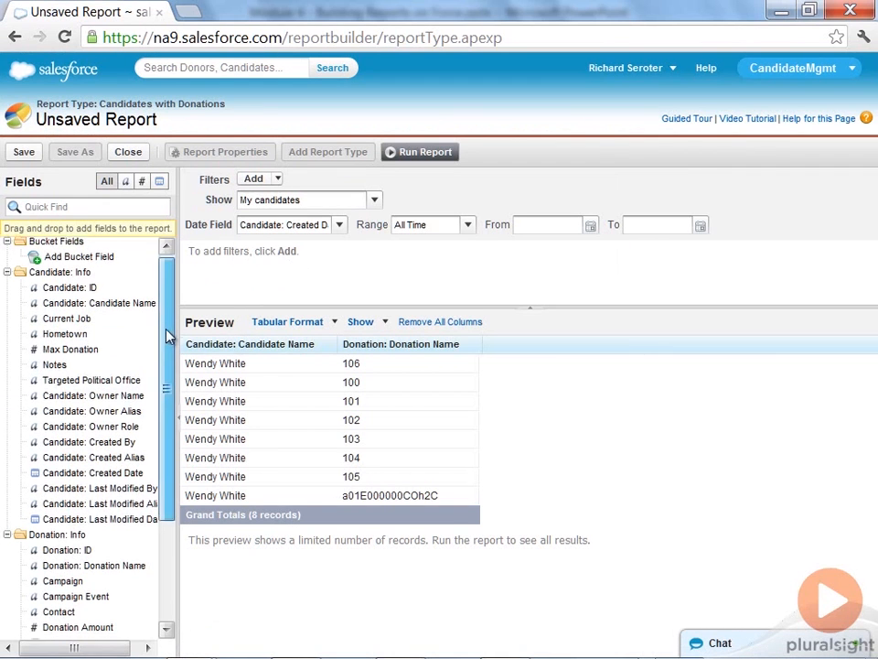
scroll(down, 3)
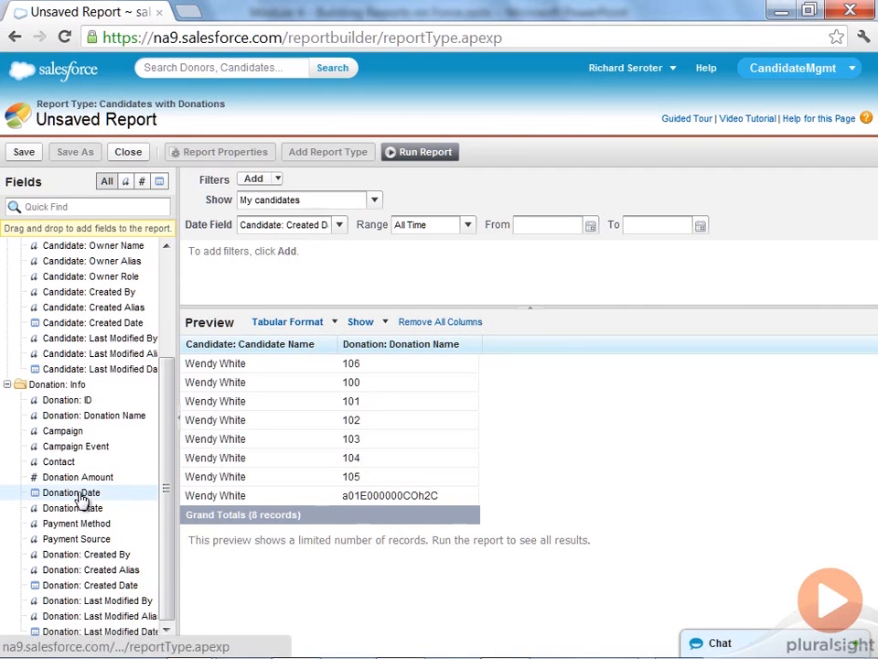
drag(71, 492, 384, 343)
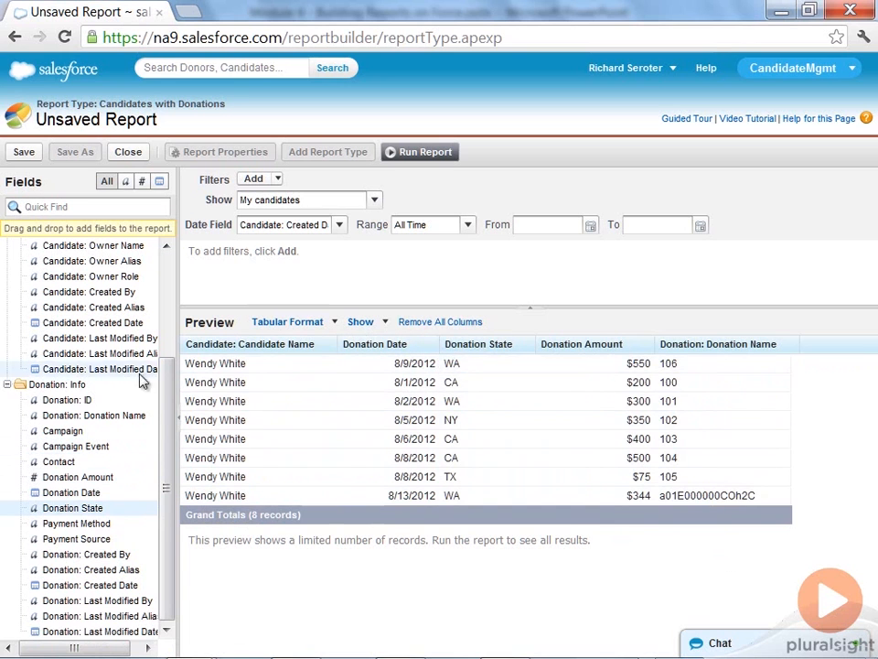
mouse_move(466, 457)
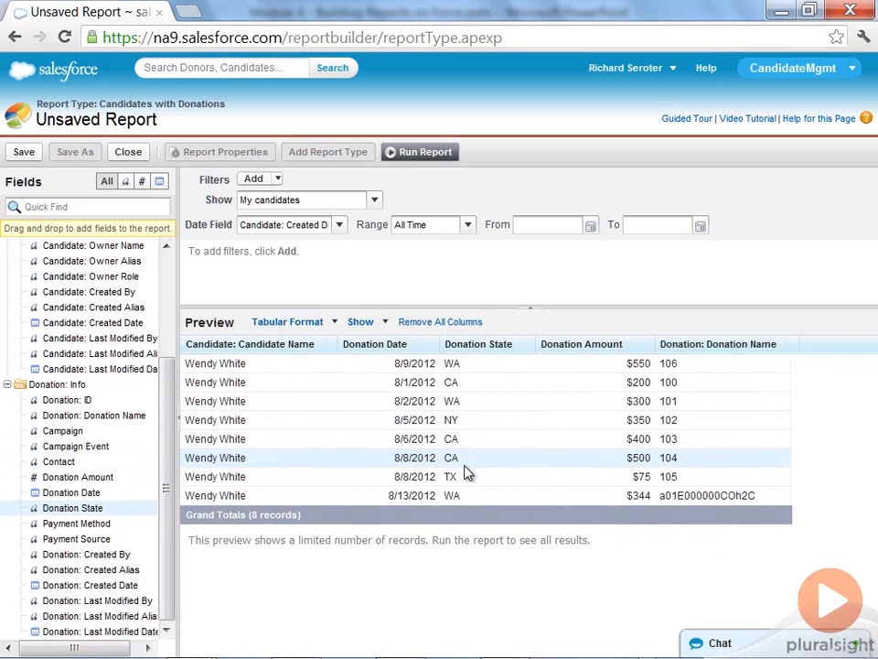
mouse_move(13, 160)
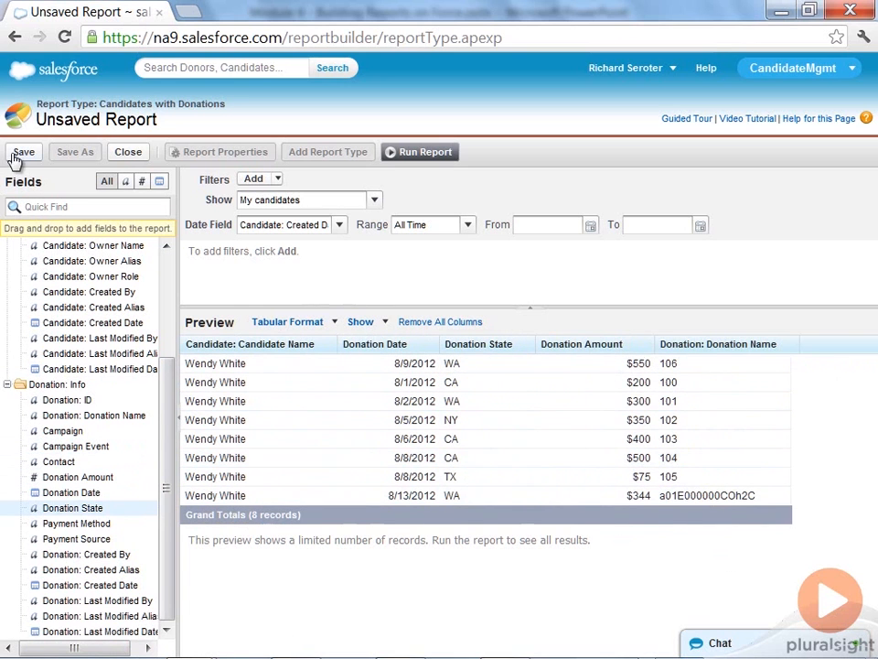
- Save the report as 'Tabular Report'
click(23, 152)
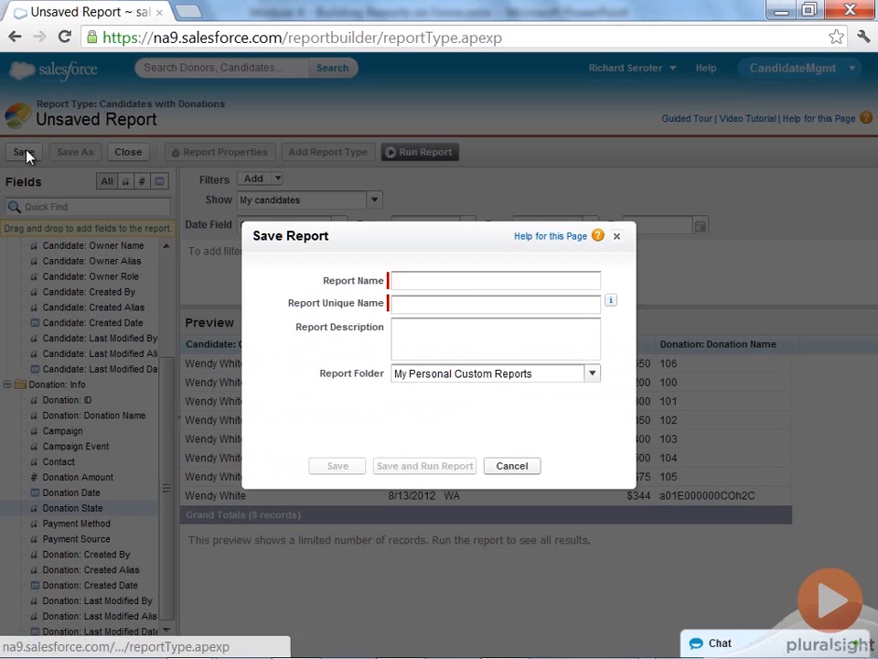
text(Tabular Report)
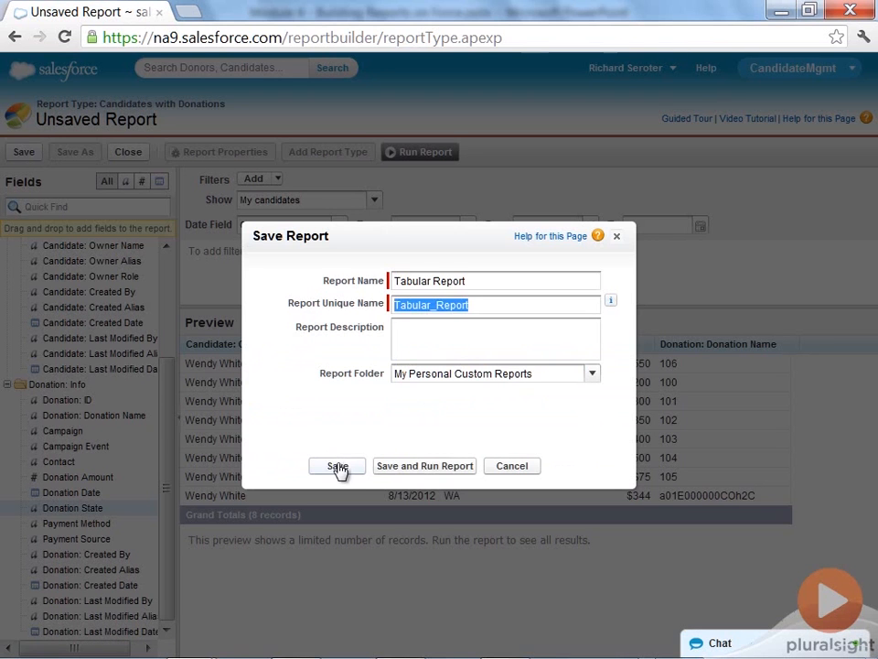
click(337, 466)
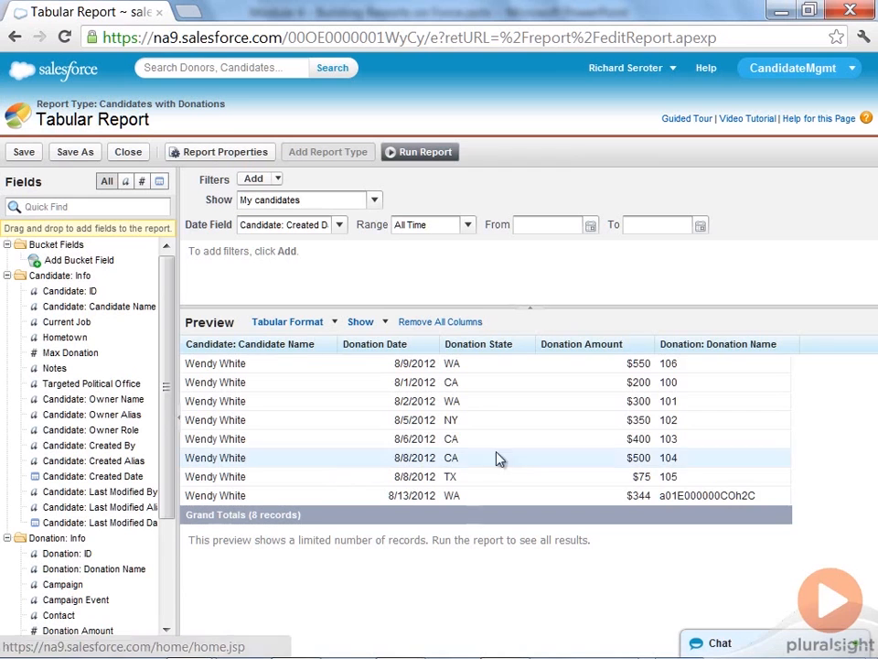
- Review the report filters, keeping Show: My Candidates and checking the date field
click(293, 321)
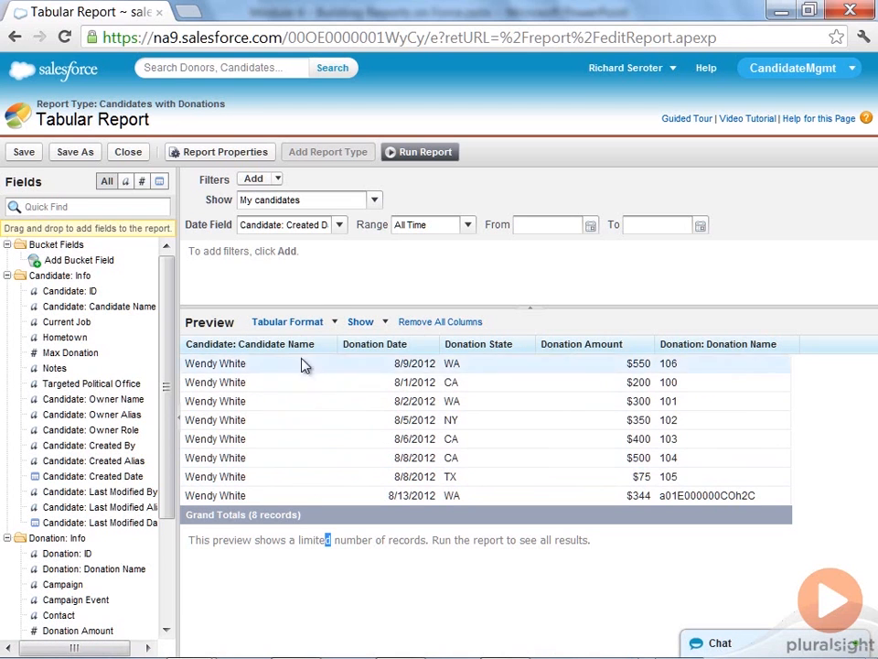
mouse_move(784, 348)
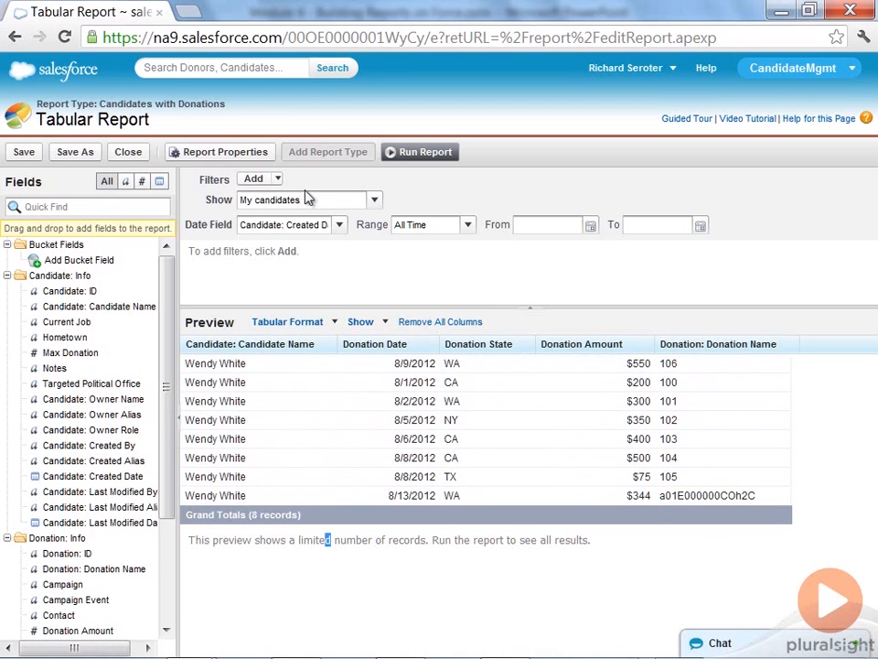
click(373, 199)
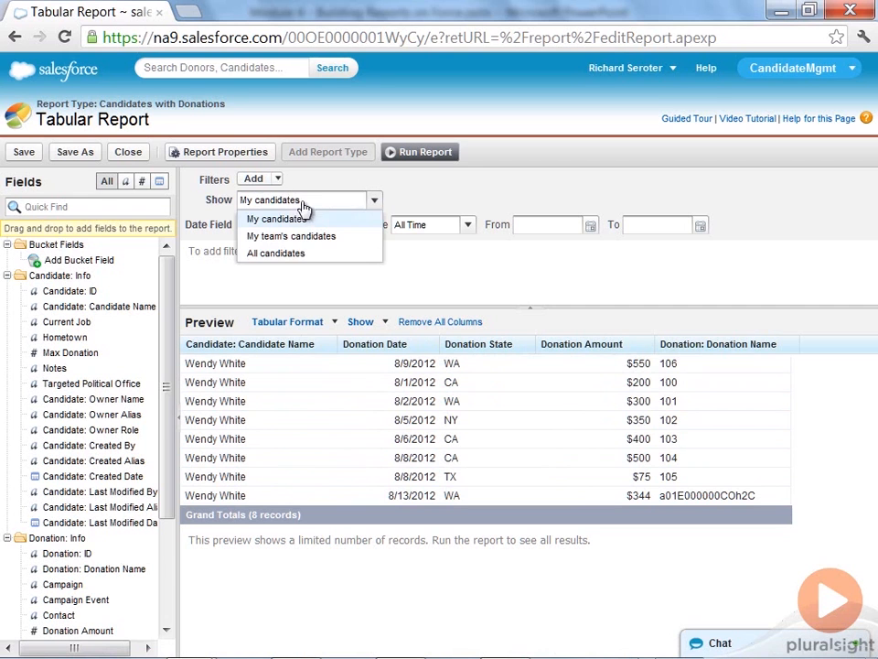
click(261, 177)
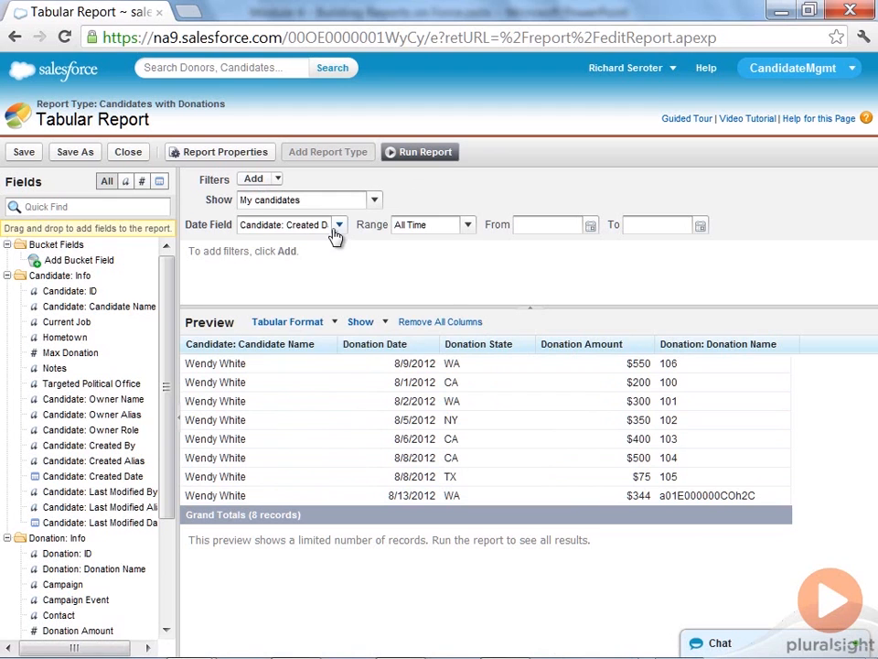
mouse_move(336, 231)
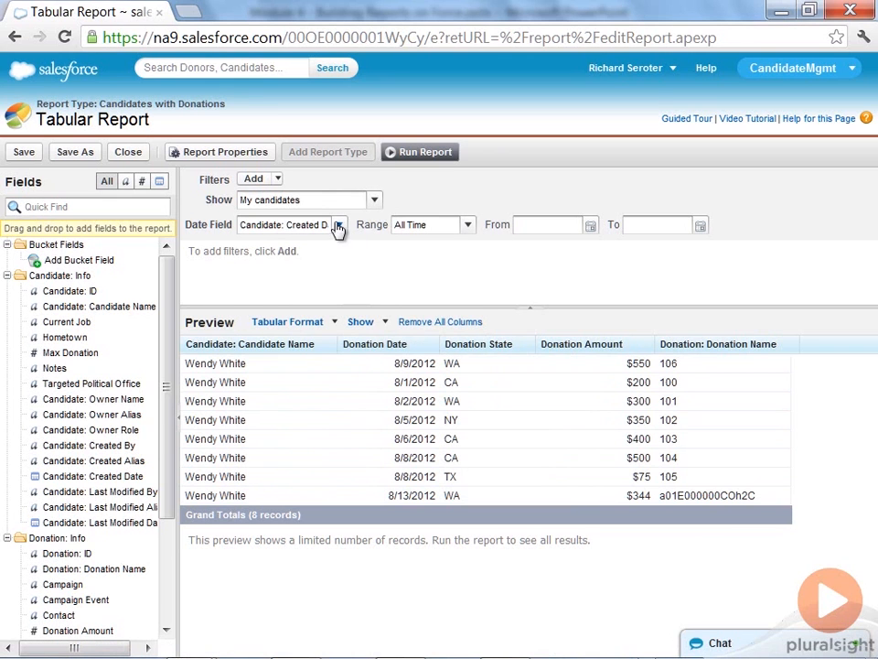
click(339, 225)
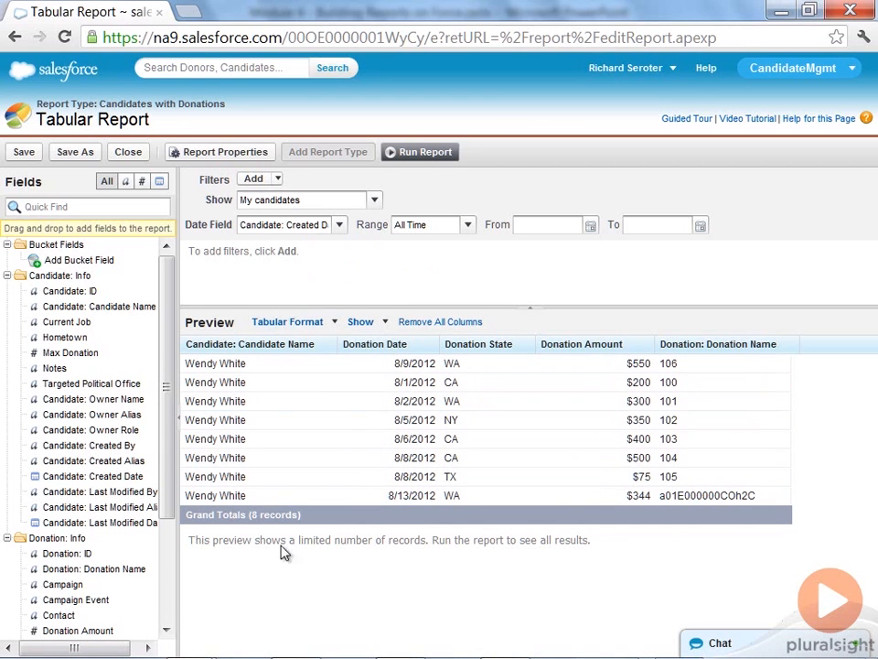
mouse_move(261, 401)
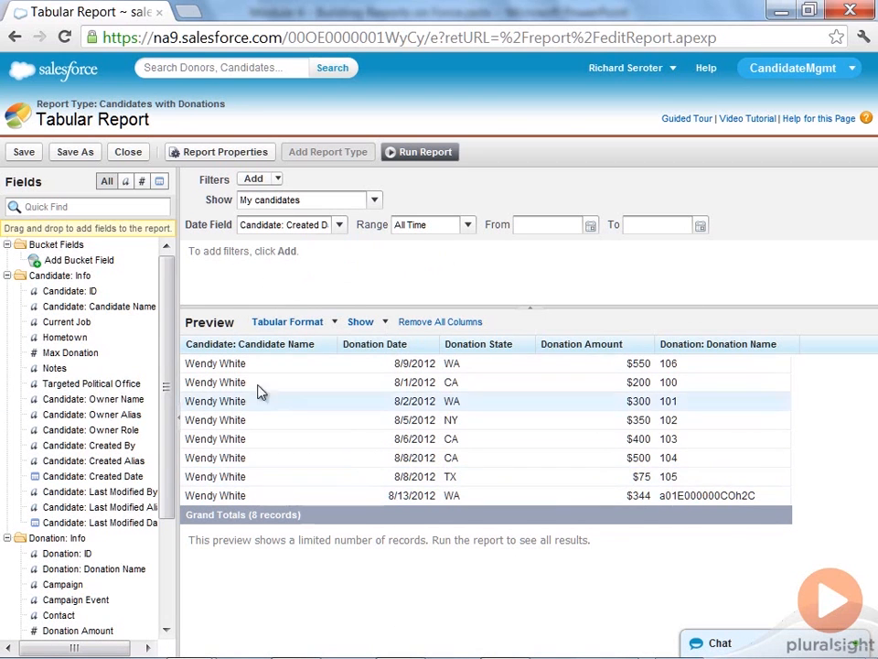
mouse_move(128, 160)
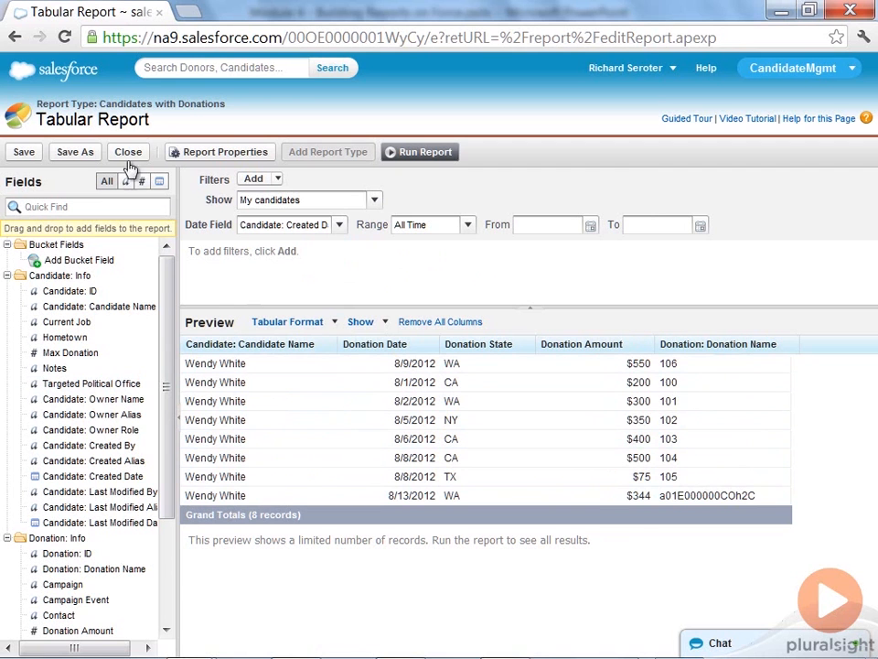
- Close the report and move Tabular Report into the Training Folder
click(23, 151)
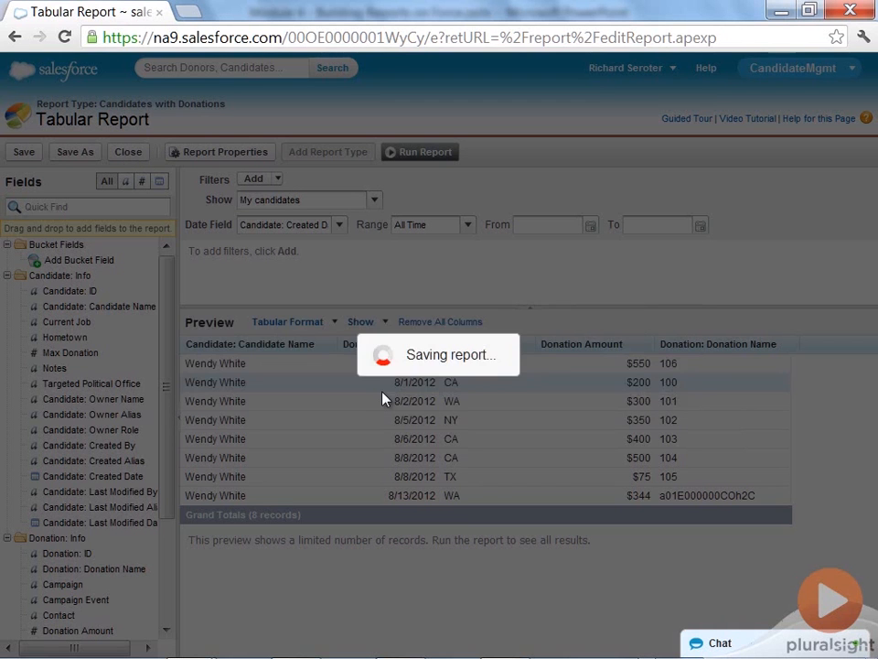
click(22, 151)
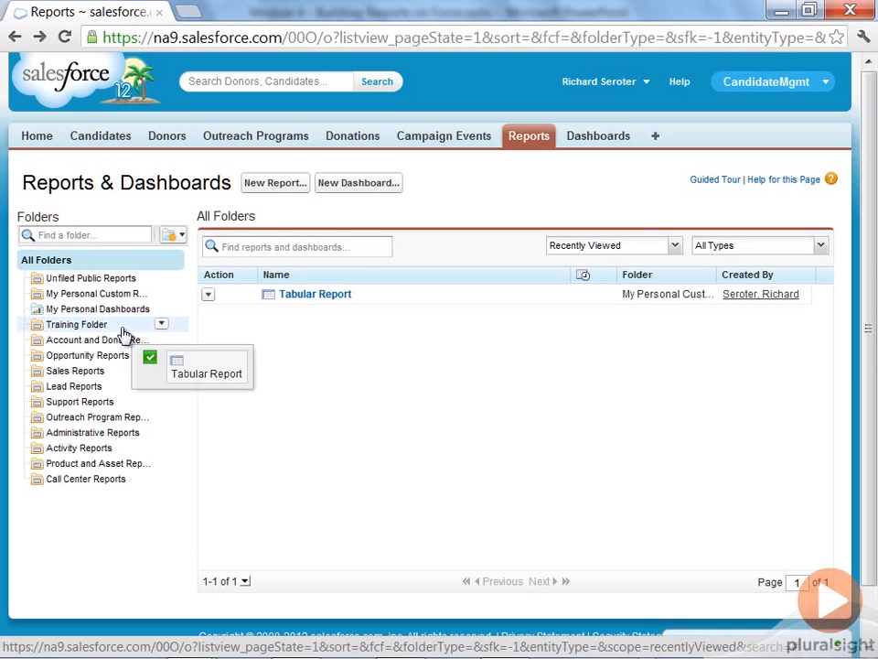
click(76, 324)
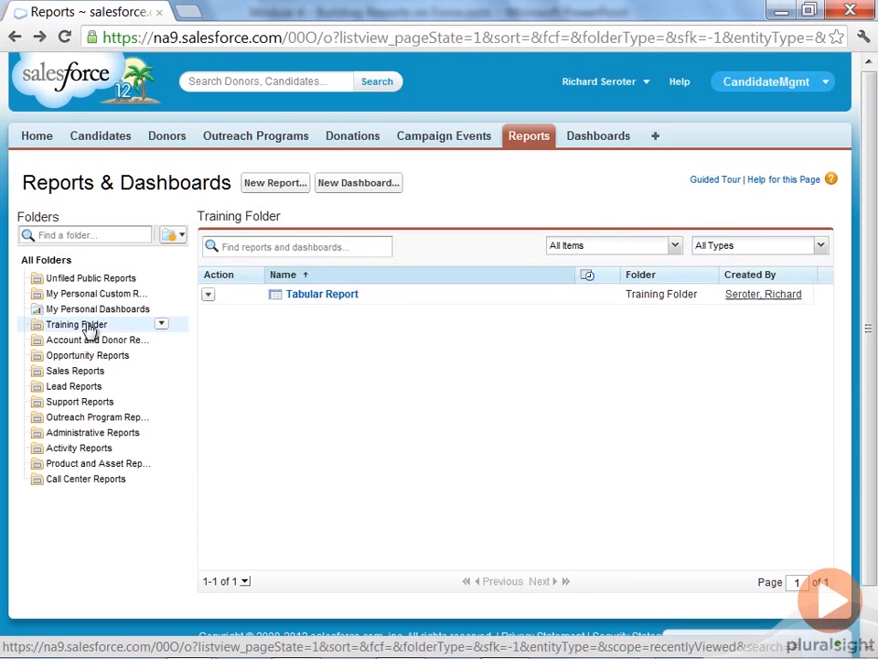
mouse_move(274, 182)
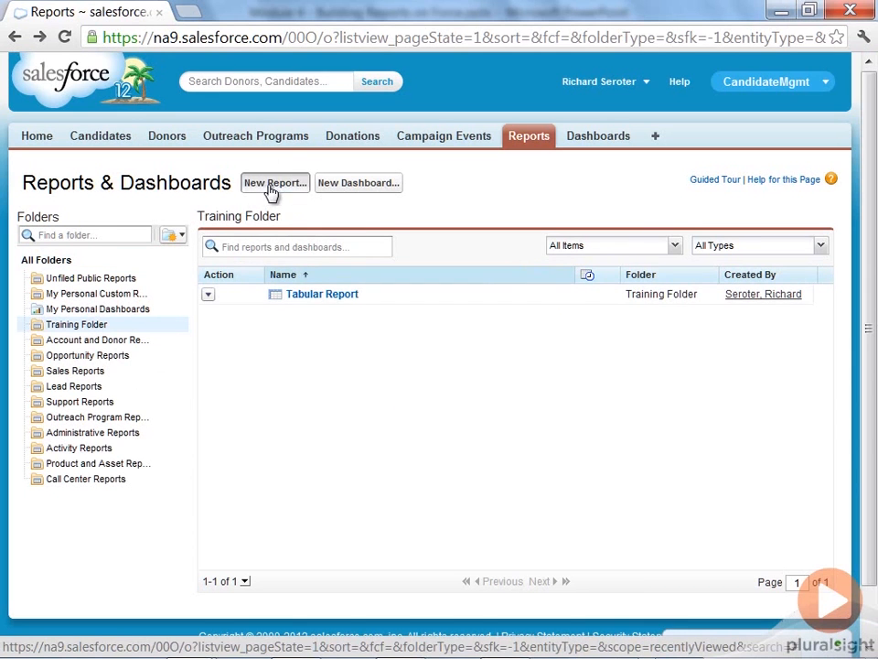
- Start a second report using the Candidates with Donations and Campaign Event type
click(275, 182)
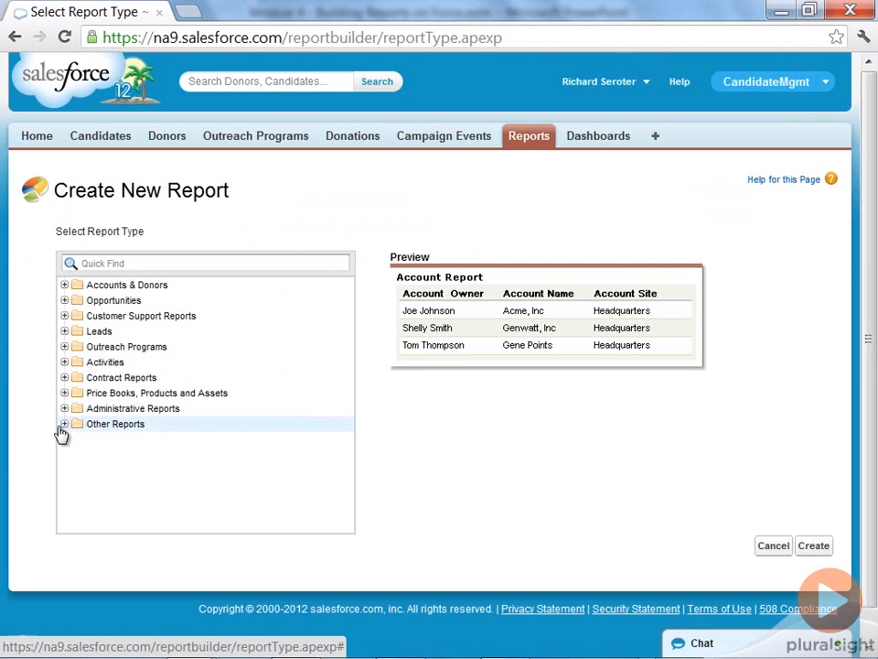
click(64, 423)
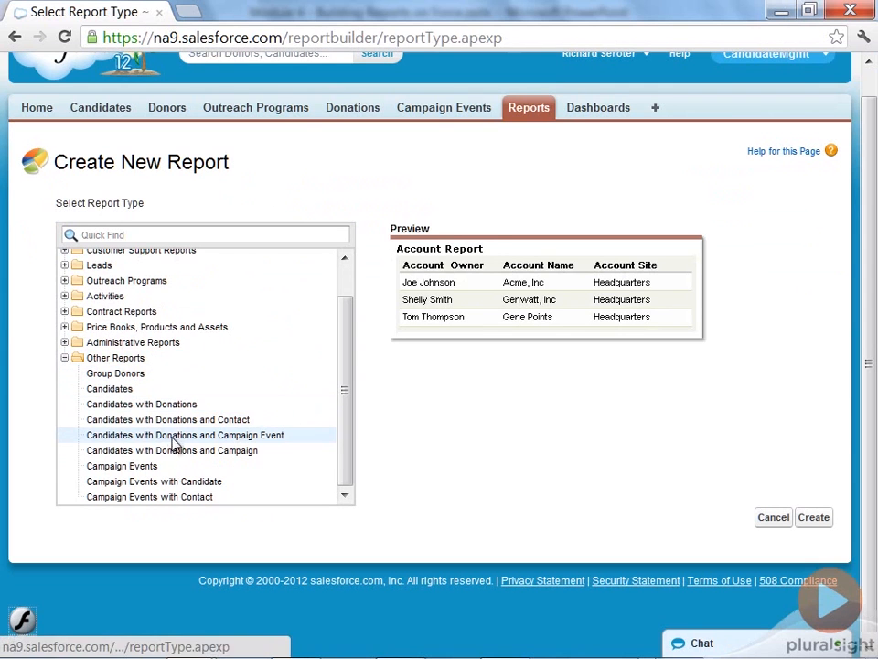
click(185, 435)
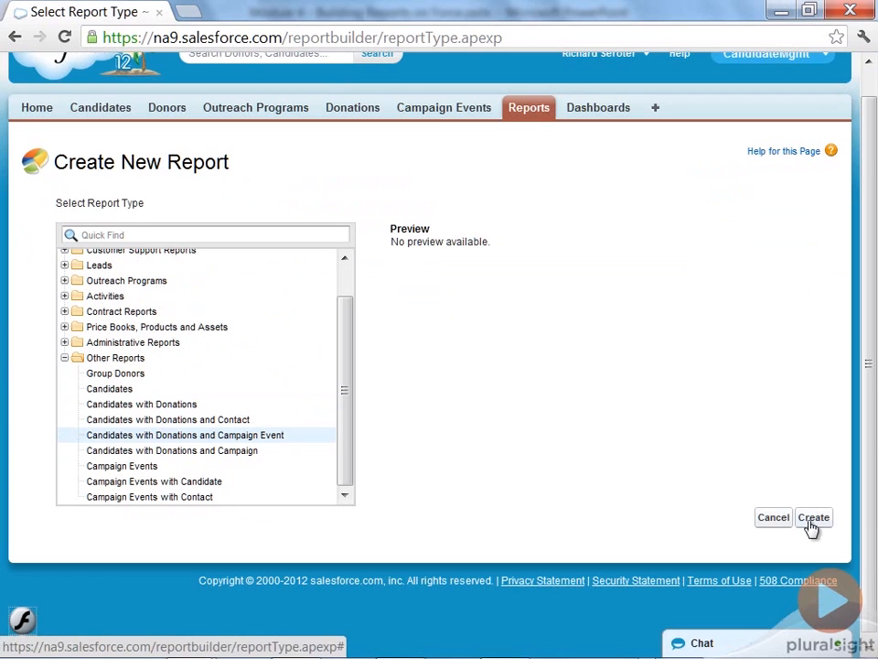
- Create the report and add Donation Amount between Donation Name and Campaign Event Name
click(814, 516)
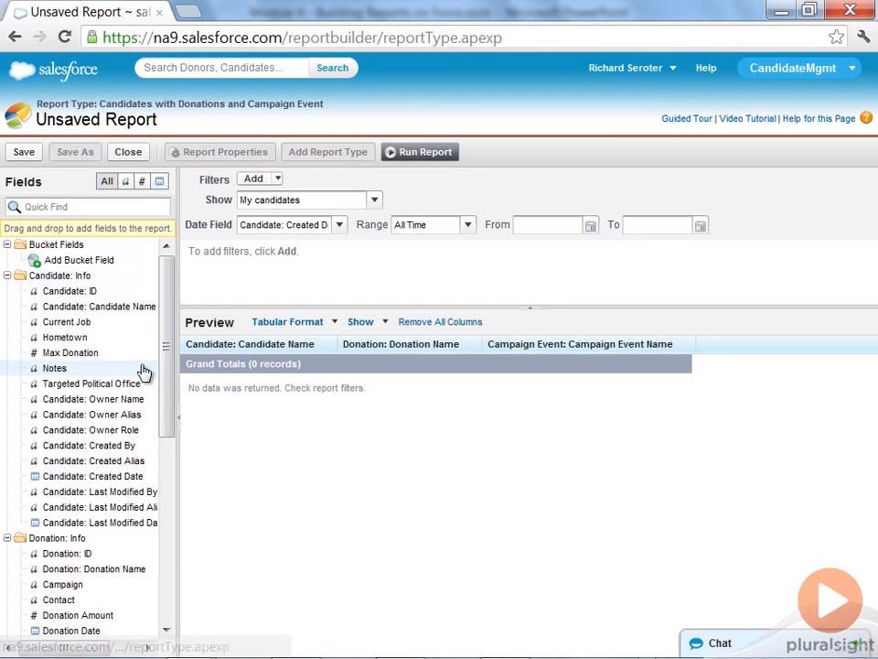
scroll(down, 3)
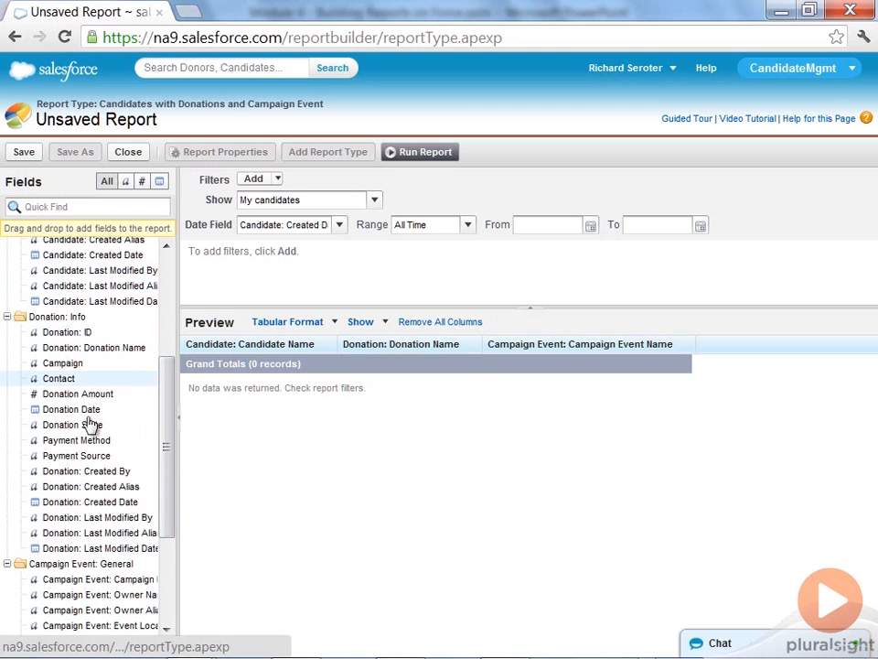
scroll(down, 3)
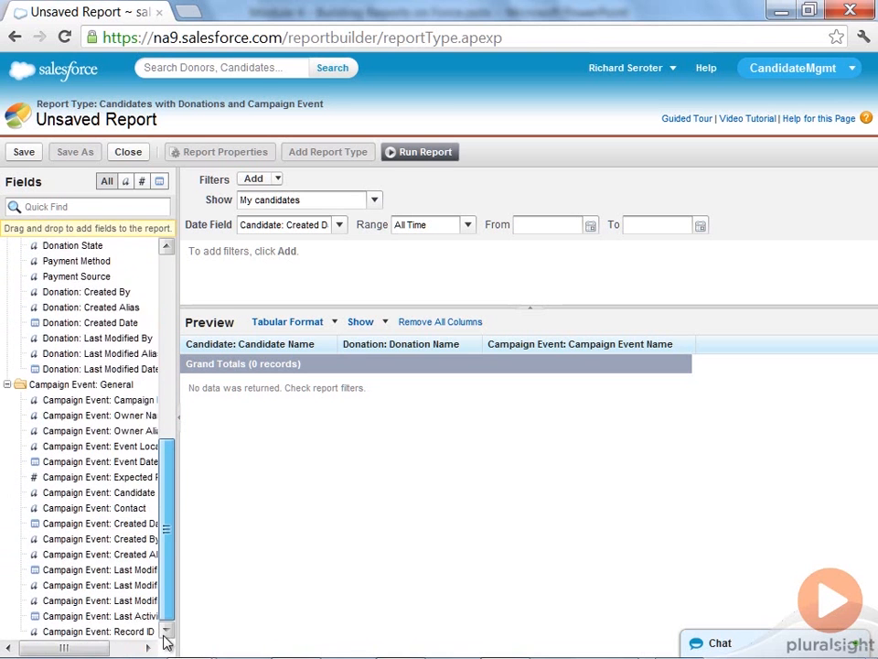
scroll(up, 3)
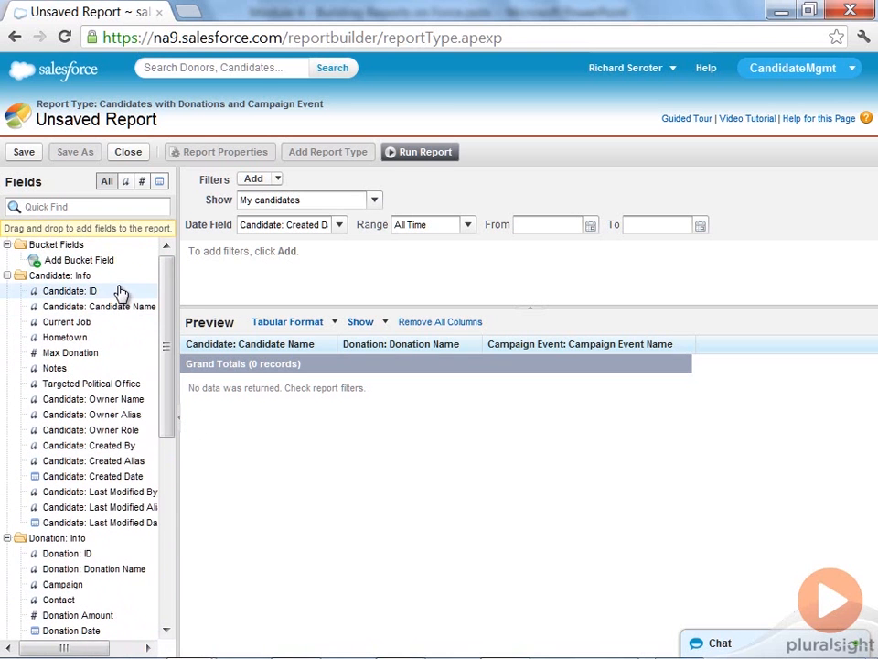
click(419, 152)
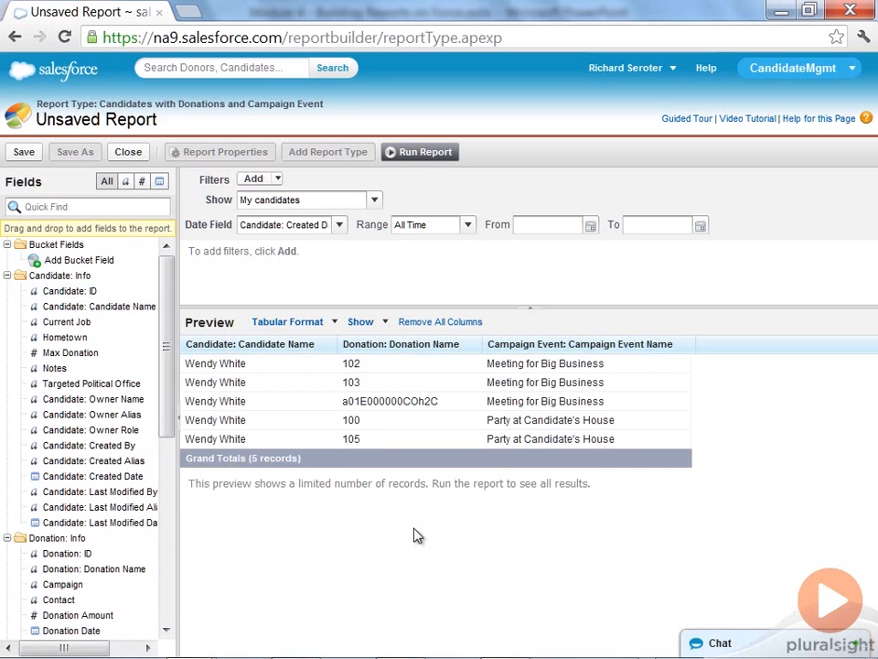
mouse_move(584, 328)
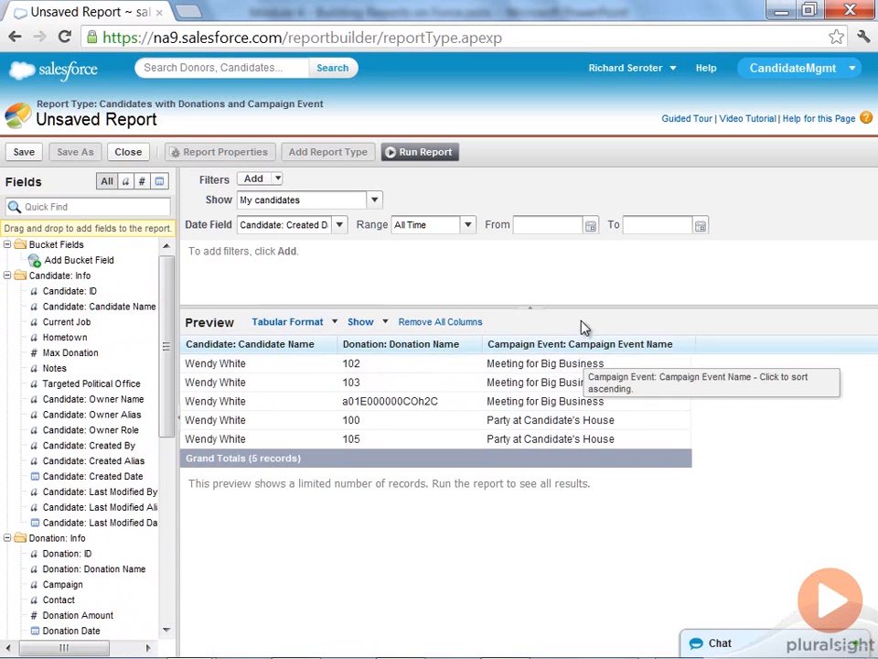
mouse_move(524, 358)
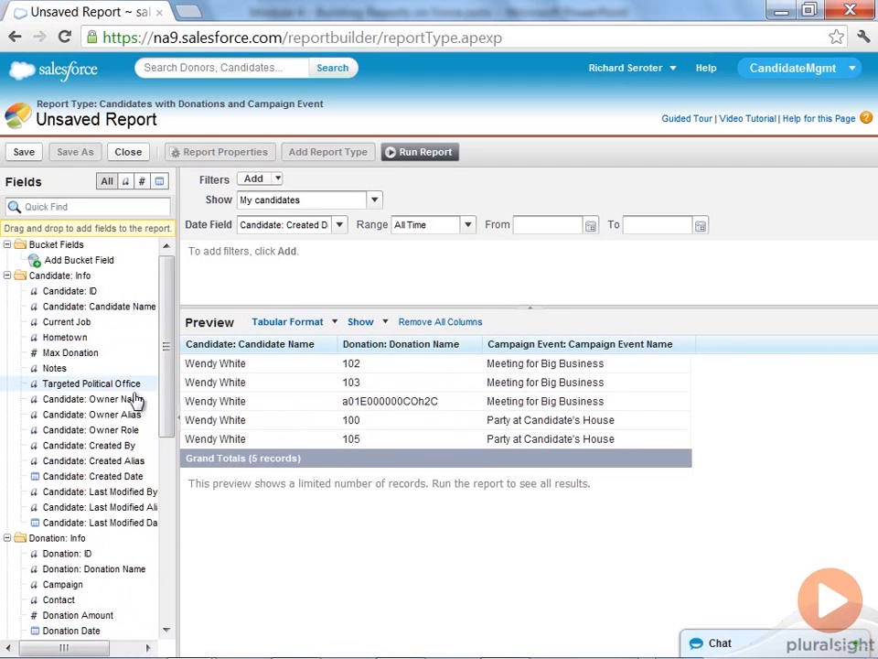
scroll(down, 3)
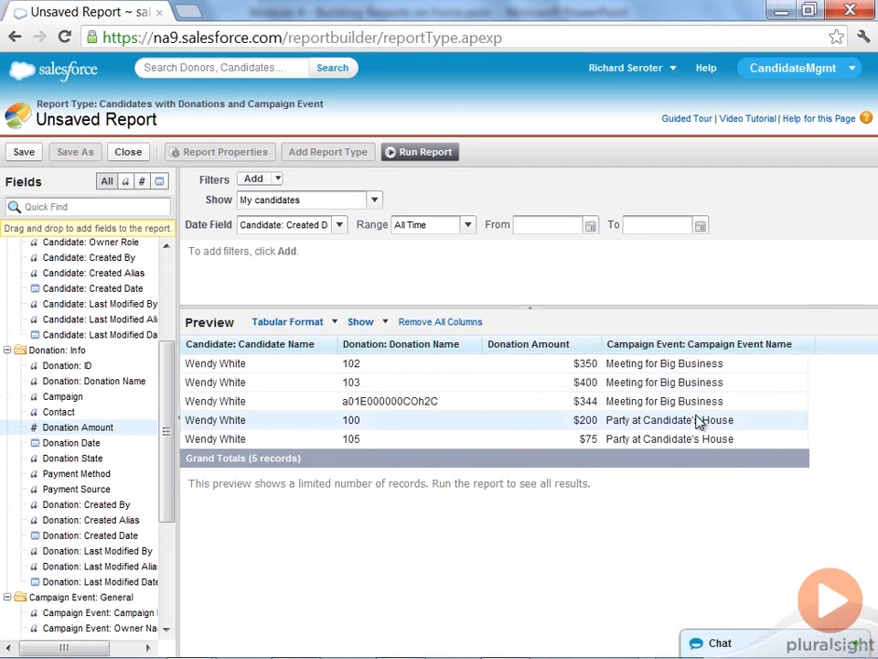
mouse_move(261, 306)
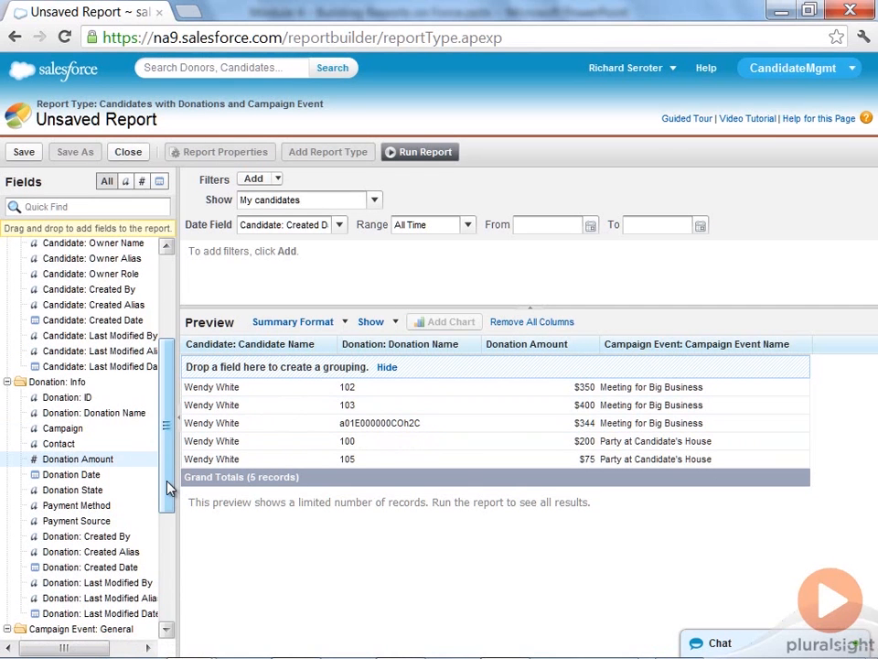
scroll(down, 3)
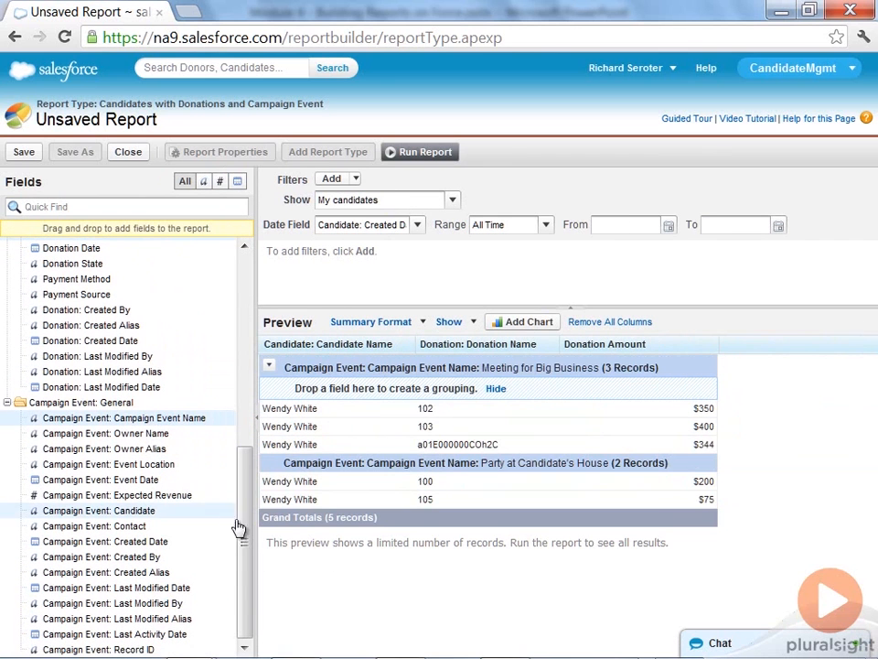
mouse_move(453, 364)
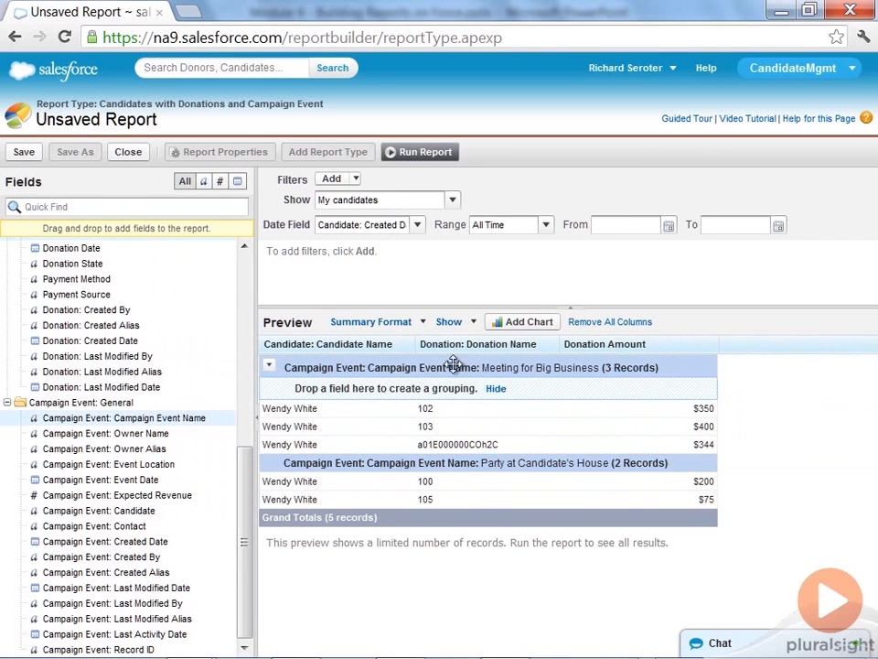
mouse_move(384, 370)
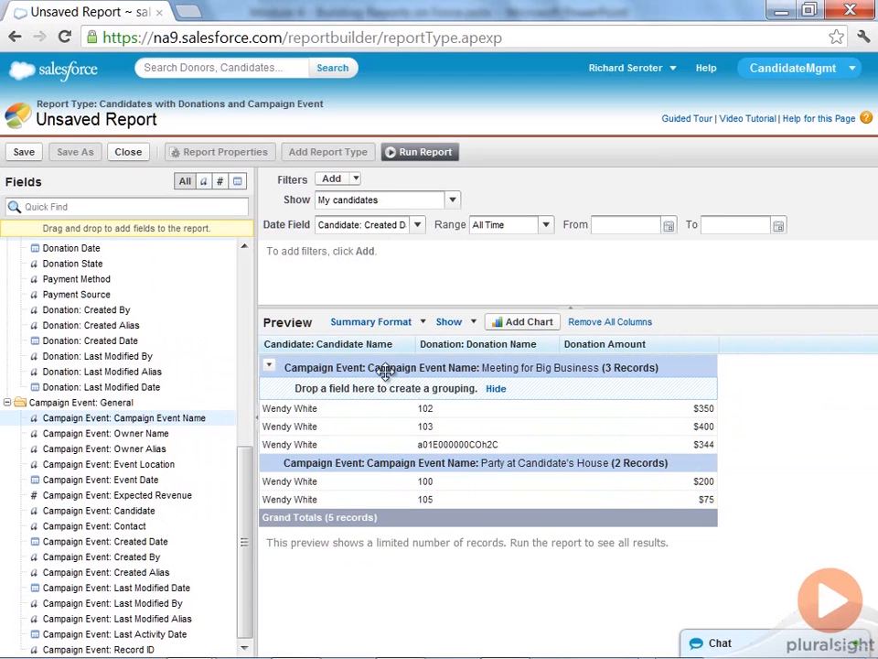
mouse_move(625, 364)
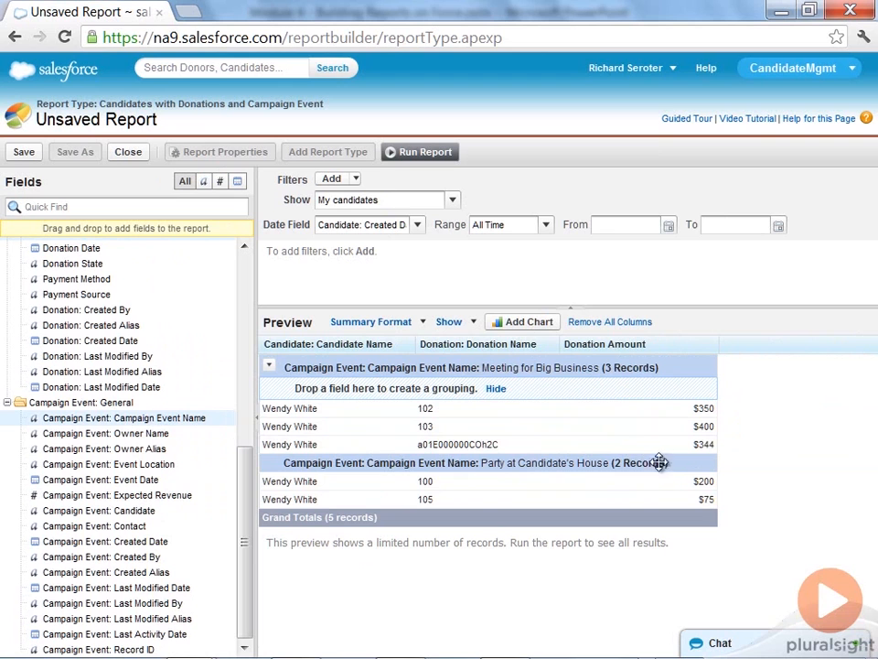
mouse_move(279, 494)
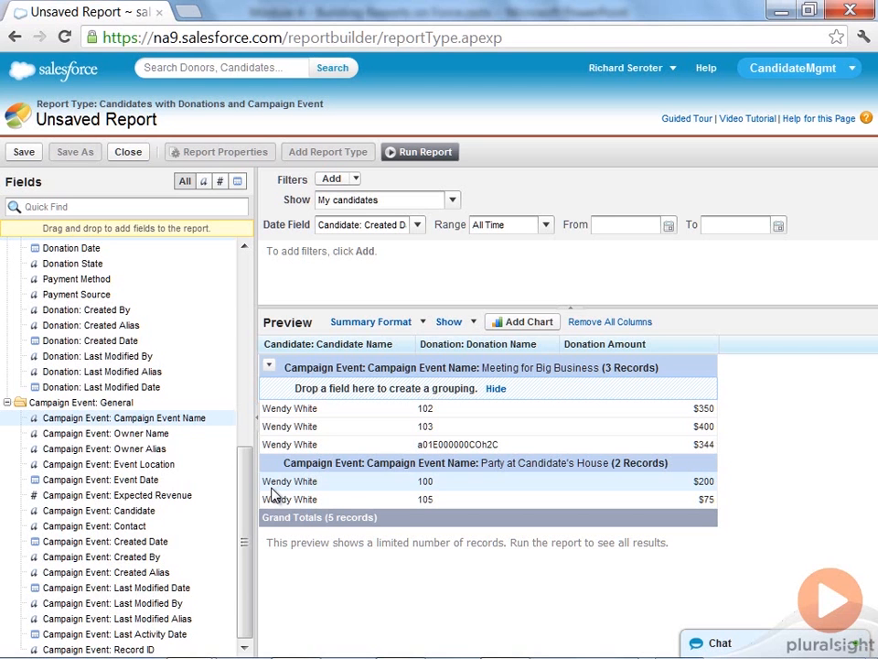
scroll(up, 3)
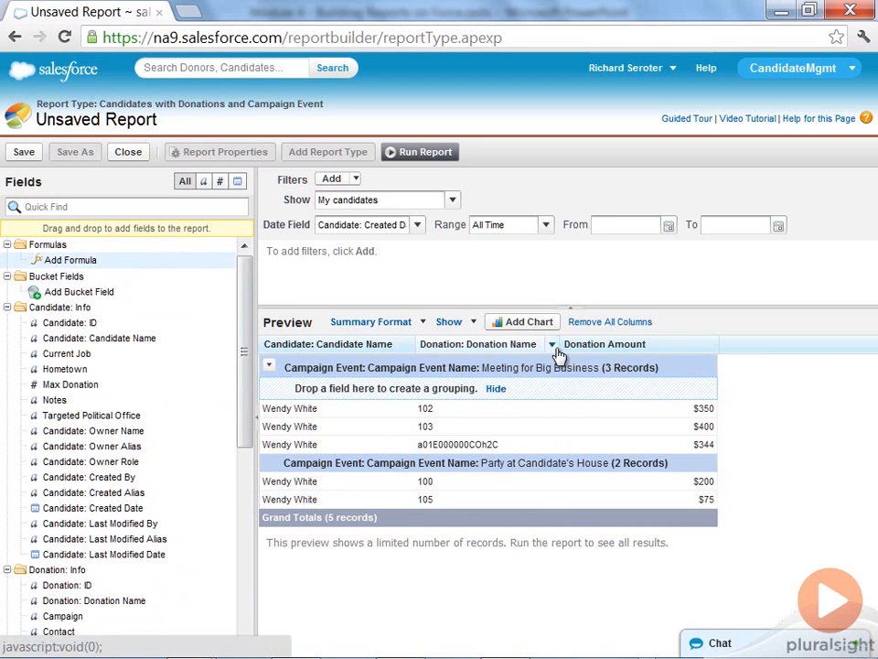
- Define the currency formula 'Total Donations' as SUM( of Donation Amount from Summary Fields
click(69, 259)
text(Total Donations)
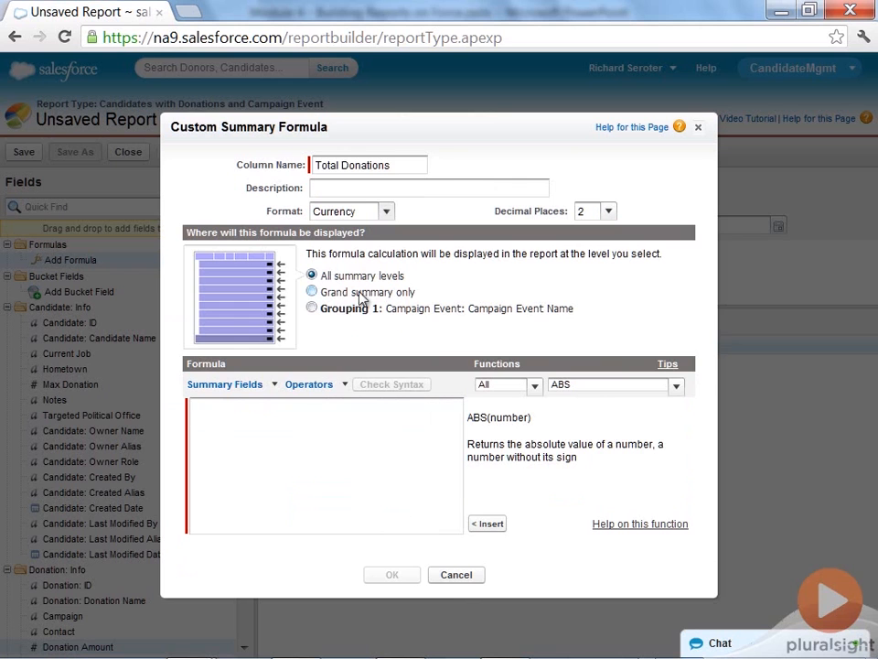
text(SUM()
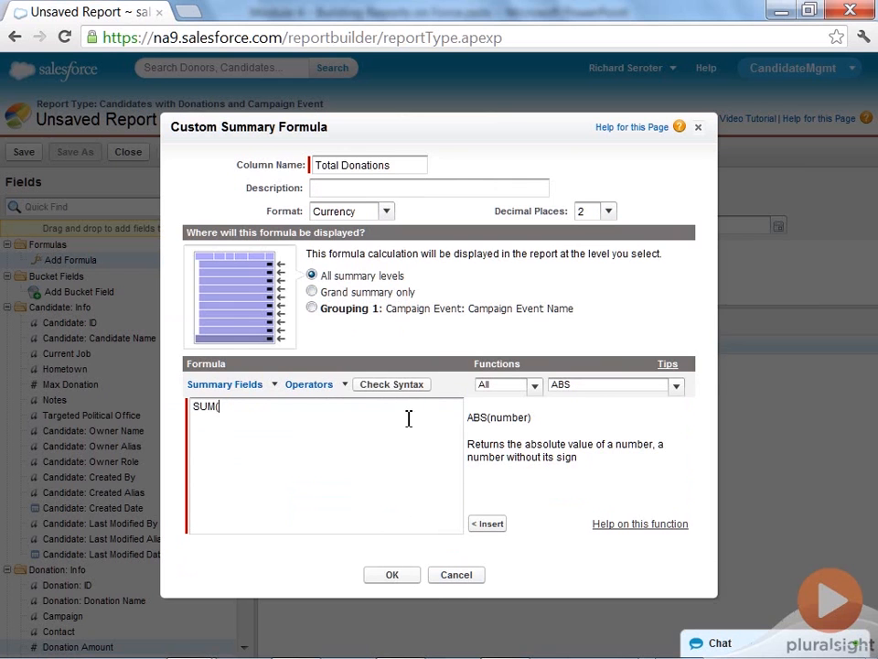
click(225, 383)
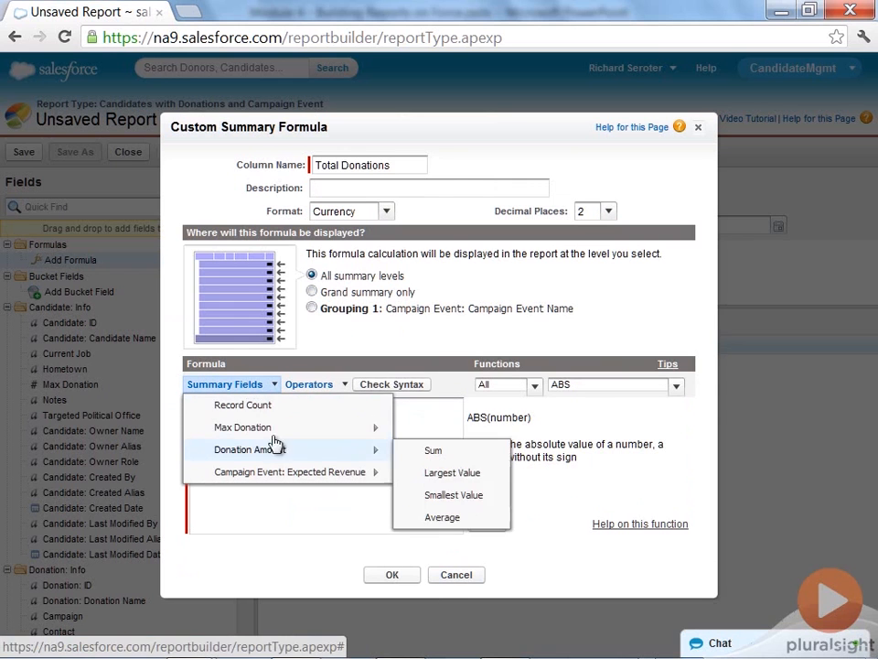
click(433, 449)
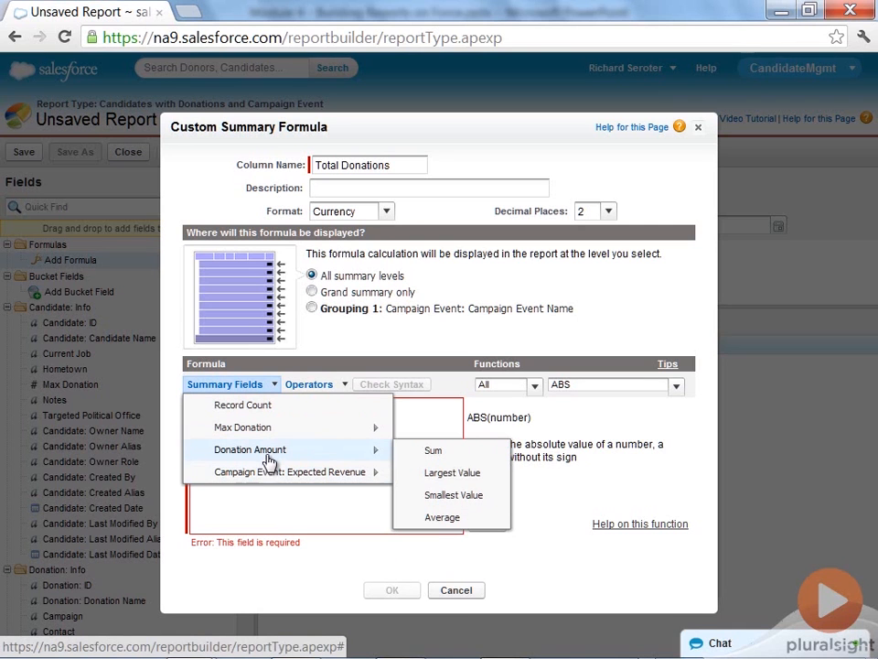
mouse_move(433, 449)
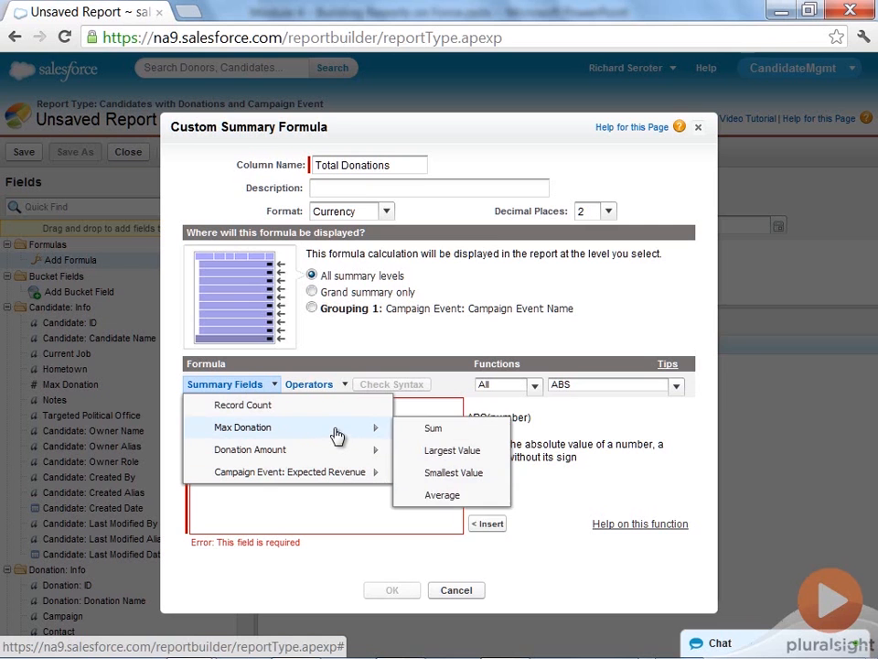
mouse_move(249, 449)
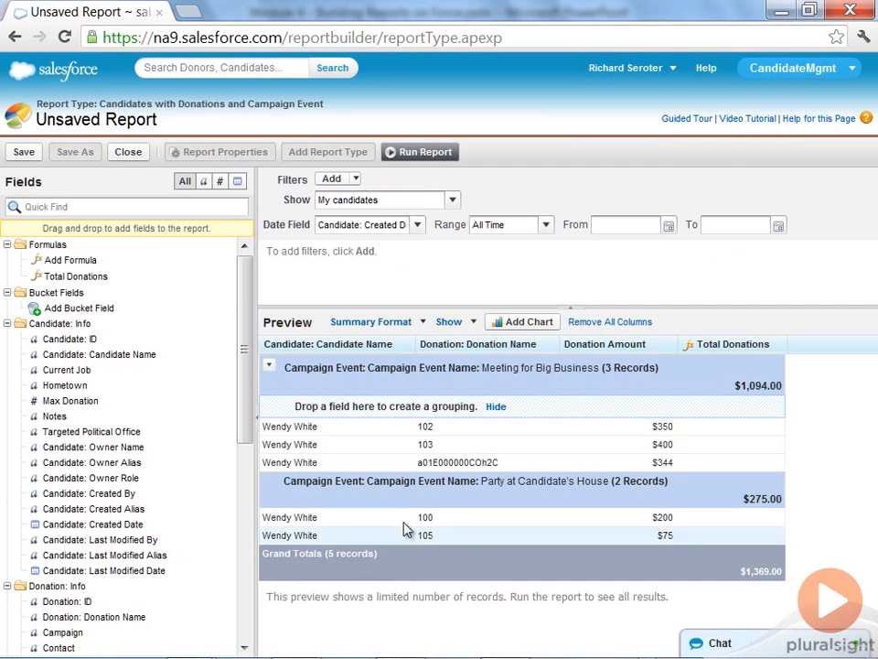
mouse_move(746, 387)
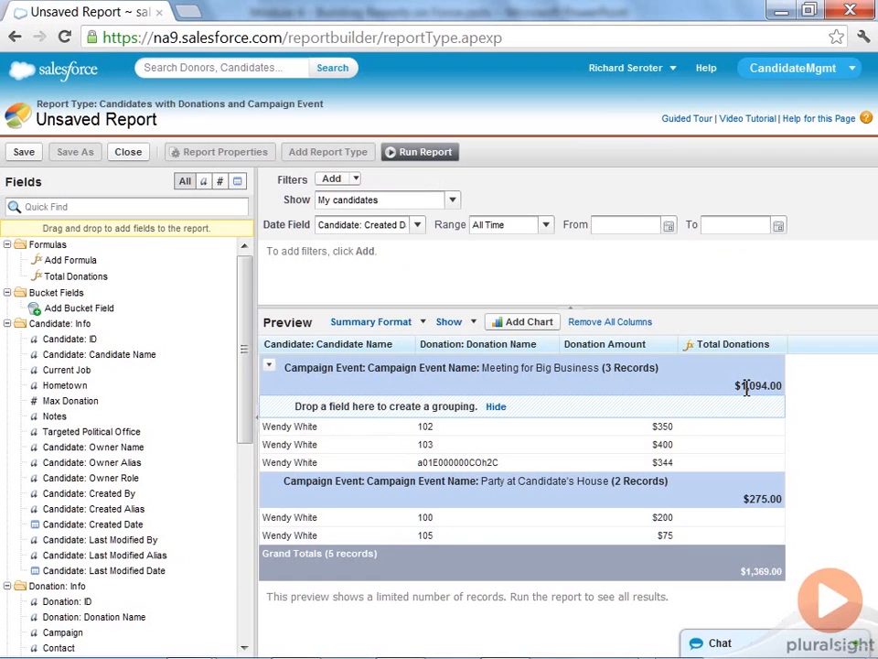
mouse_move(692, 538)
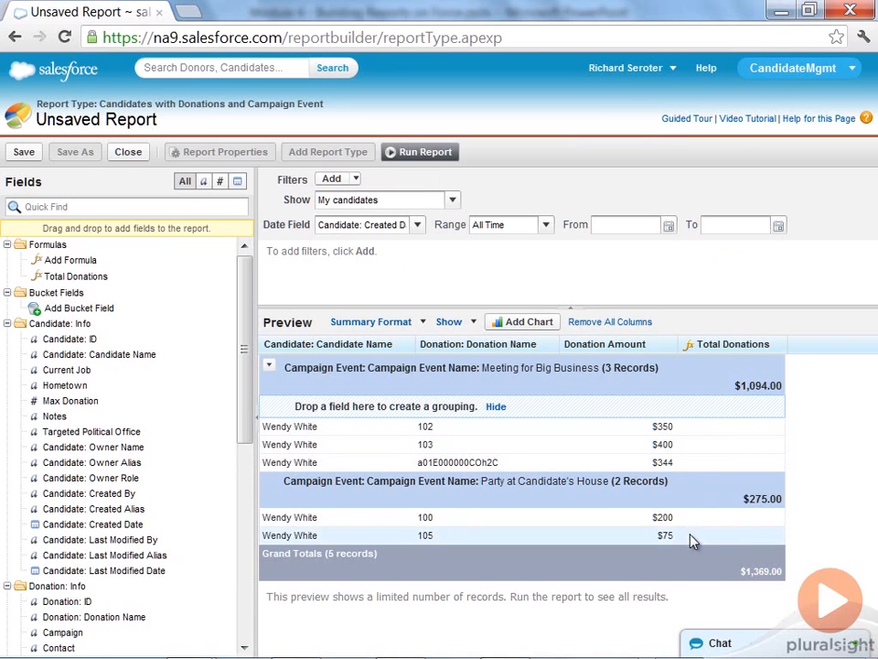
mouse_move(752, 494)
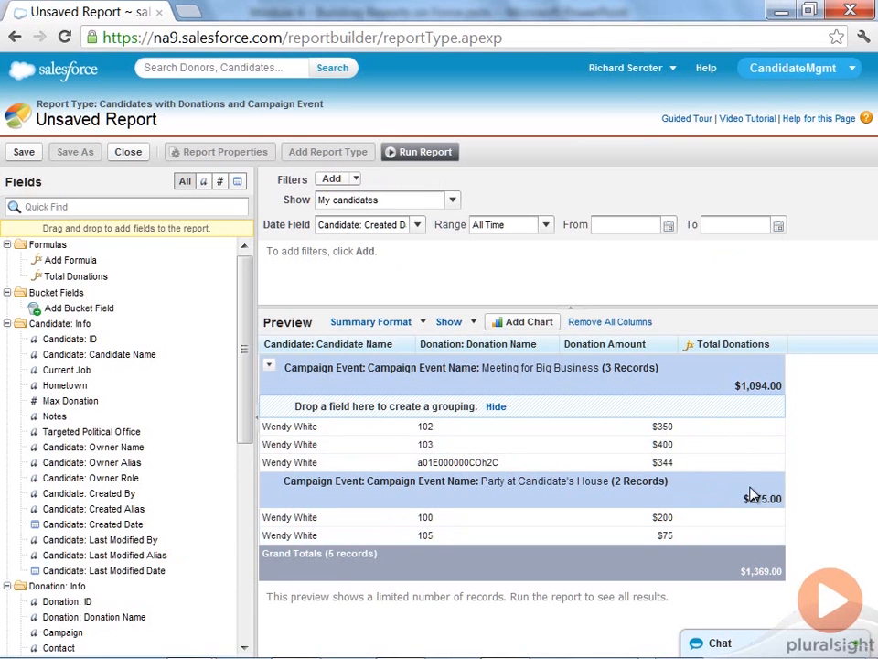
mouse_move(667, 409)
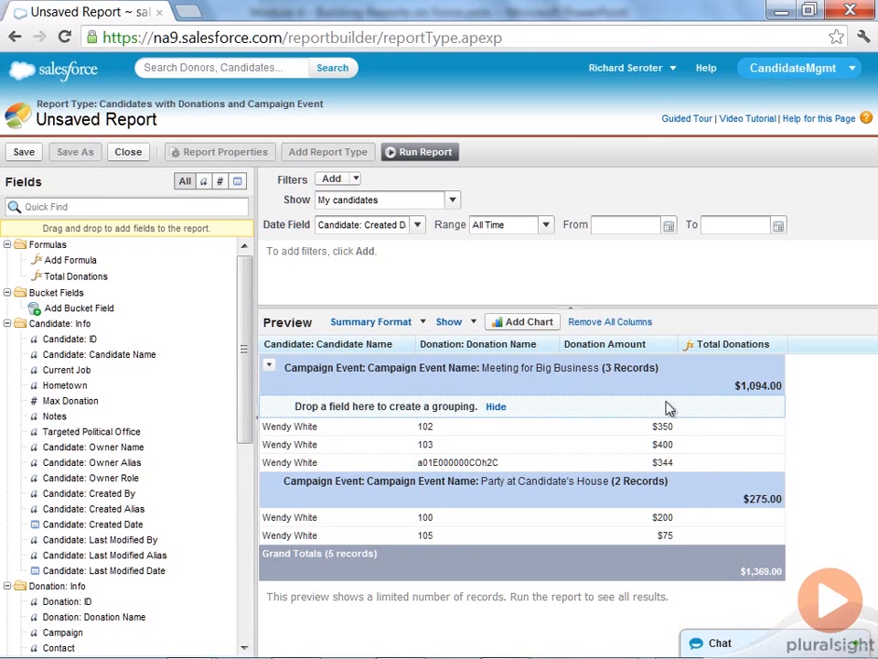
- Hide the empty grouping drop zone so Total Donations subtotals show per campaign event
click(495, 406)
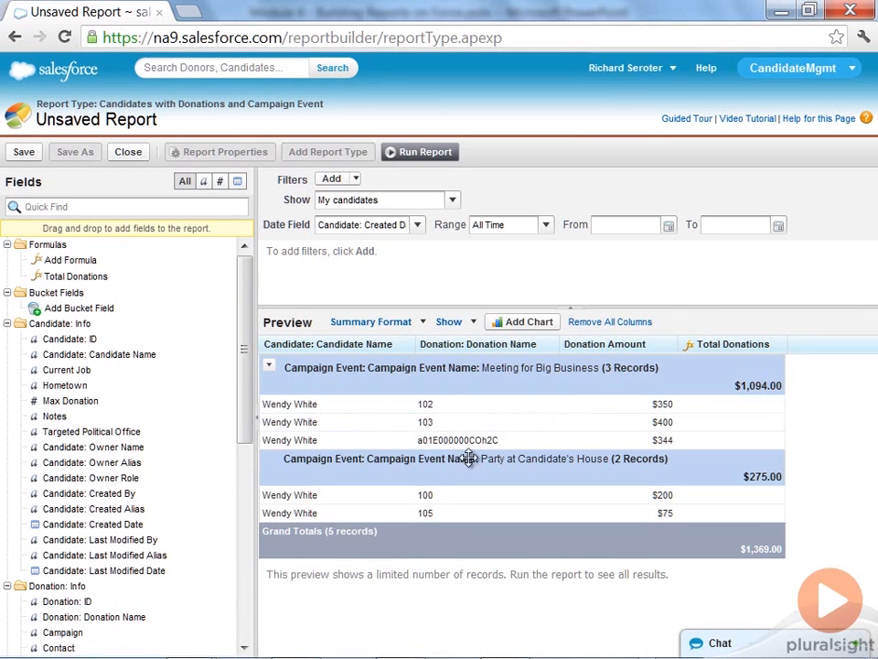
mouse_move(414, 512)
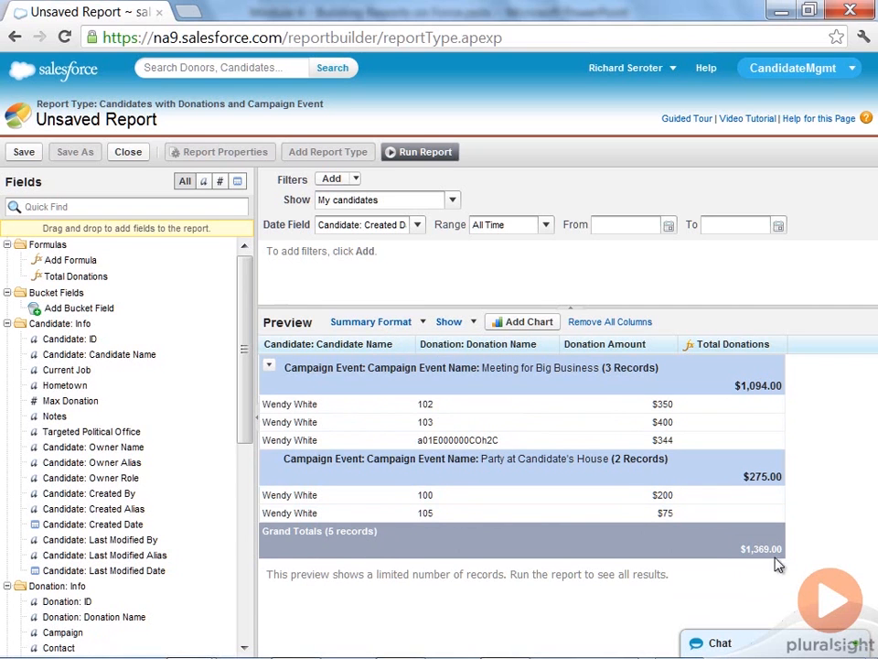
mouse_move(788, 563)
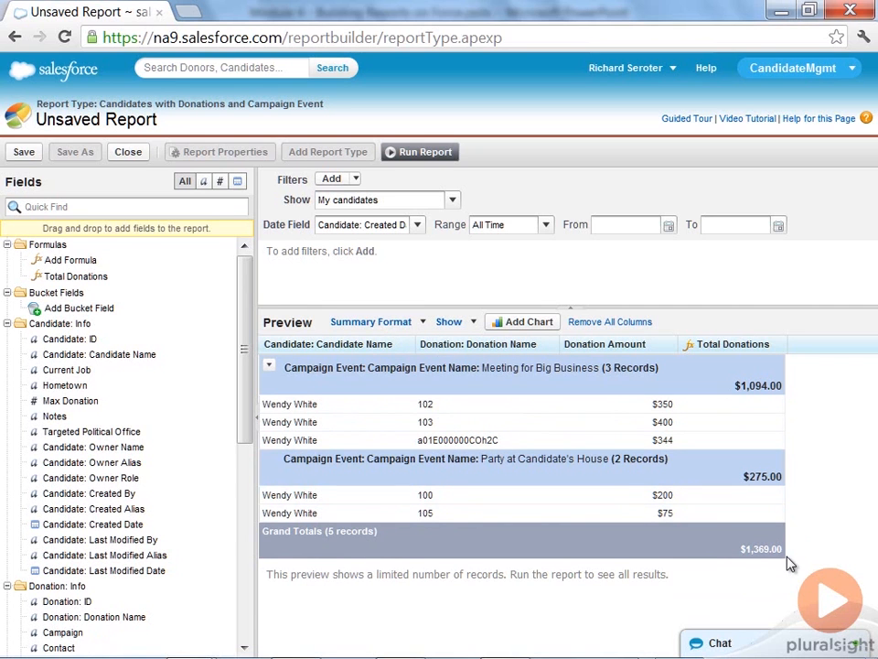
mouse_move(521, 321)
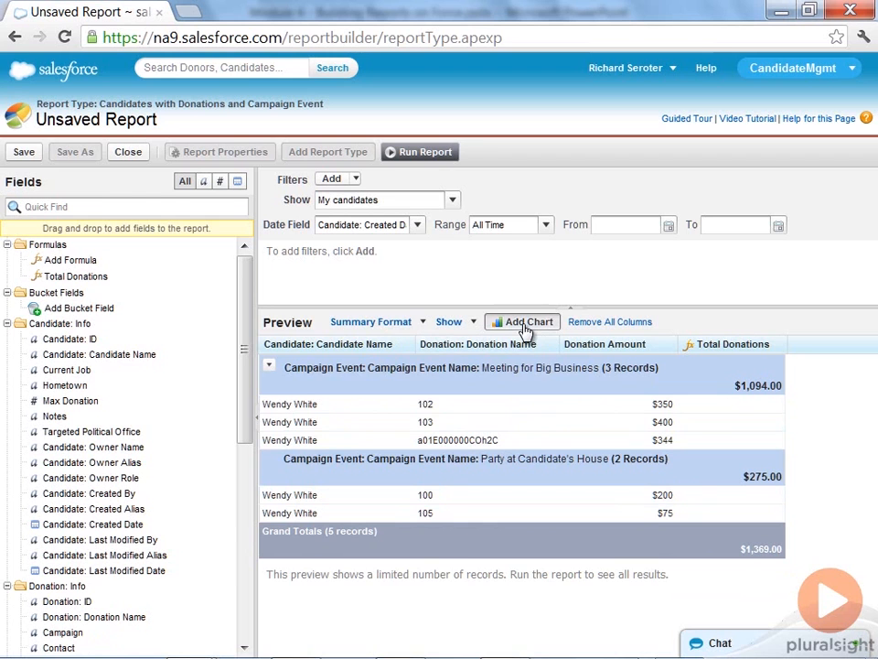
- Add a pie chart of Total Donations with Campaign Event Name wedges and hover details enabled
click(522, 321)
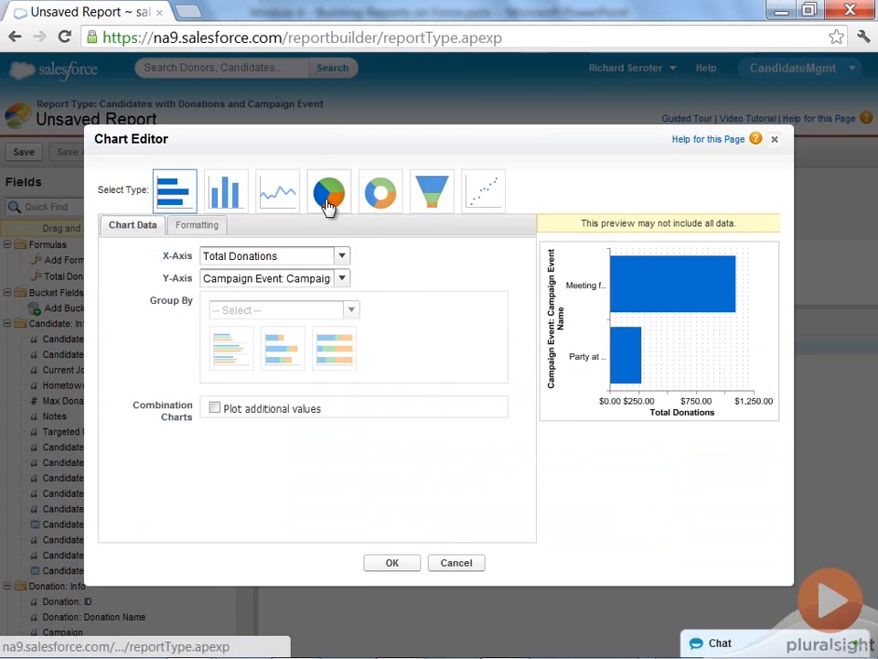
click(329, 190)
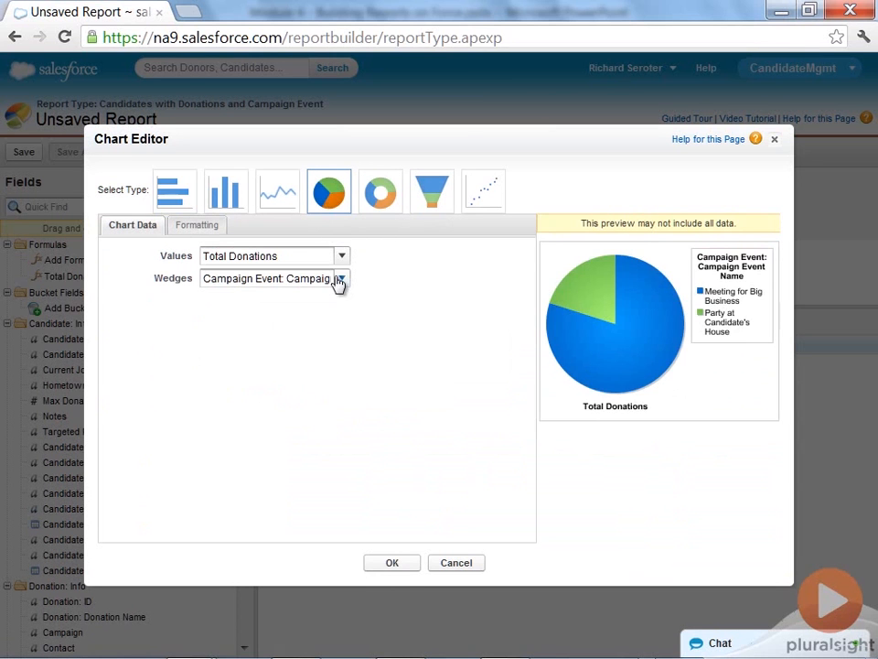
click(341, 255)
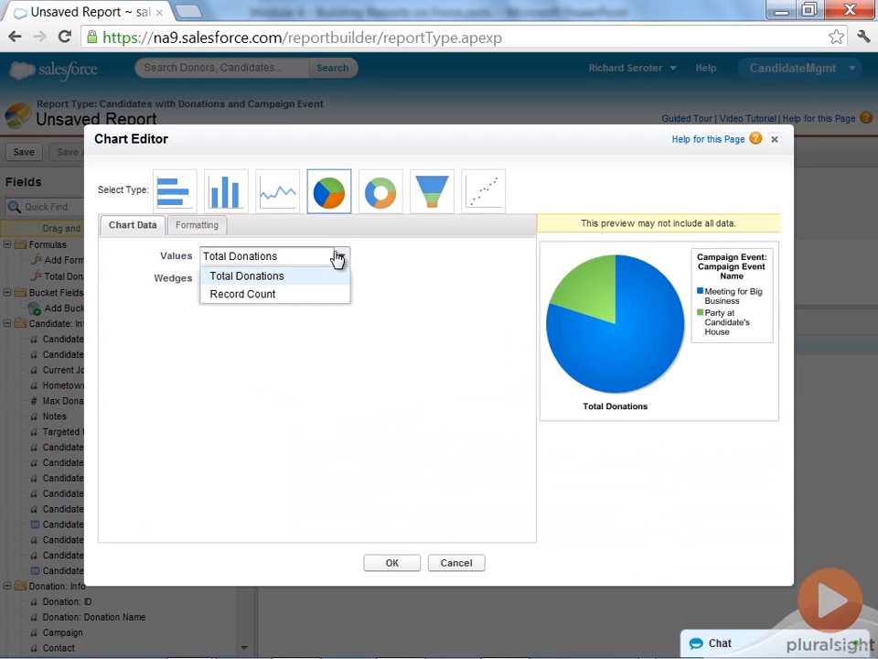
click(242, 294)
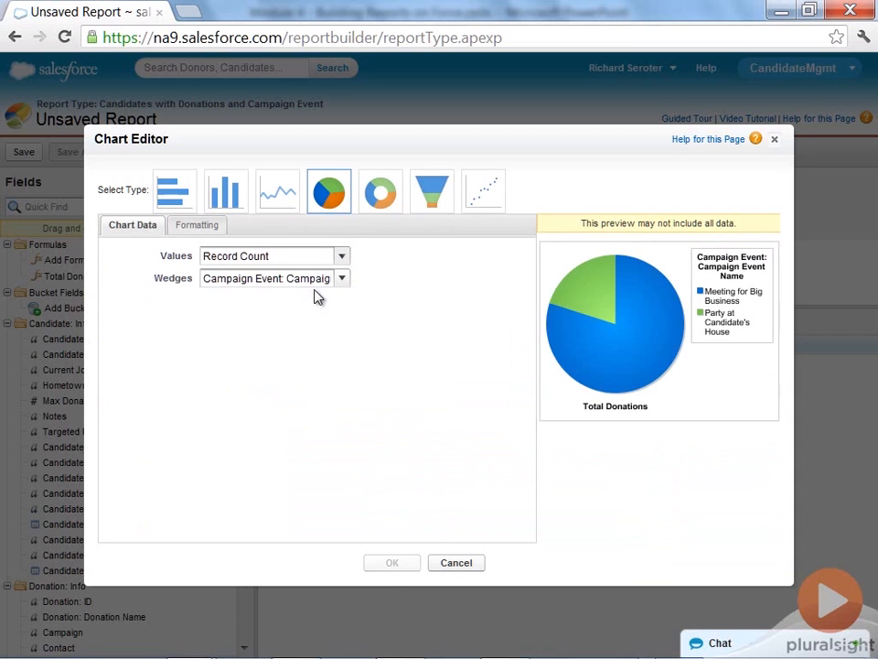
click(341, 278)
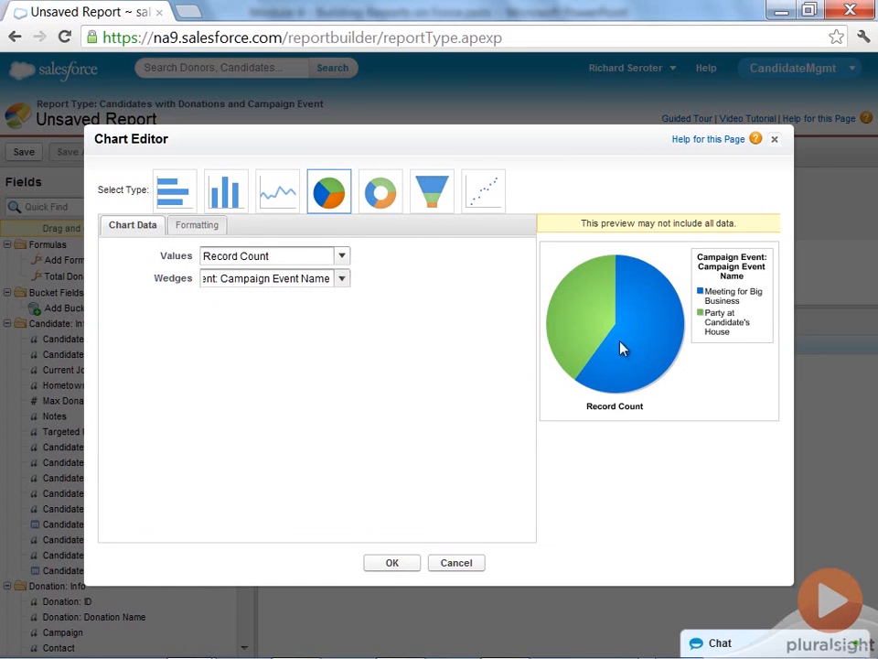
mouse_move(578, 318)
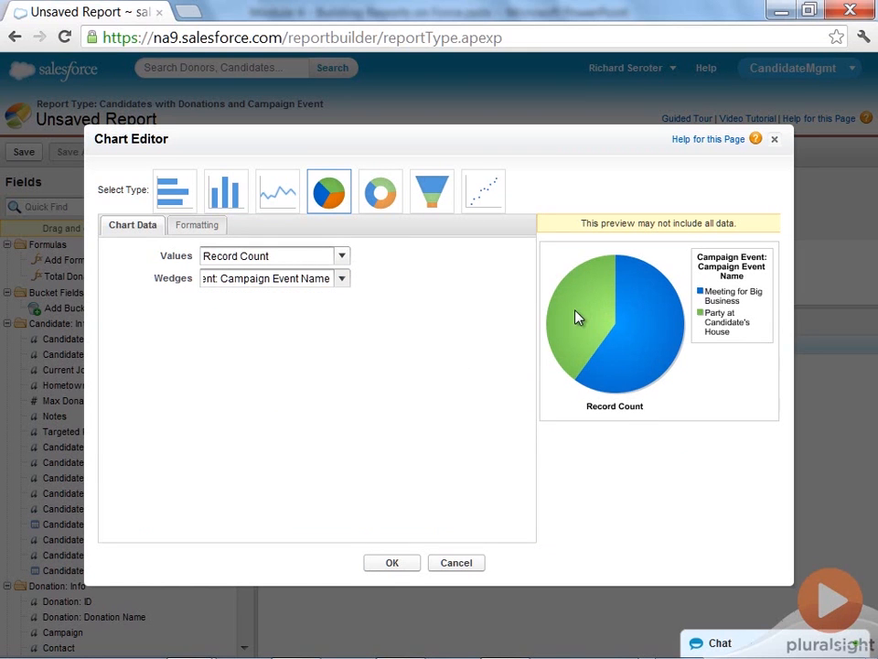
click(341, 255)
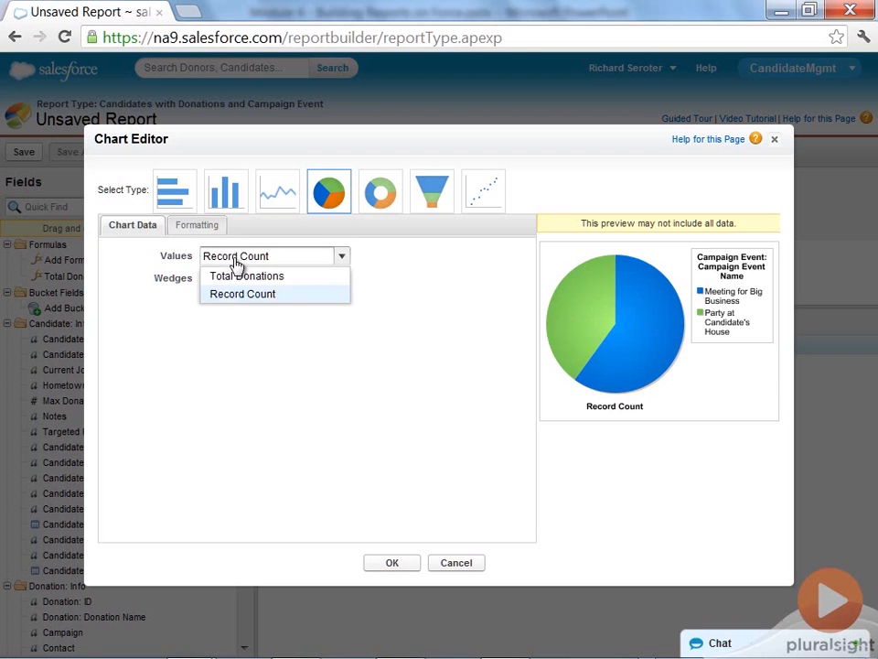
click(246, 275)
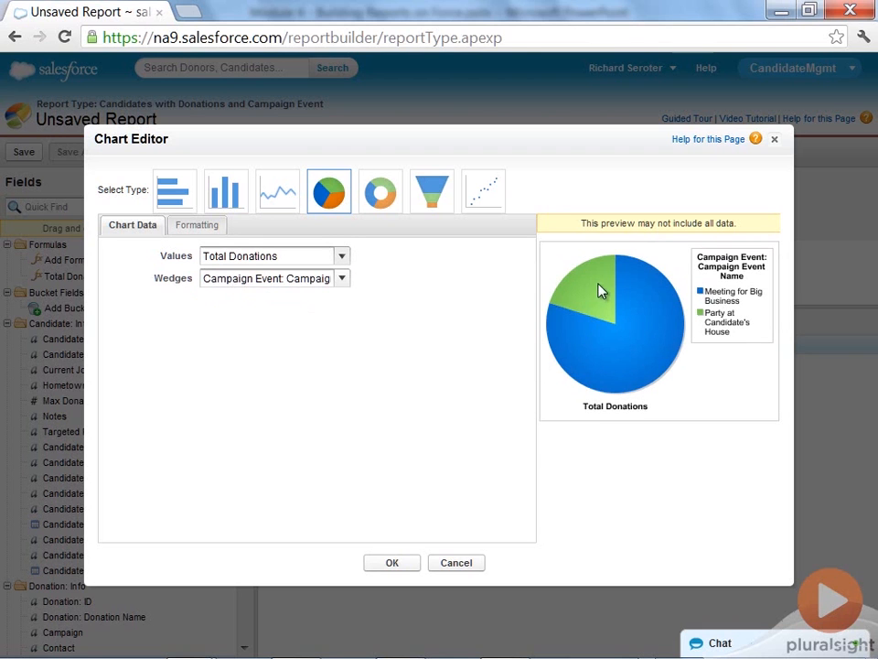
click(197, 225)
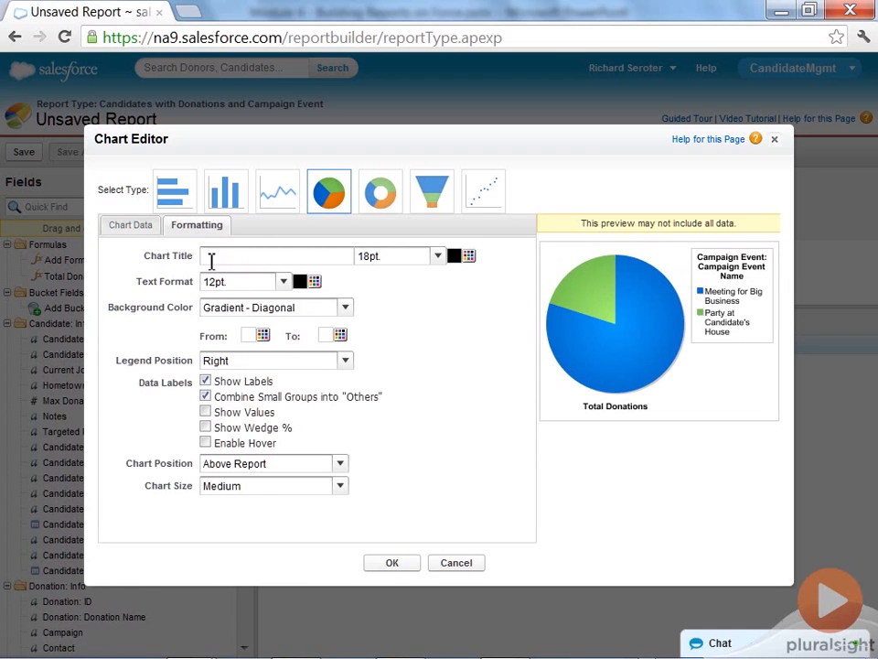
mouse_move(240, 296)
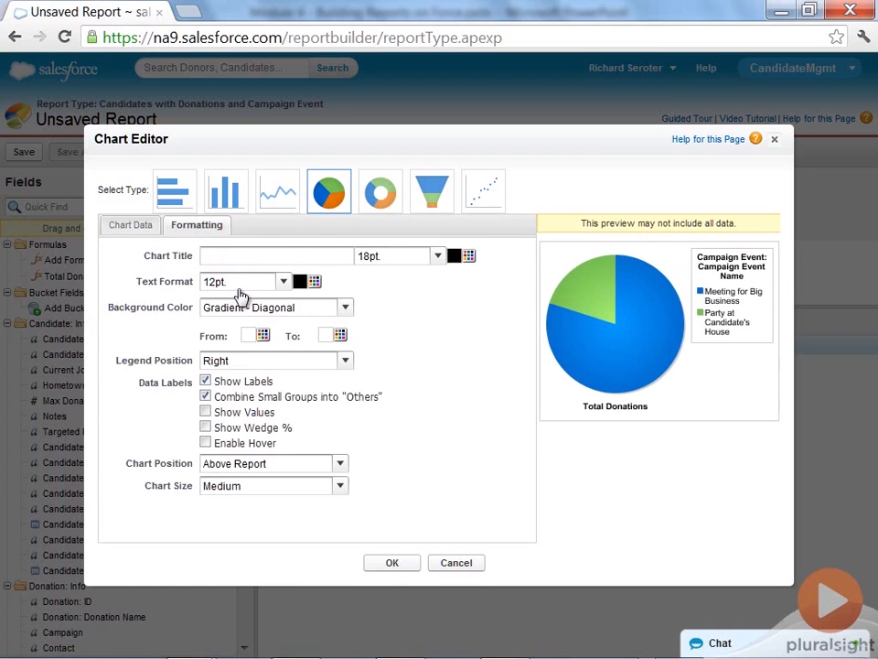
mouse_move(283, 491)
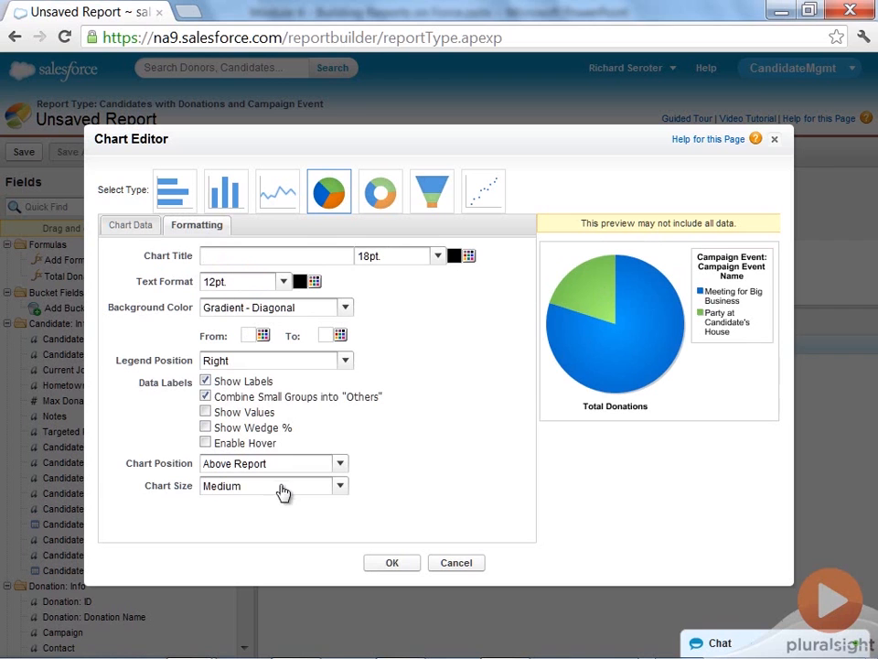
mouse_move(254, 457)
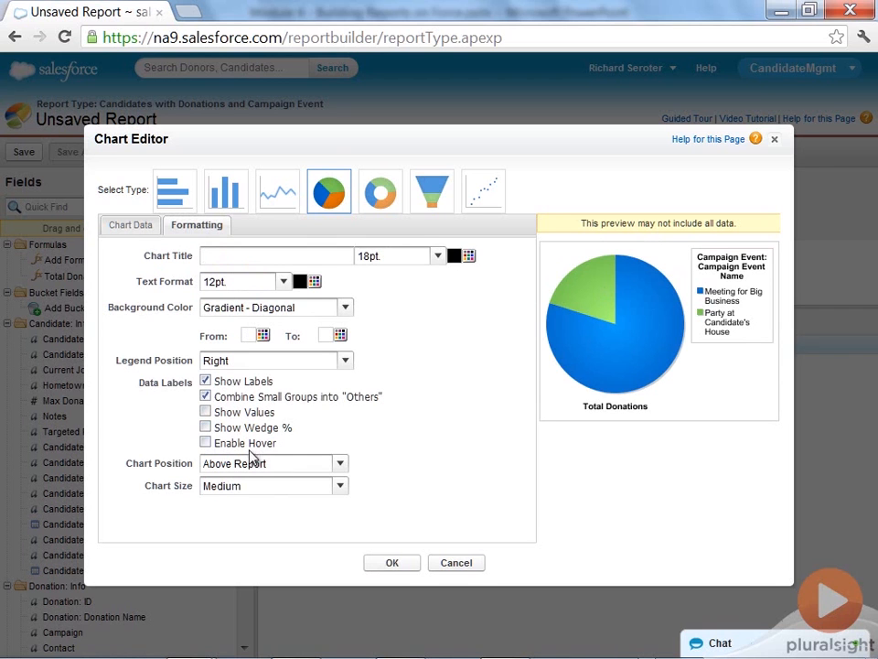
click(205, 442)
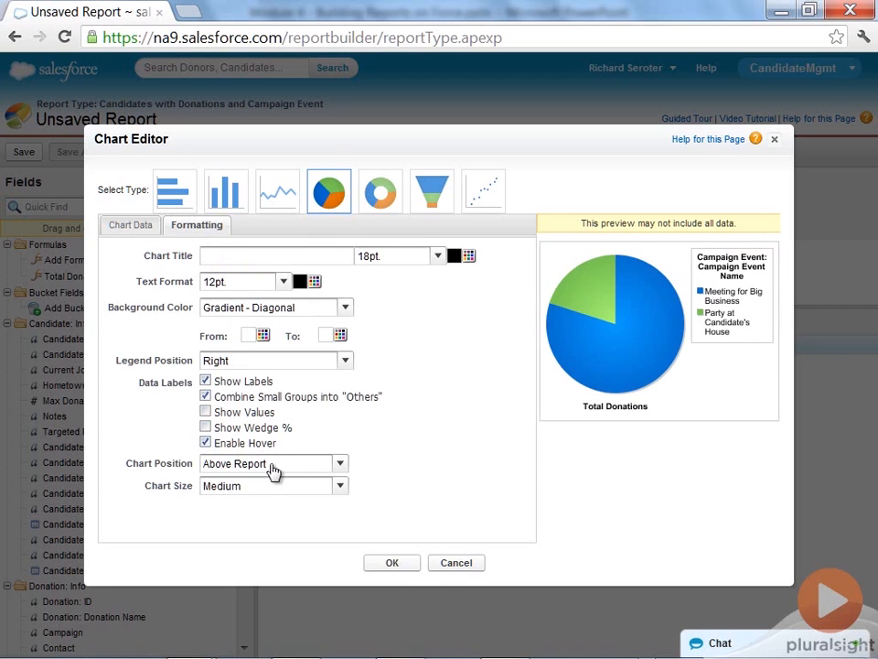
mouse_move(595, 301)
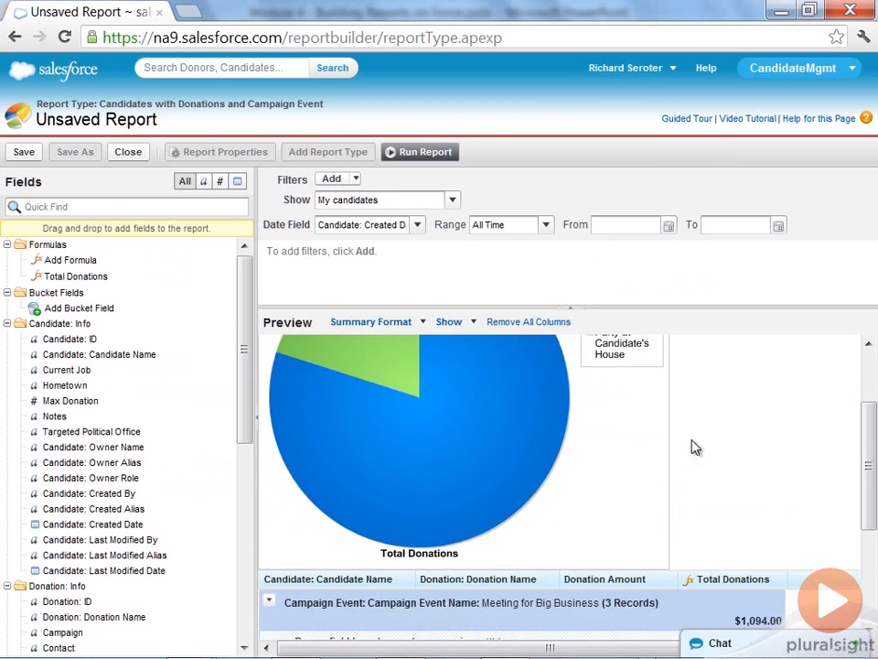
mouse_move(330, 458)
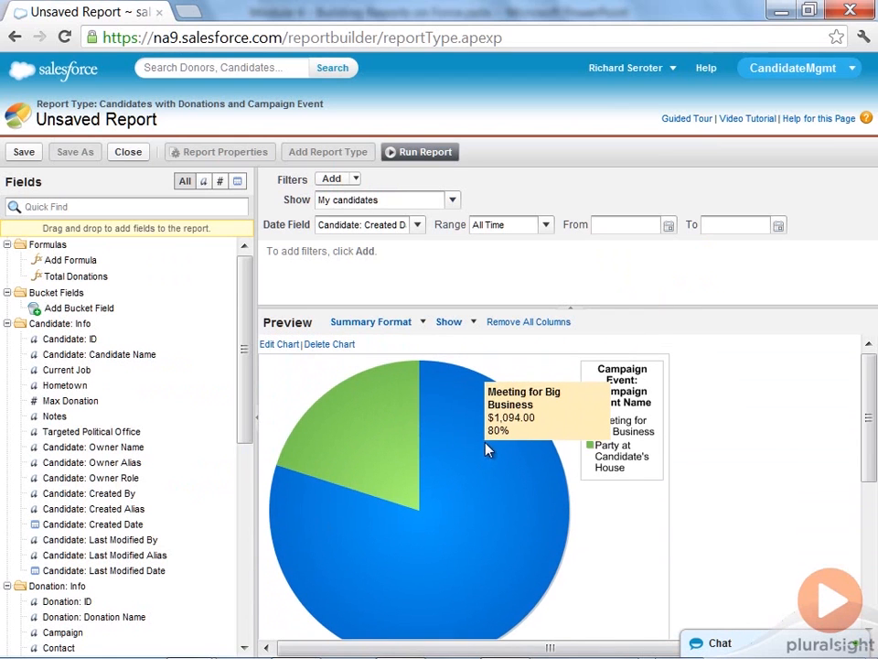
mouse_move(280, 349)
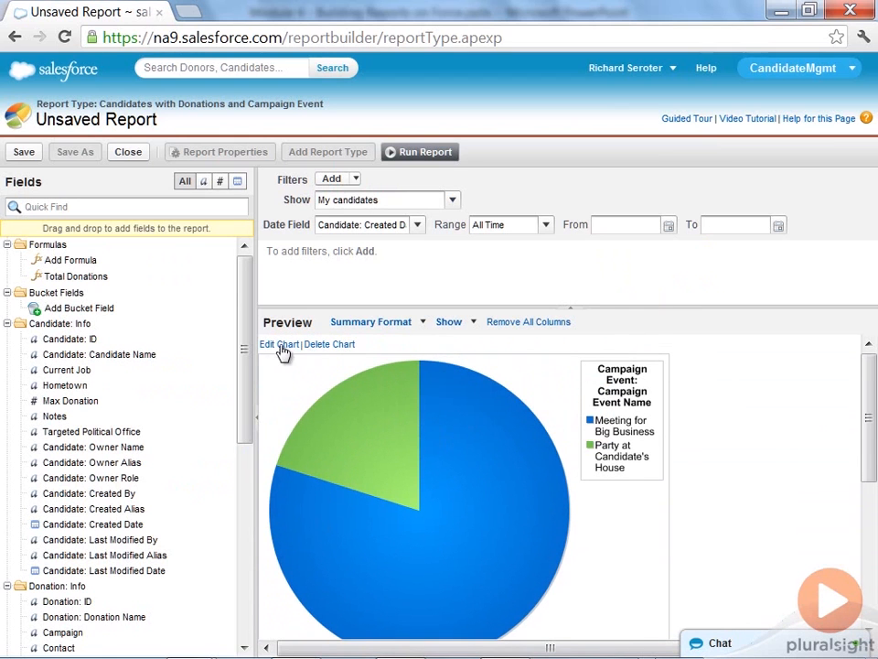
click(329, 344)
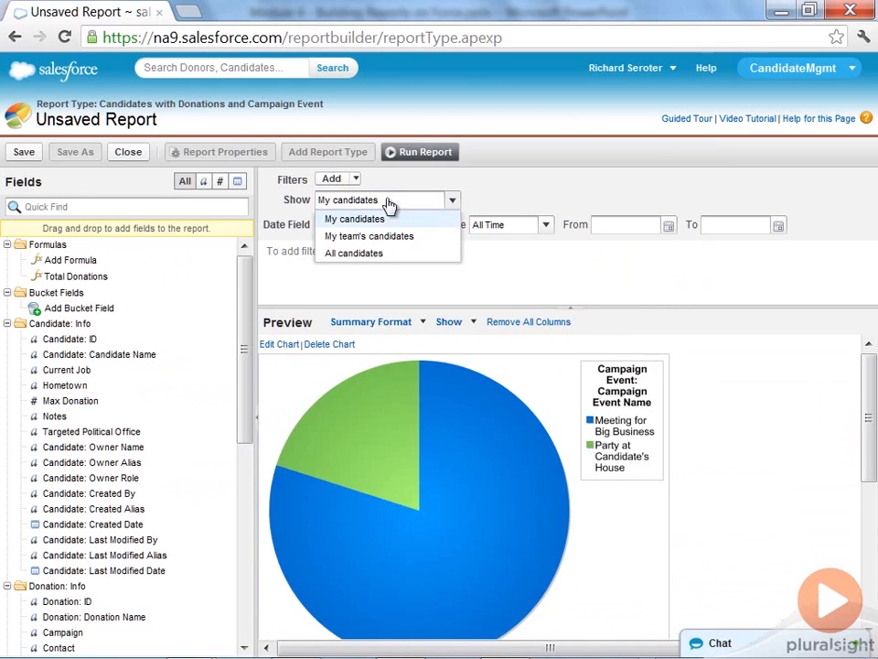
click(353, 252)
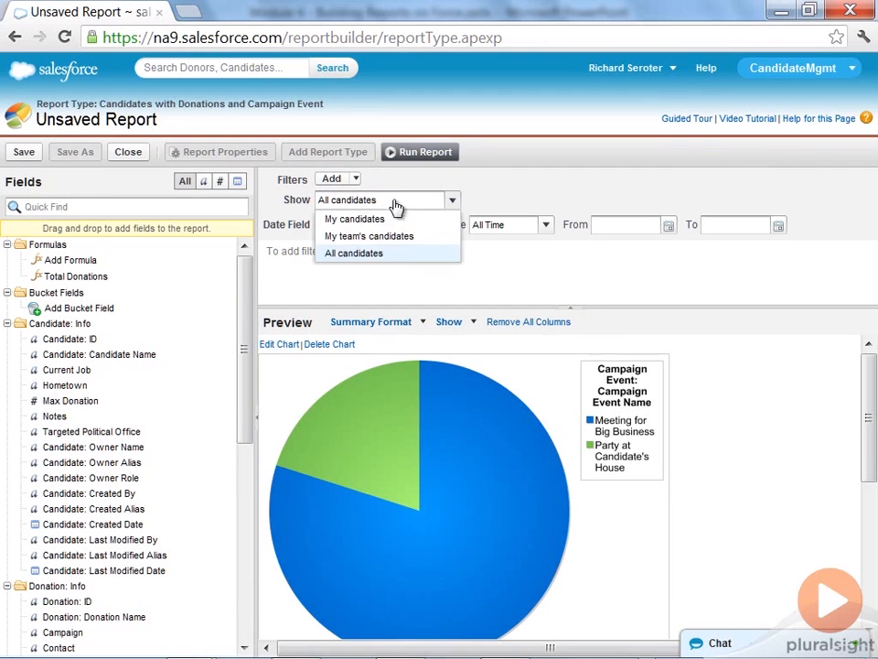
click(353, 218)
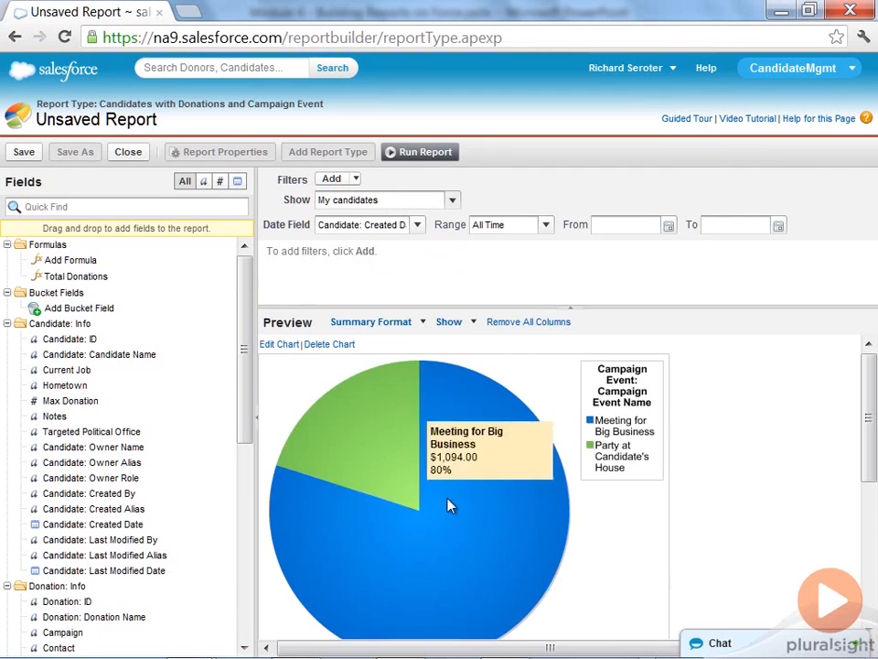
mouse_move(391, 562)
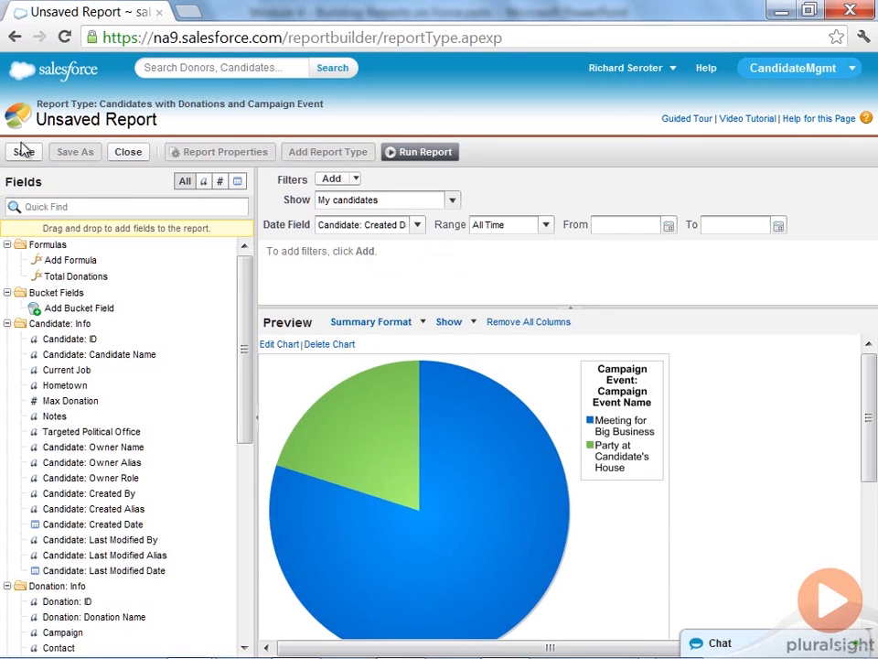
- Save the report with the name 'Summary Report'
click(24, 151)
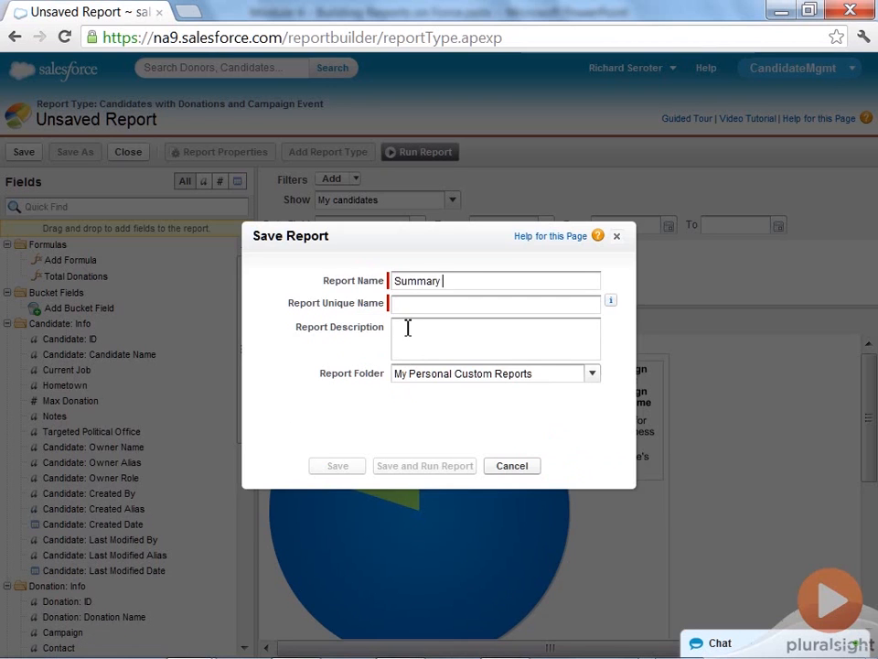
text(REpor)
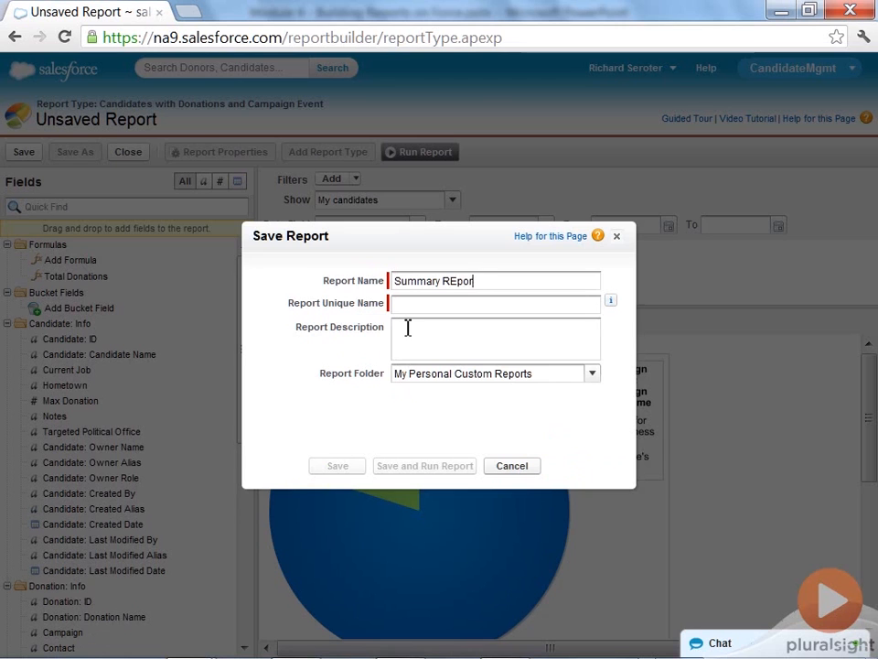
key(Backspace)
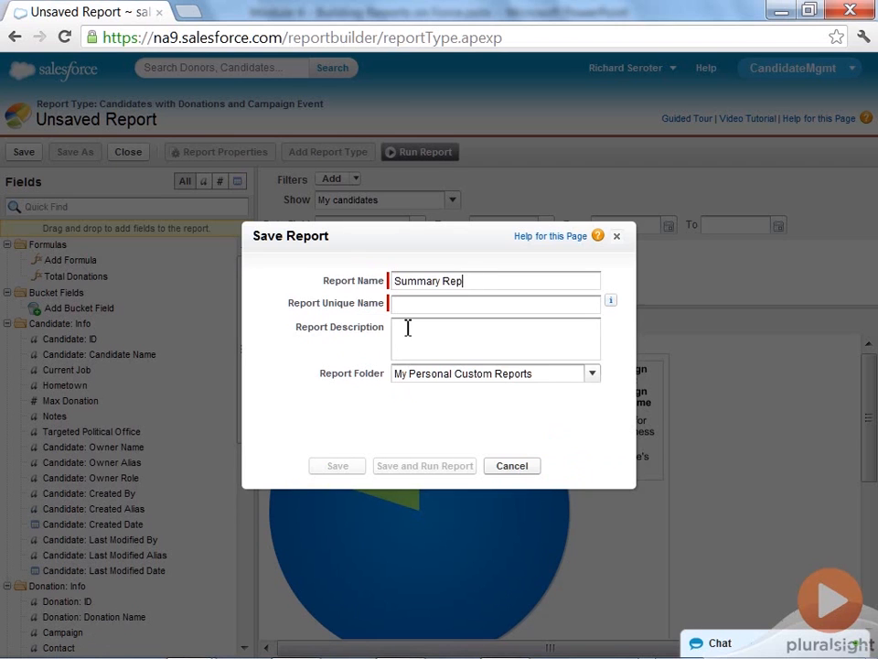
click(592, 374)
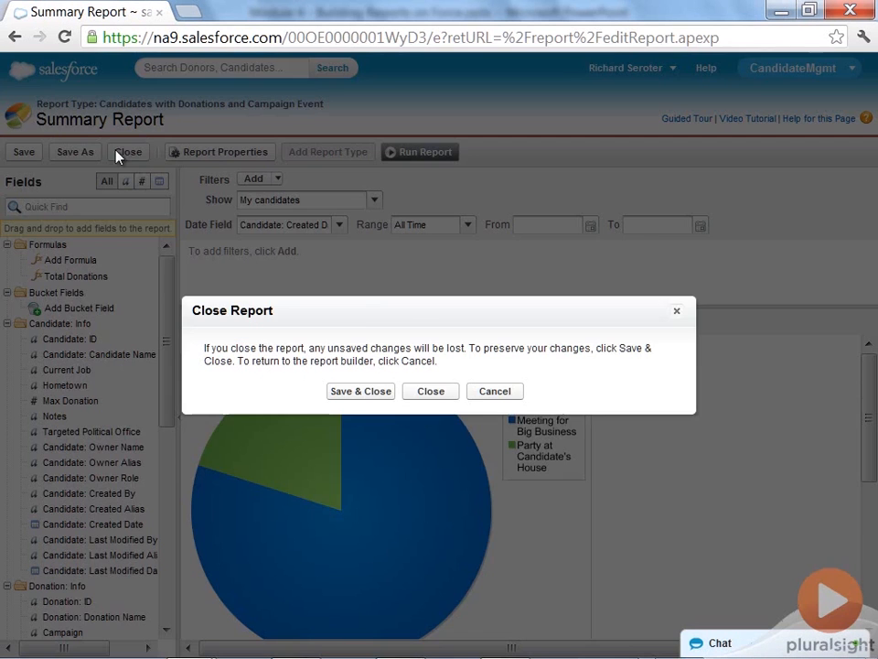
- Close Summary Report and create a new report of type Candidates with Donations
click(430, 390)
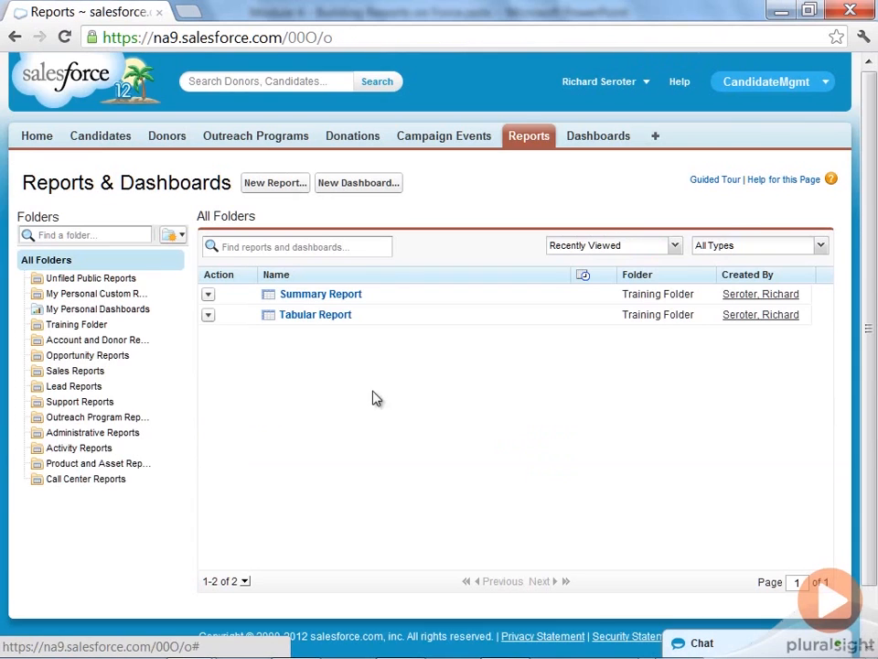
mouse_move(306, 187)
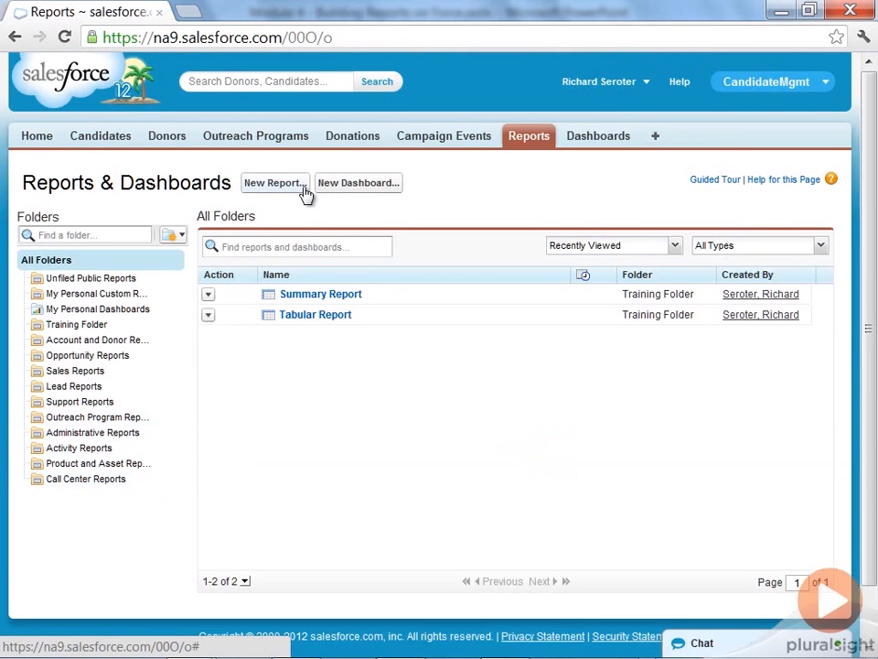
click(274, 183)
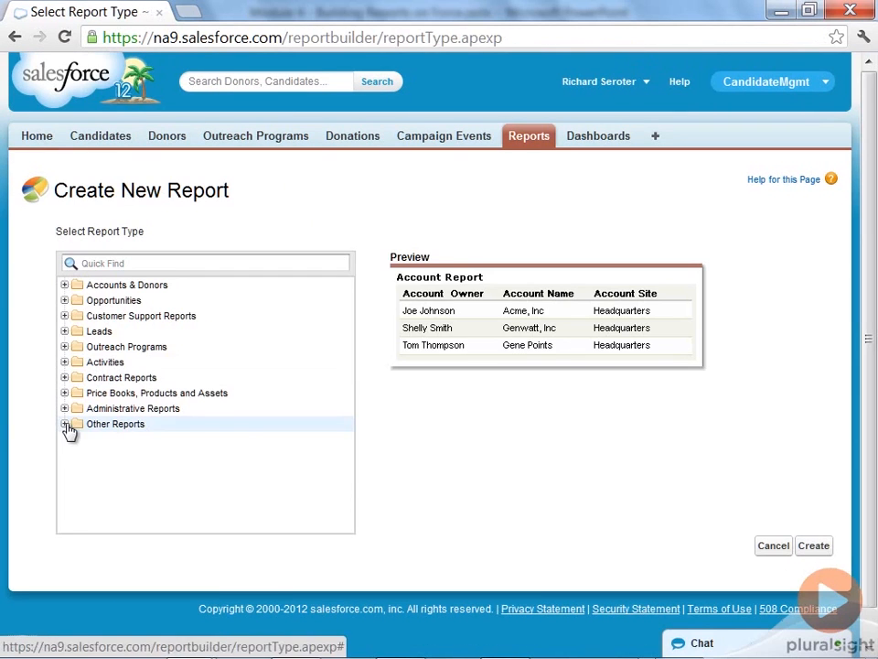
click(65, 423)
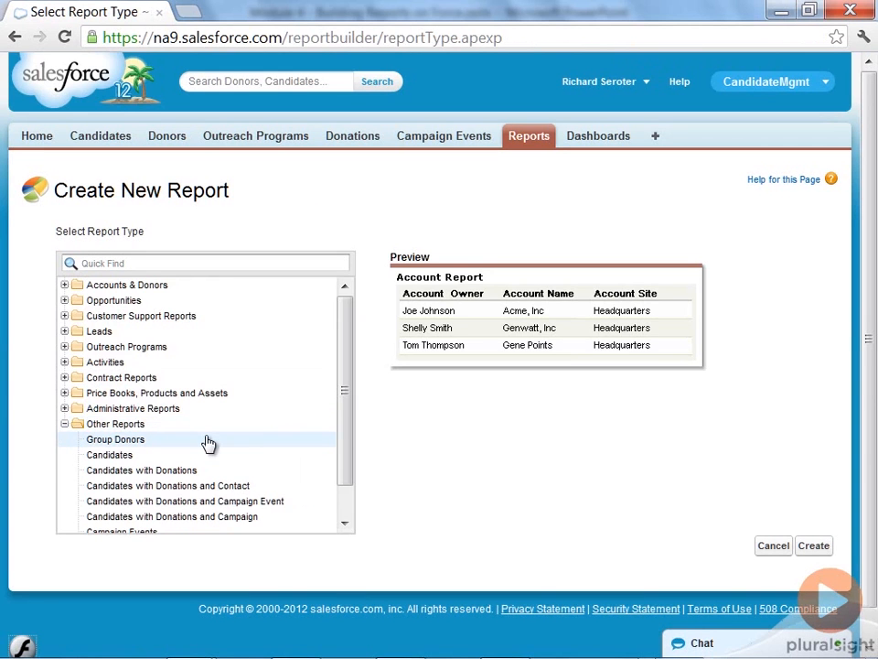
click(141, 442)
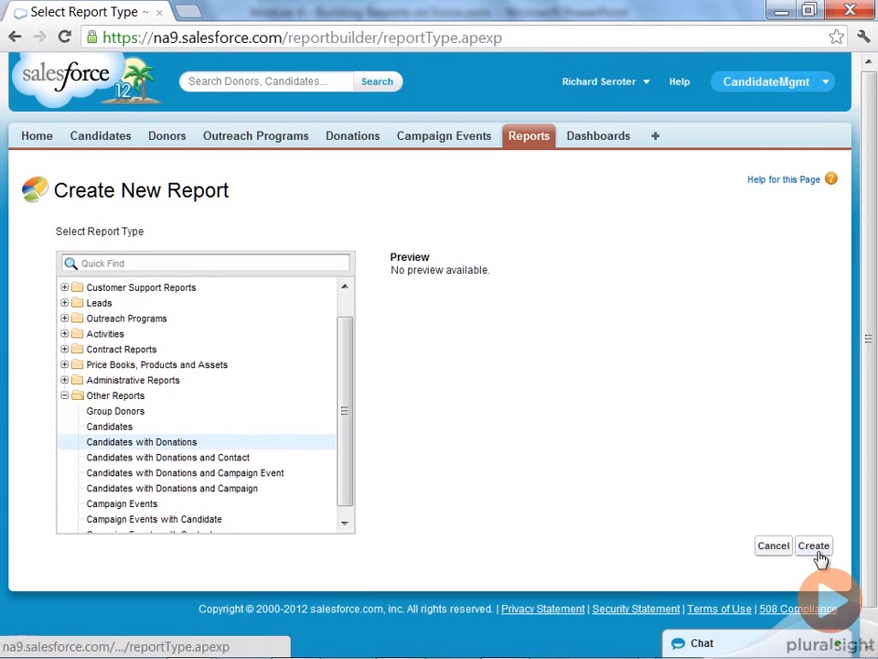
click(813, 545)
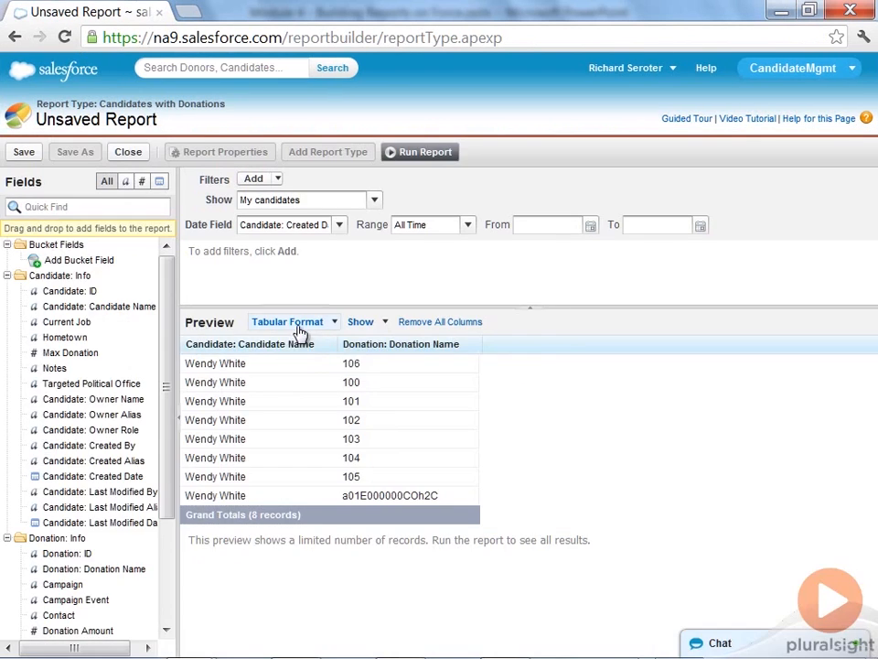
- Switch the Candidates with Donations report to Matrix Format
click(287, 321)
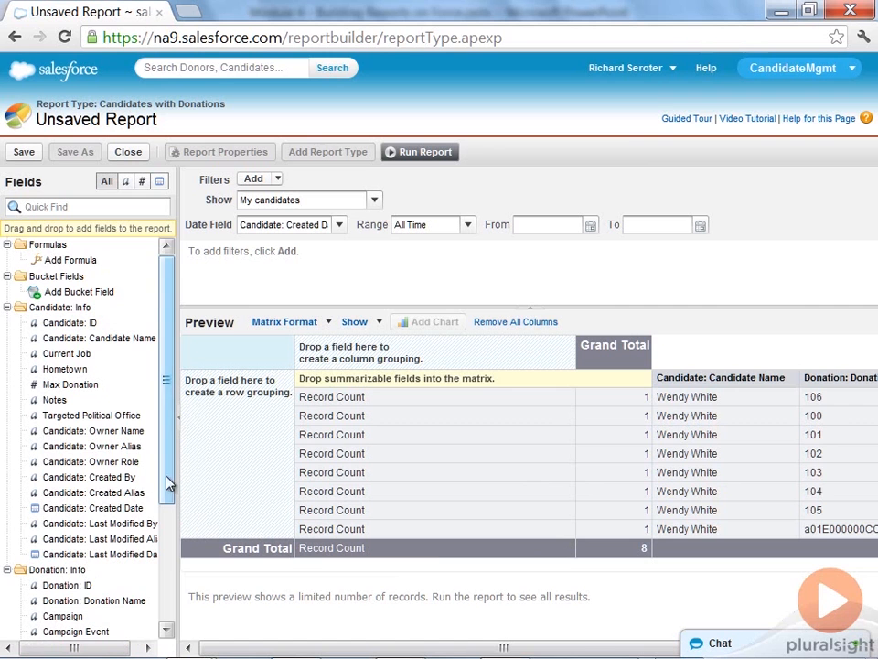
scroll(down, 3)
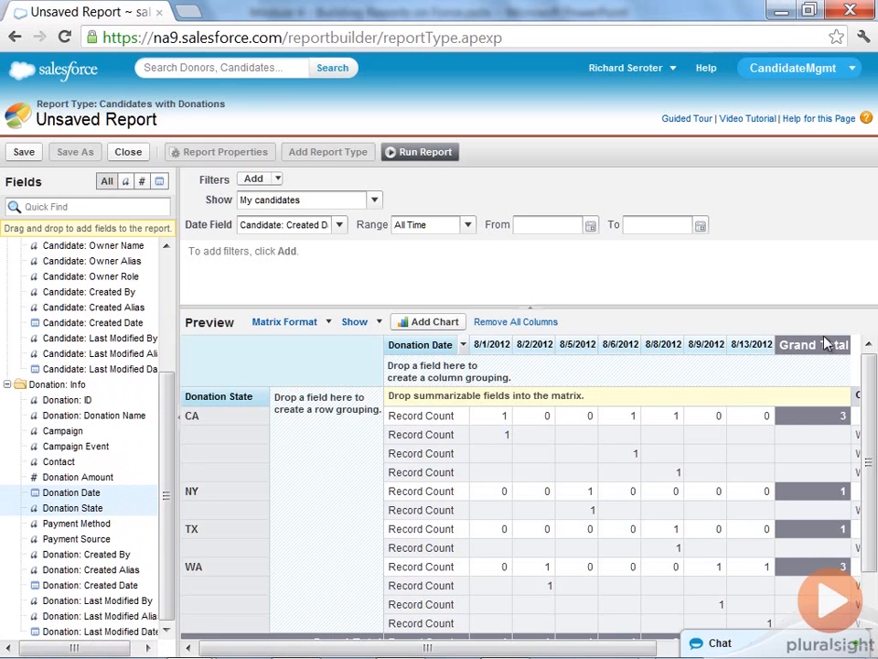
- Group Donation Date by Calendar Week and save as Matrix Report in Training Folder
click(463, 345)
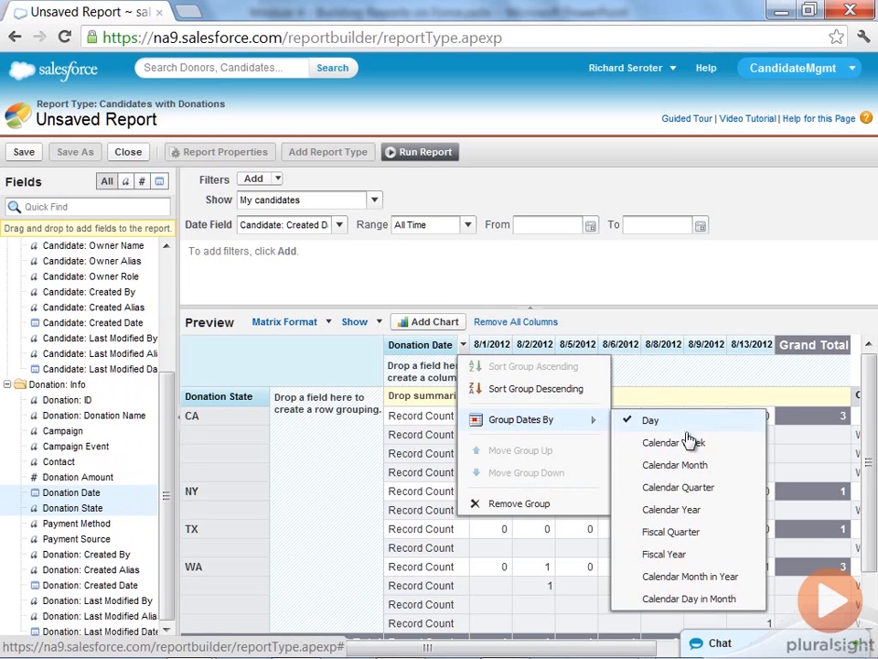
mouse_move(672, 443)
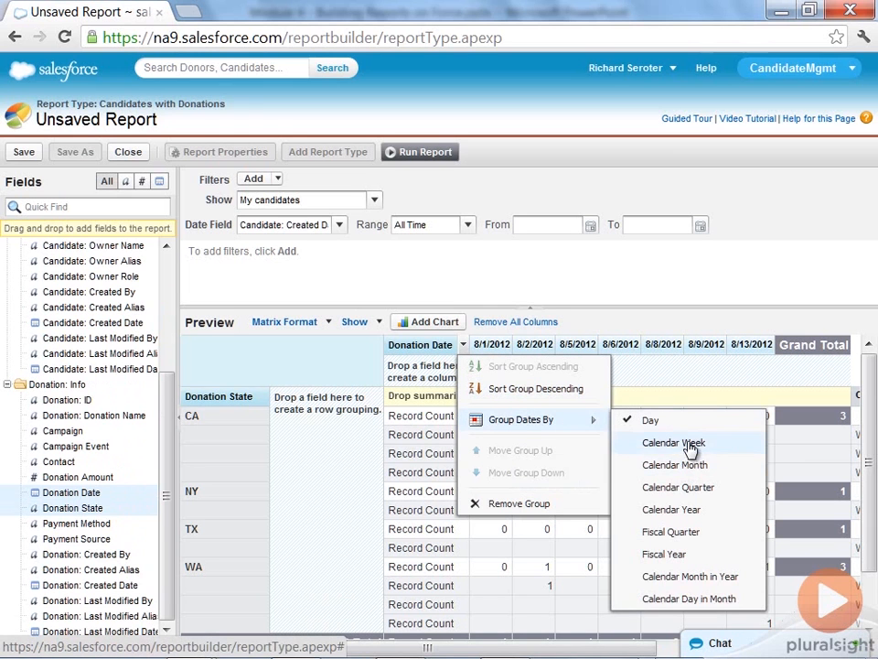
click(673, 443)
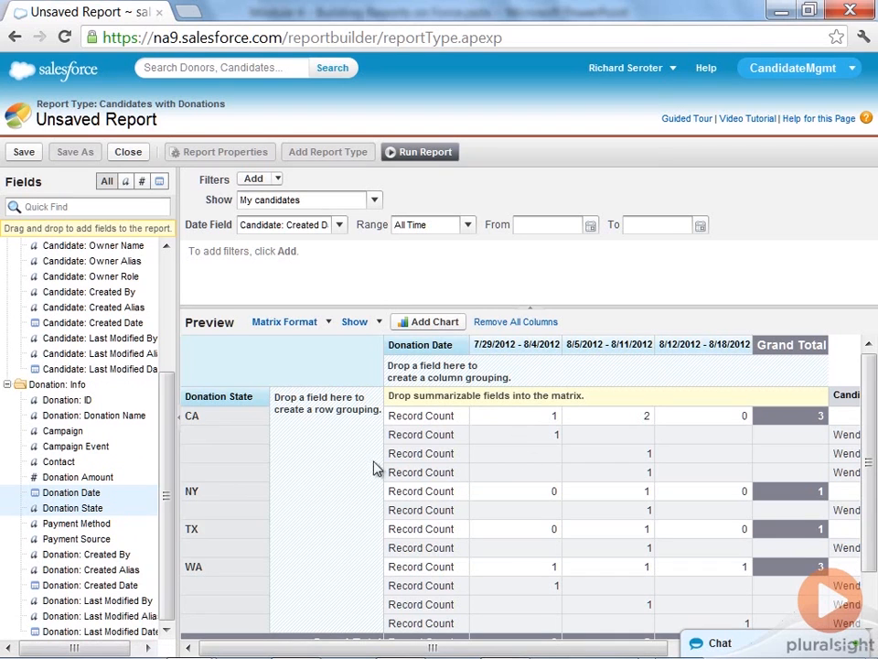
mouse_move(352, 433)
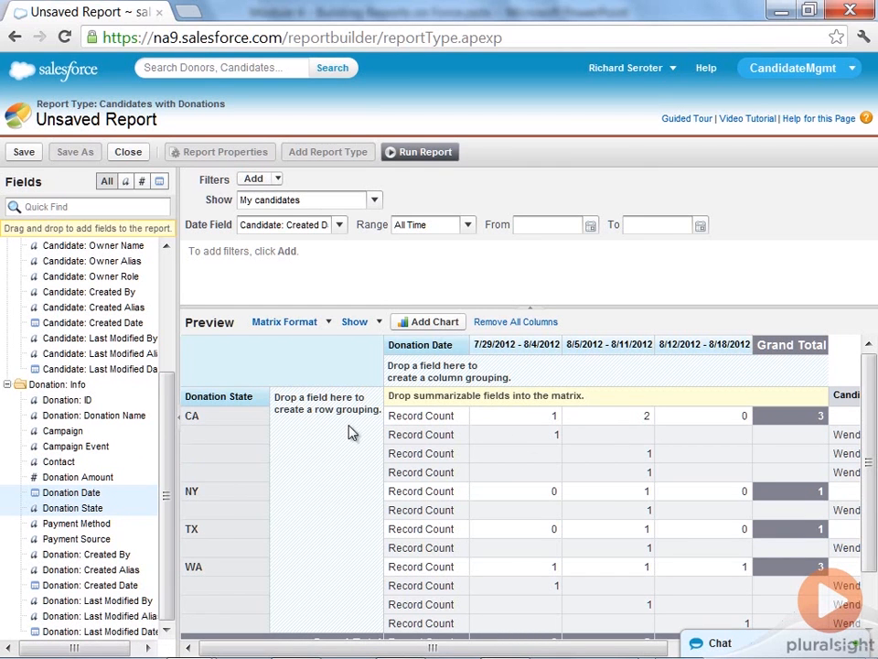
click(463, 343)
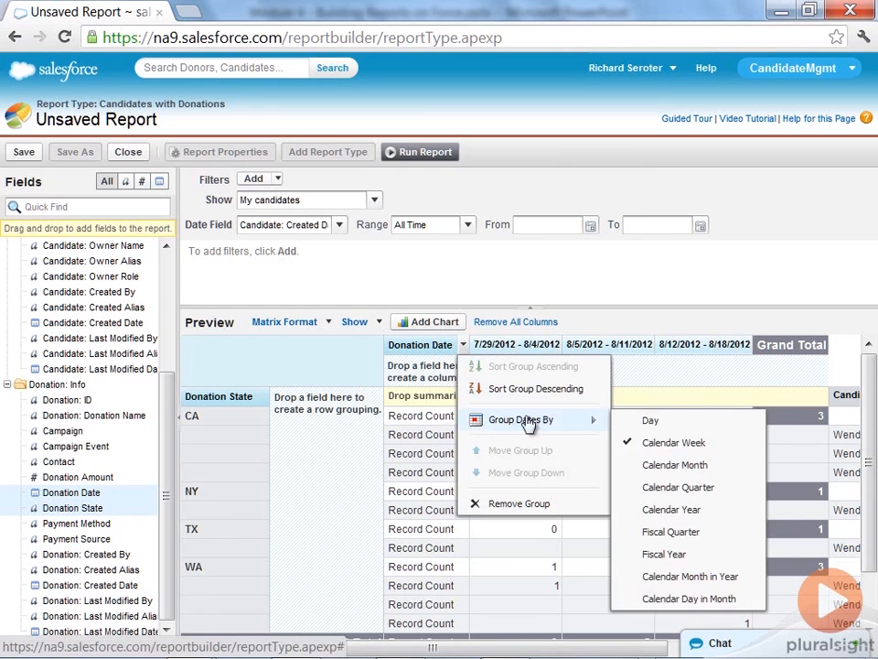
click(675, 464)
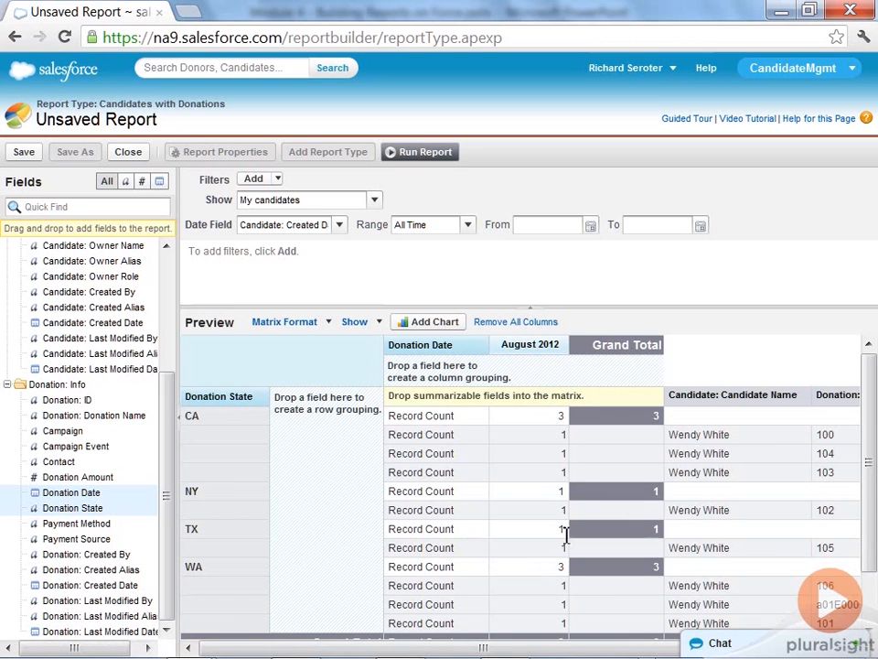
mouse_move(599, 635)
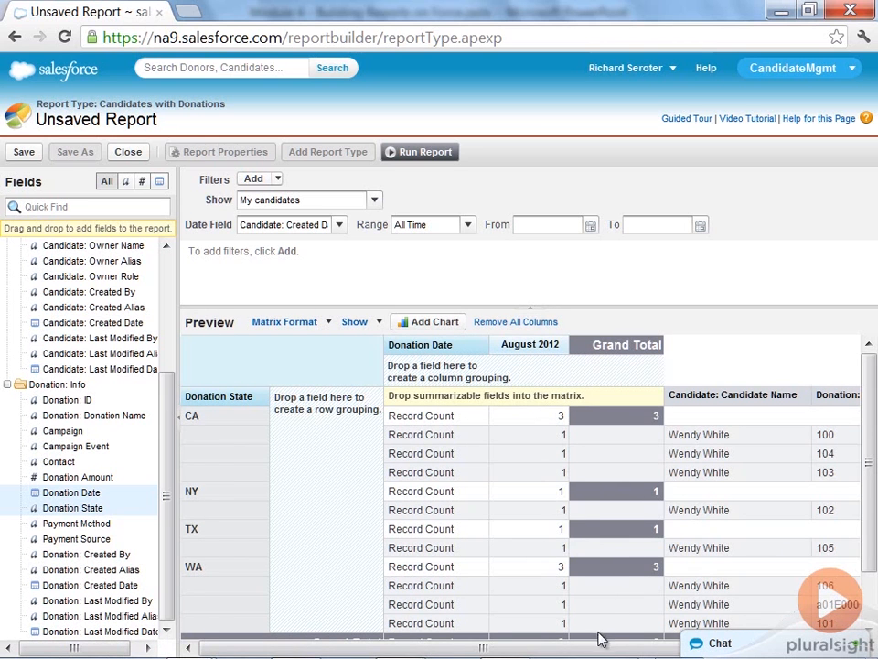
mouse_move(222, 468)
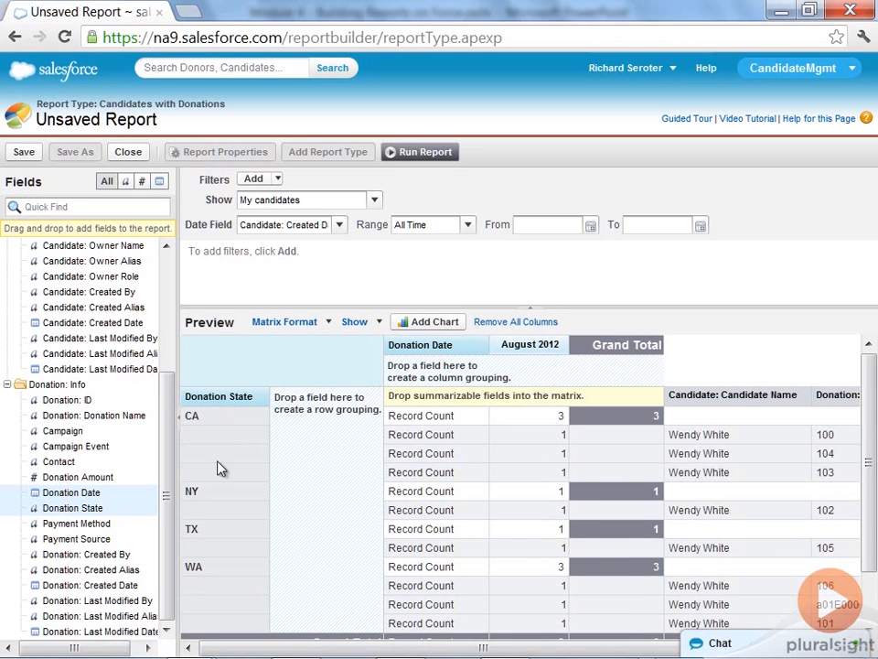
mouse_move(483, 418)
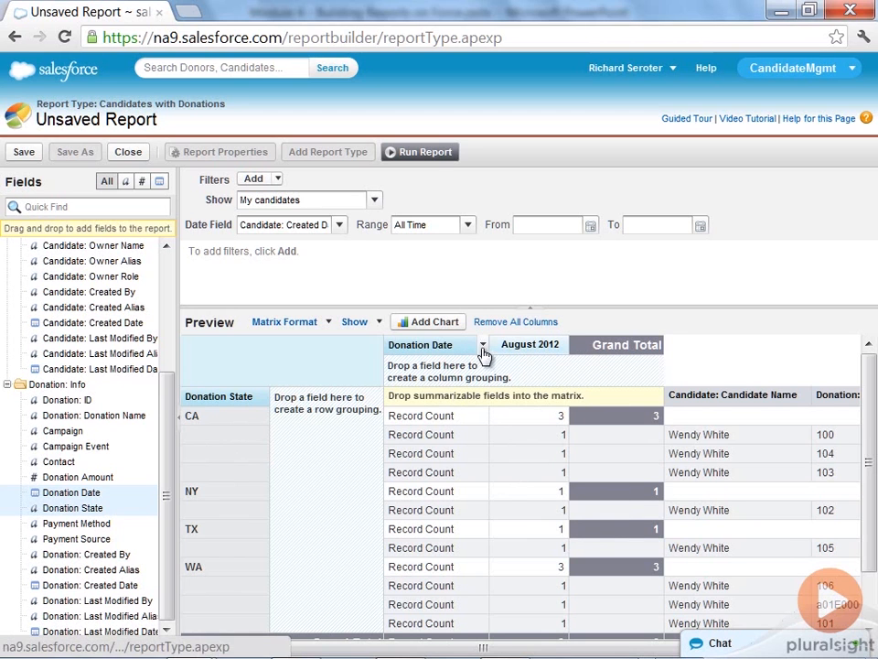
click(482, 345)
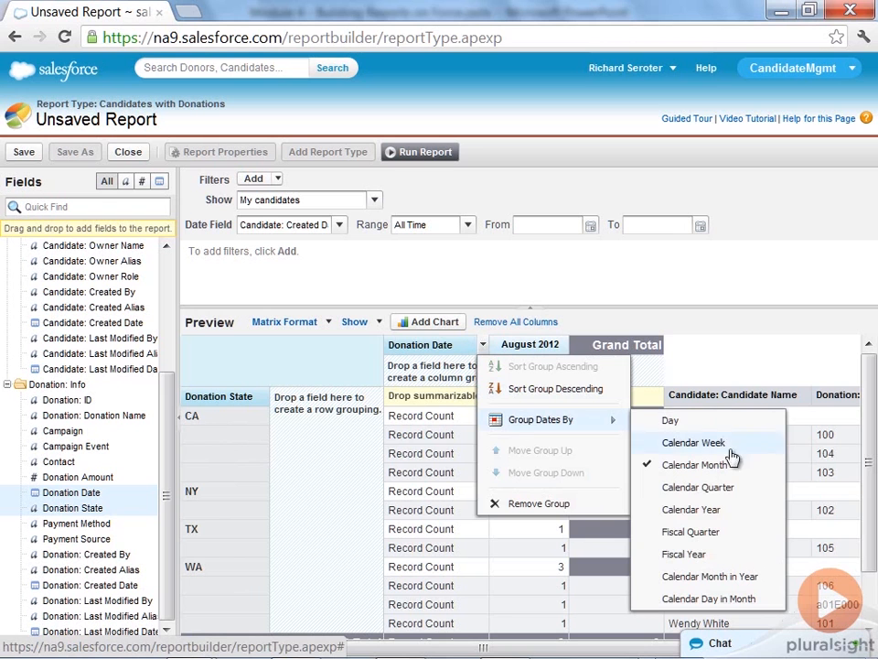
click(693, 442)
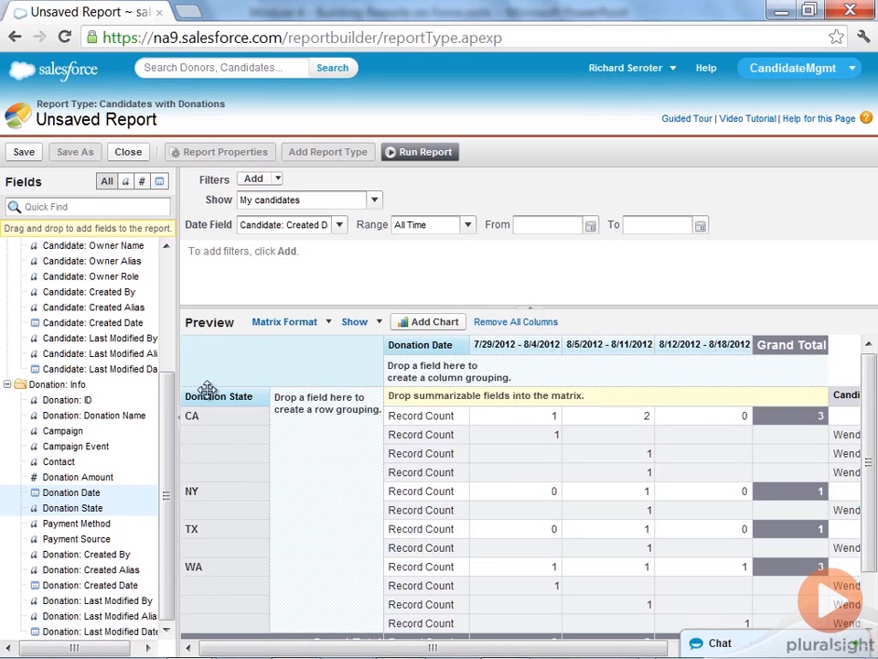
mouse_move(348, 436)
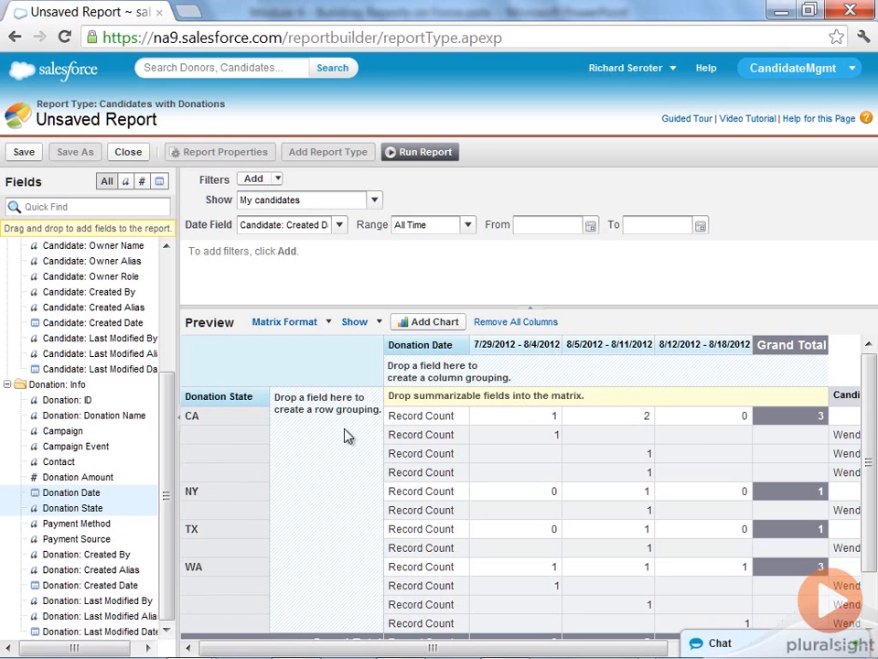
mouse_move(188, 468)
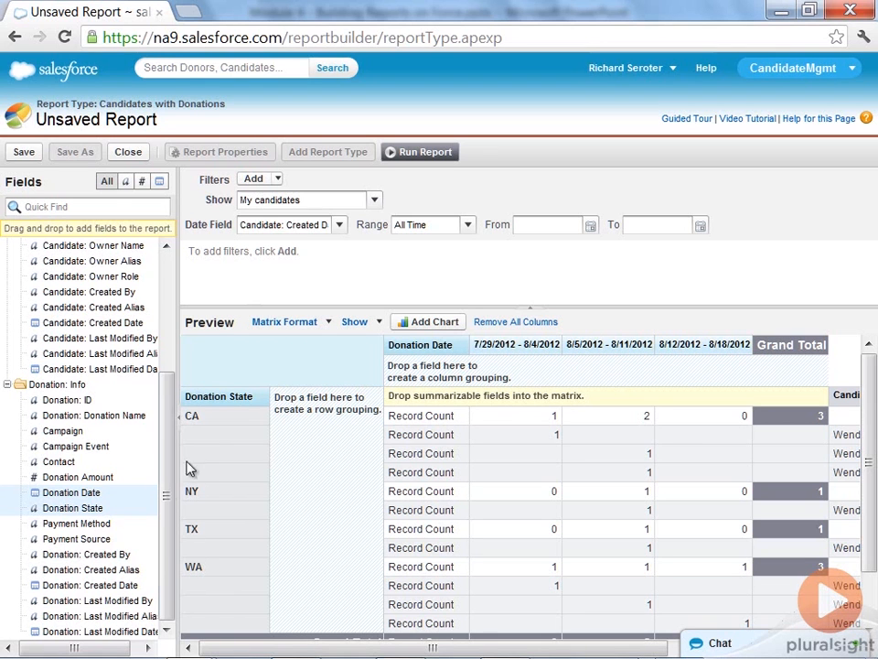
mouse_move(88, 530)
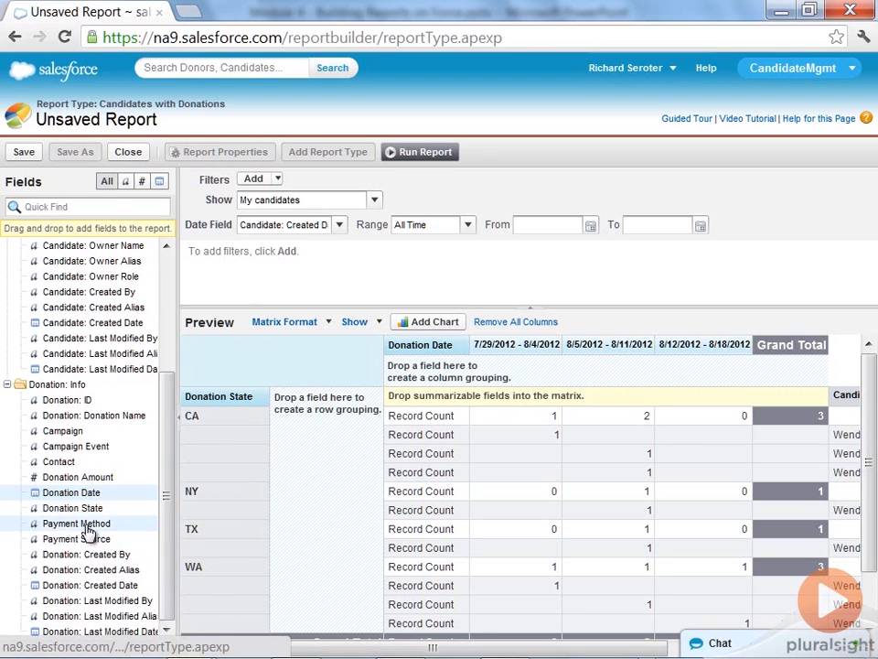
mouse_move(76, 514)
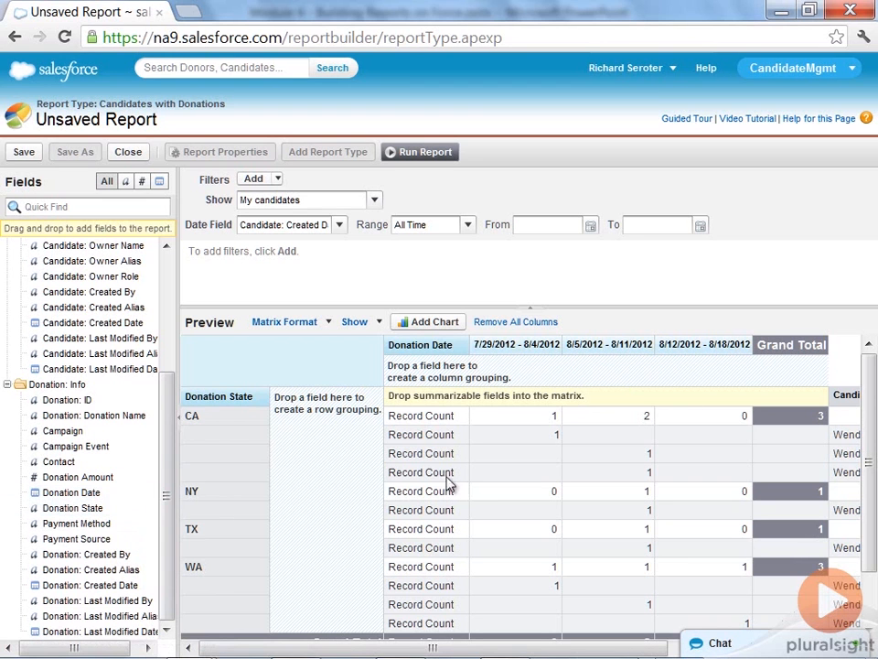
mouse_move(417, 391)
text(Matr)
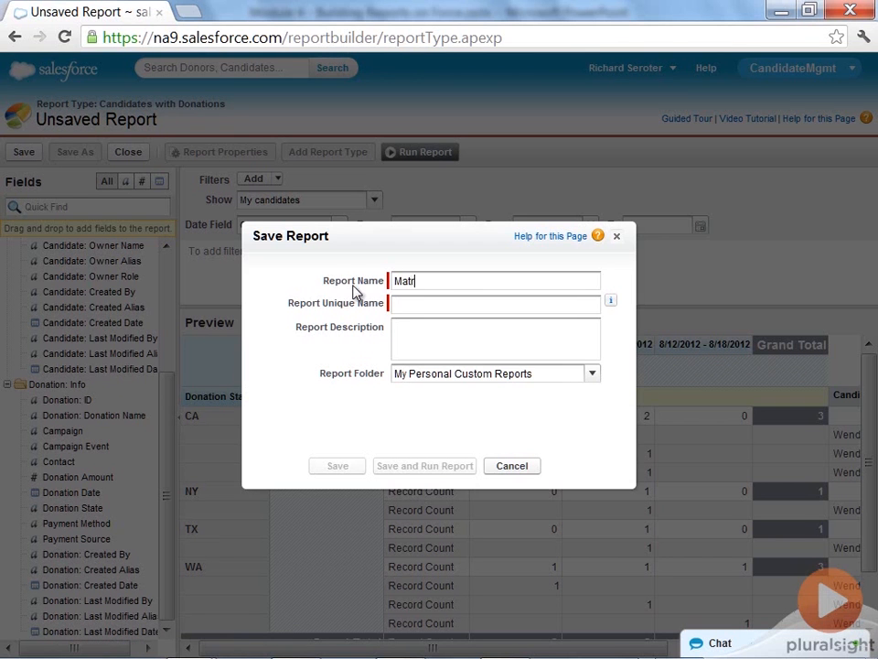
click(592, 373)
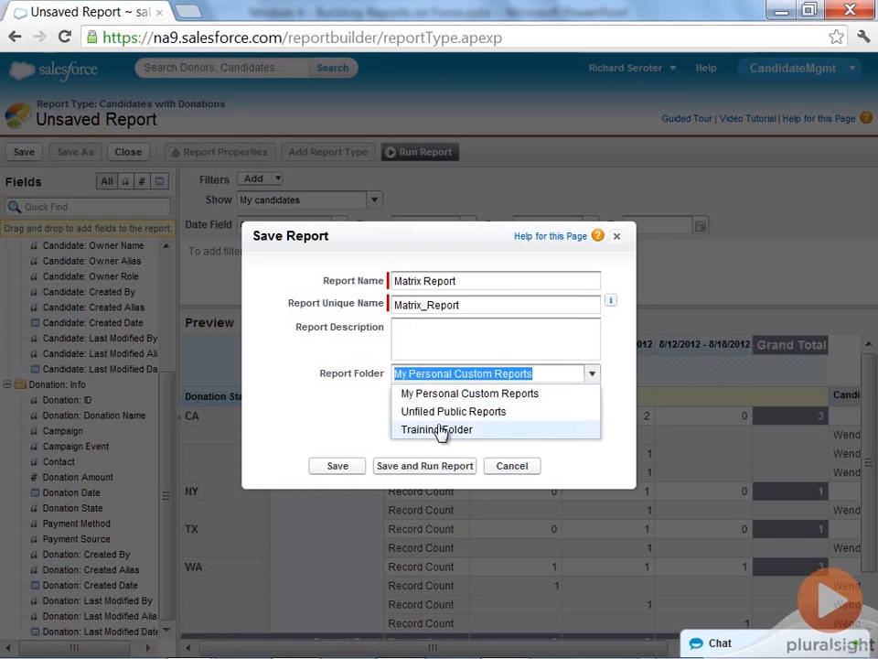
click(336, 465)
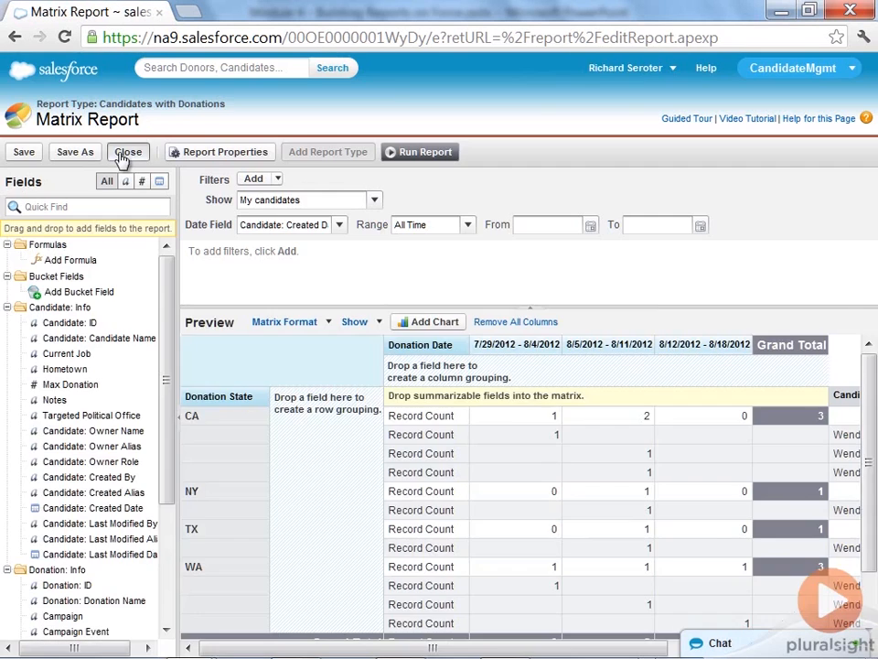
- Close the saved Matrix Report
click(128, 151)
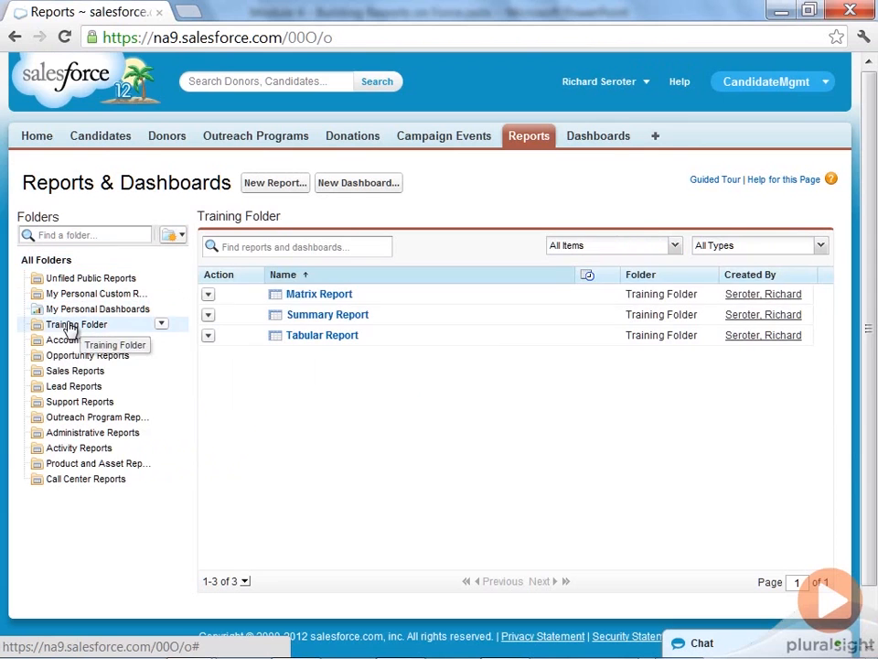
mouse_move(356, 372)
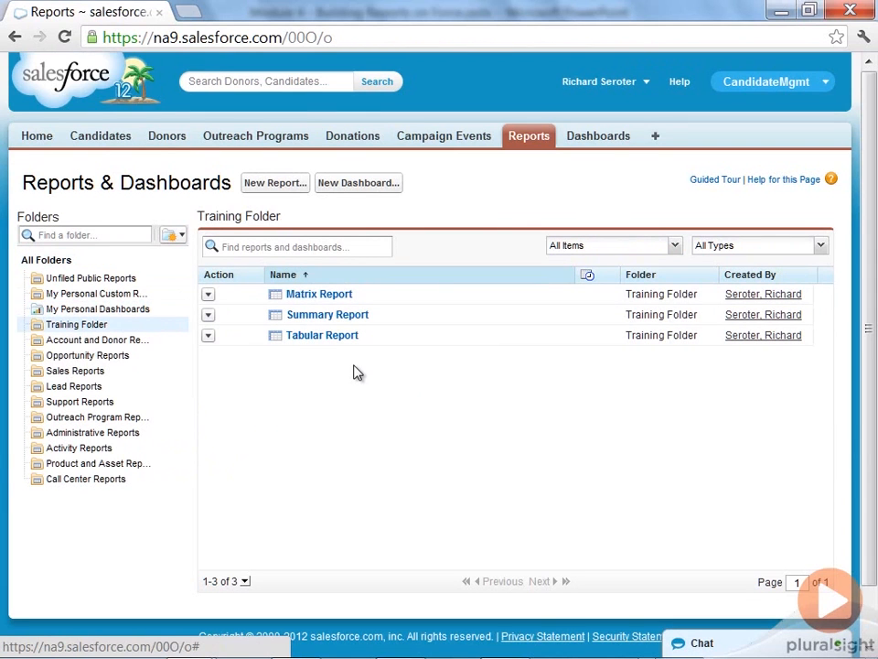